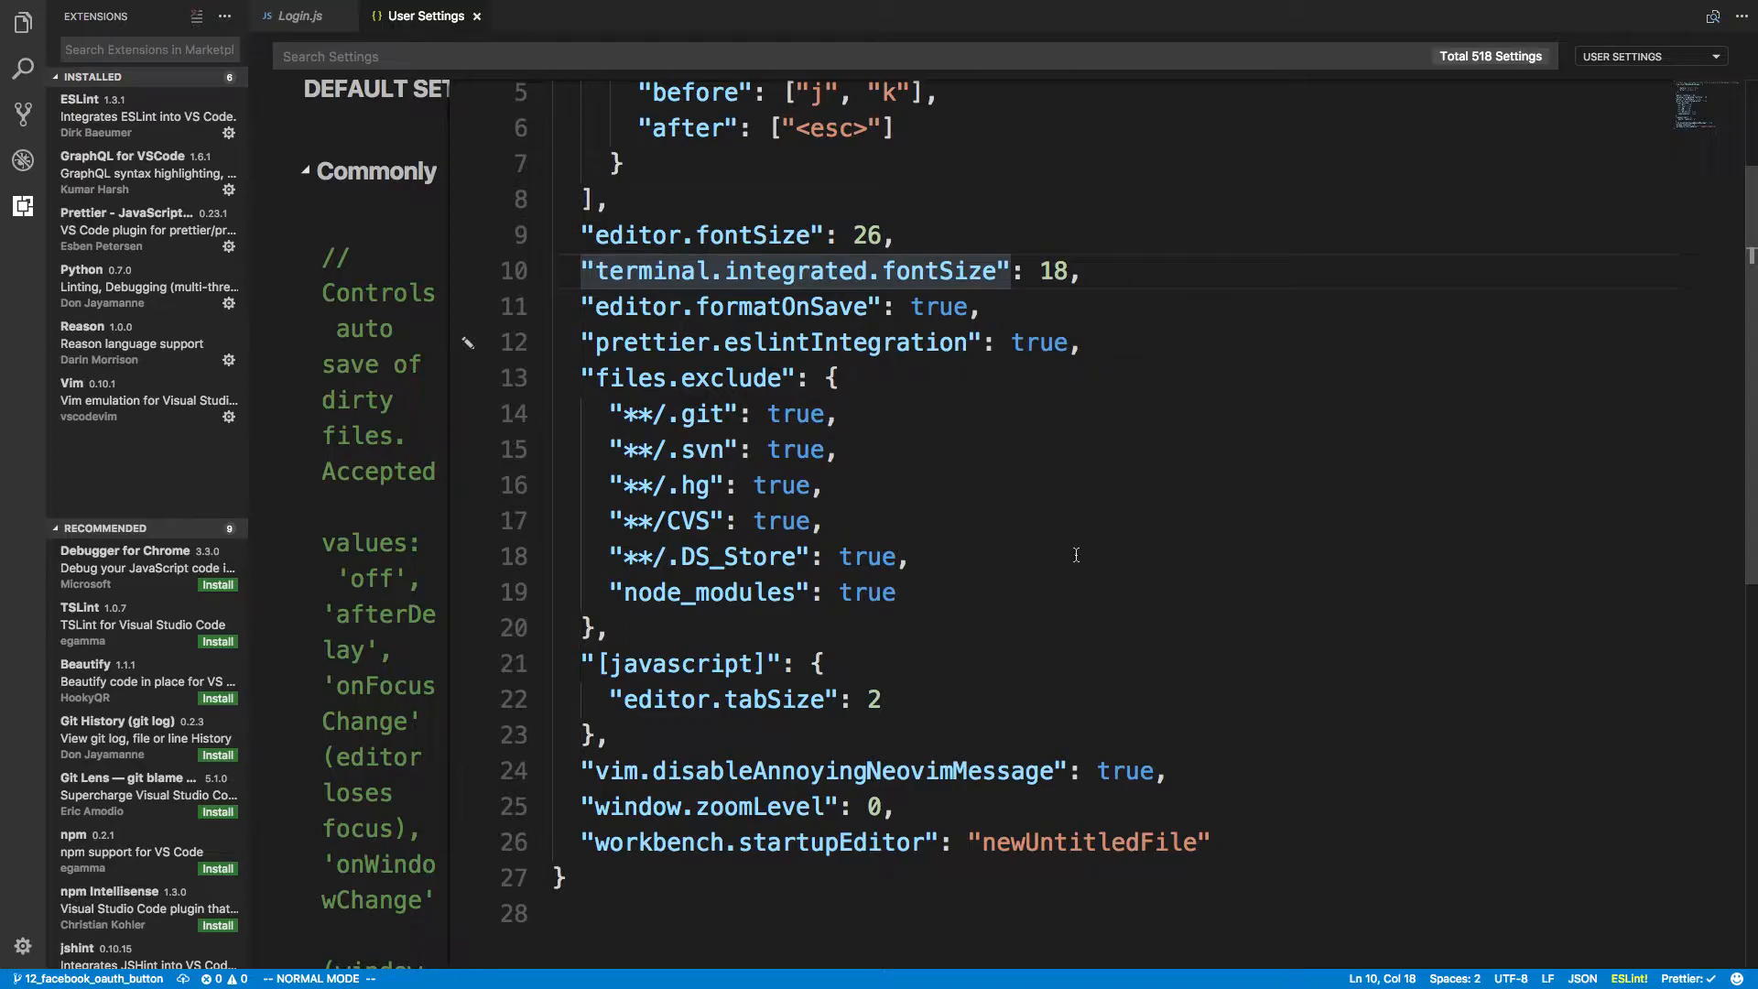
mouse_move(1207, 336)
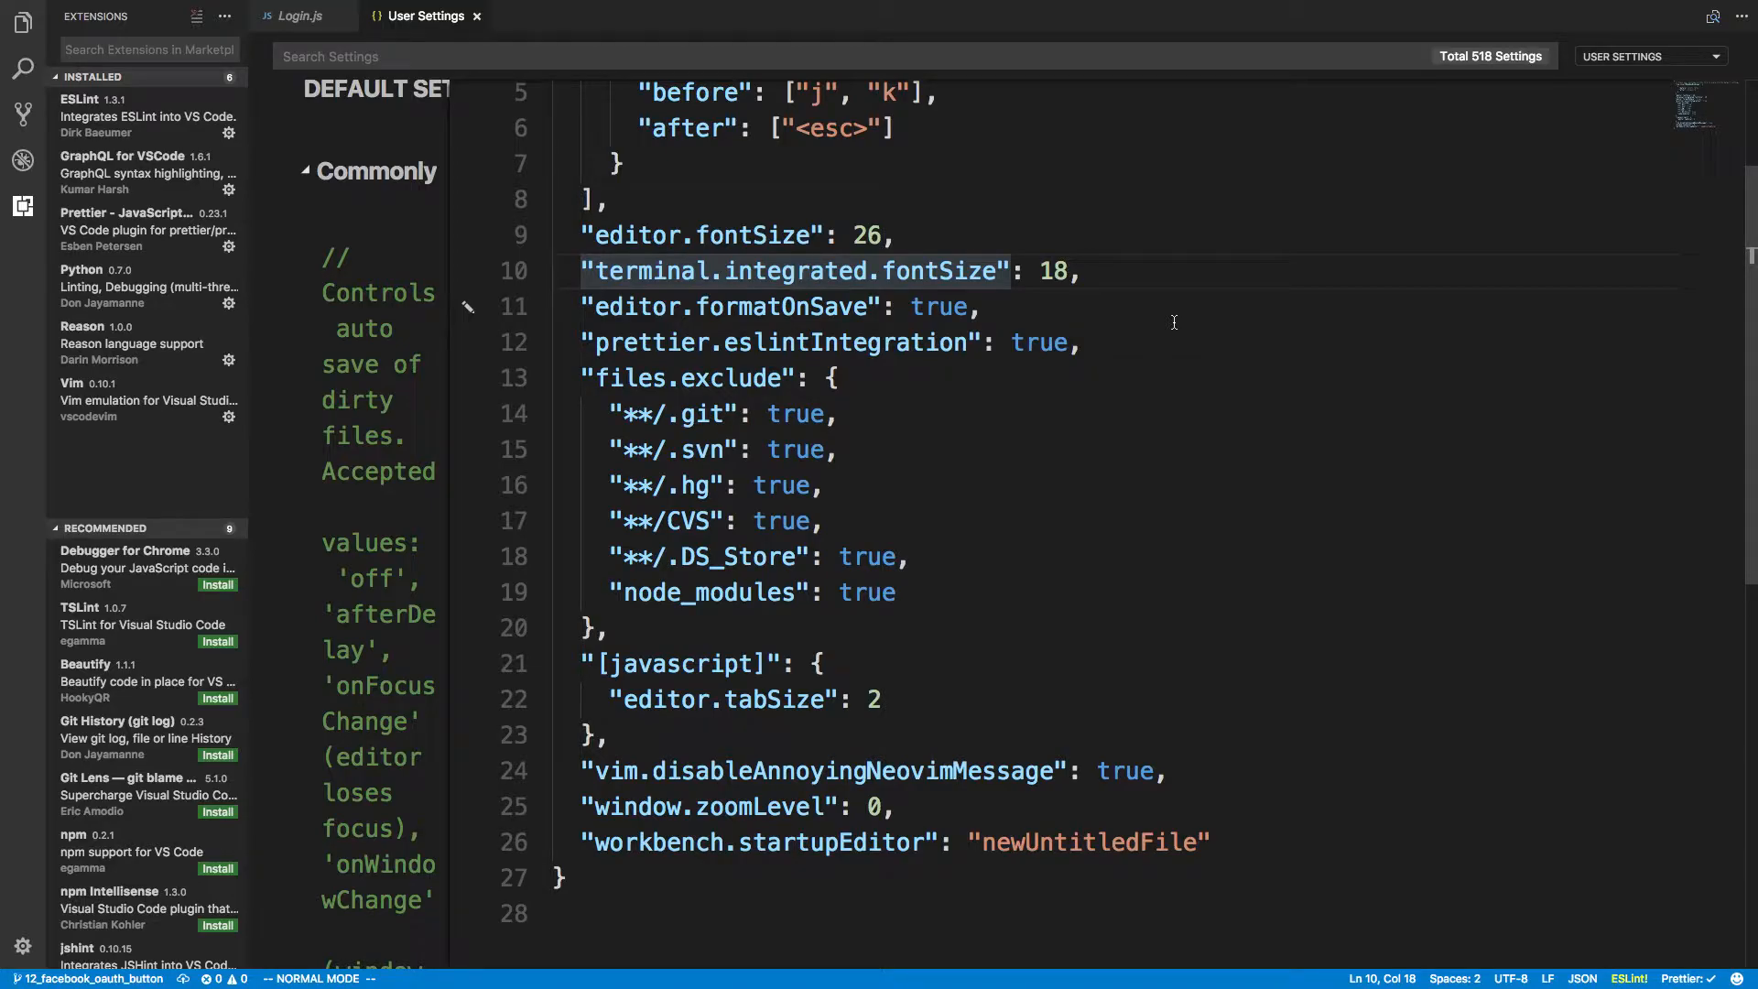
mouse_move(663, 349)
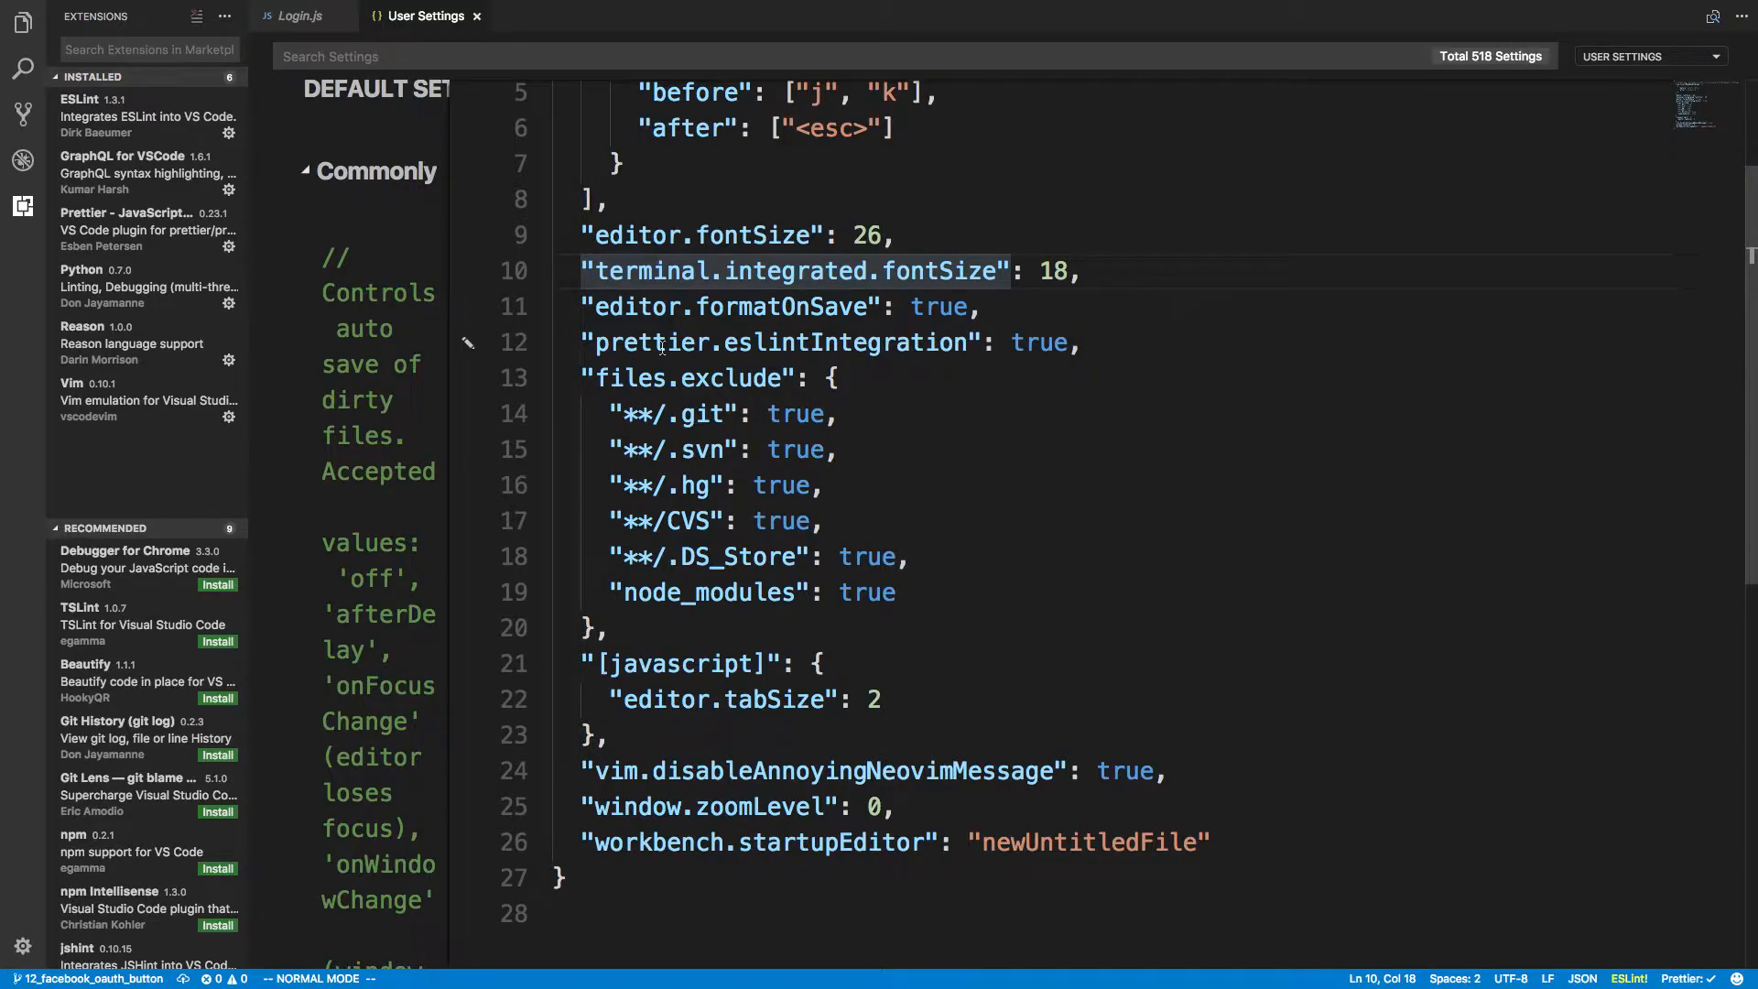
mouse_move(874, 393)
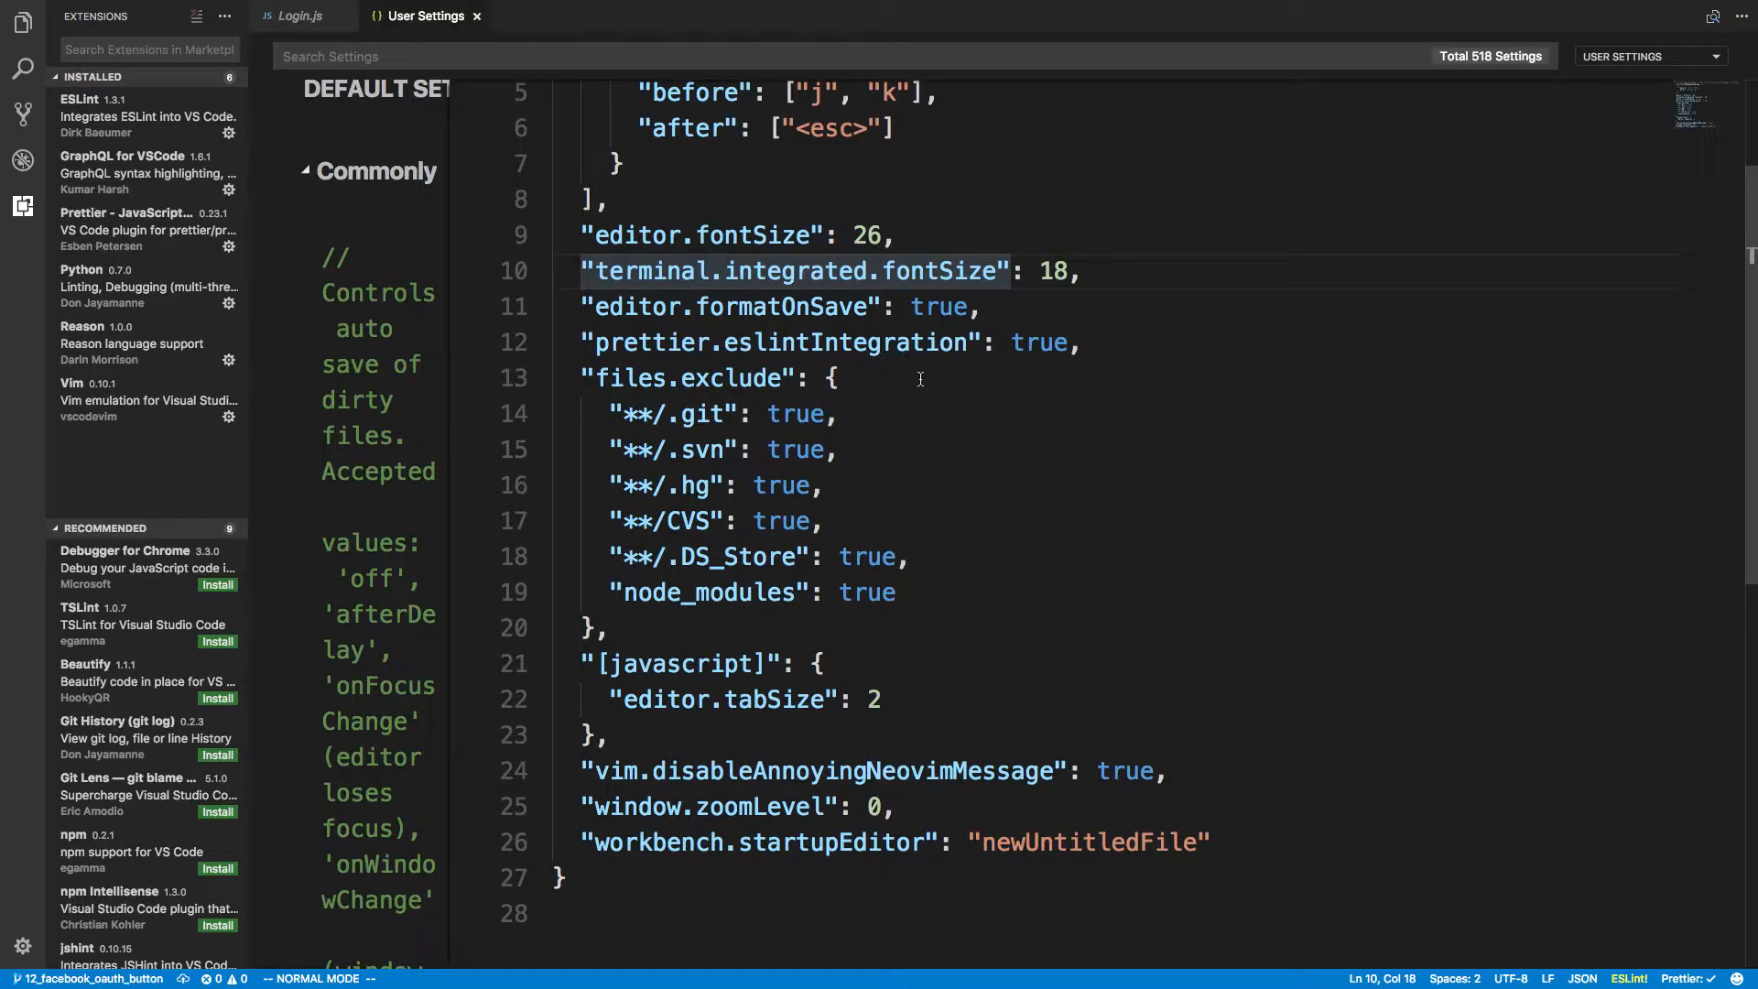
mouse_move(1155, 613)
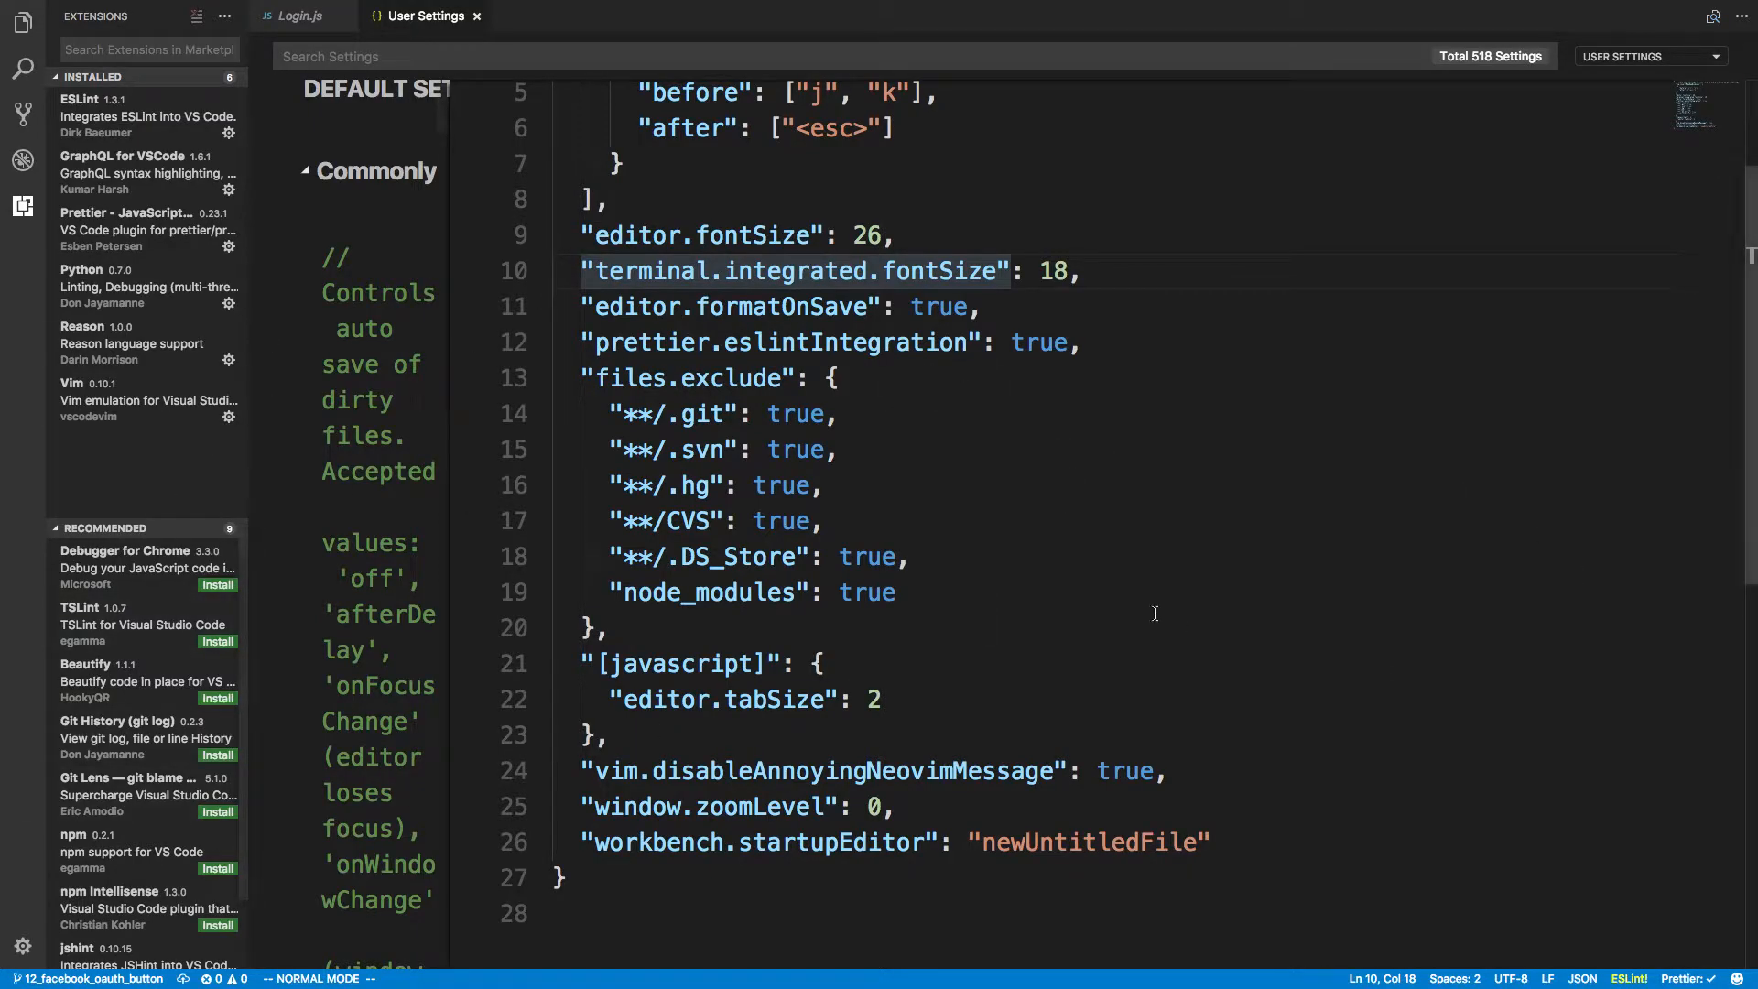
Step: Open the integrated terminal with Ctrl+` and run tmux kill-session there
key(ctrl+`)
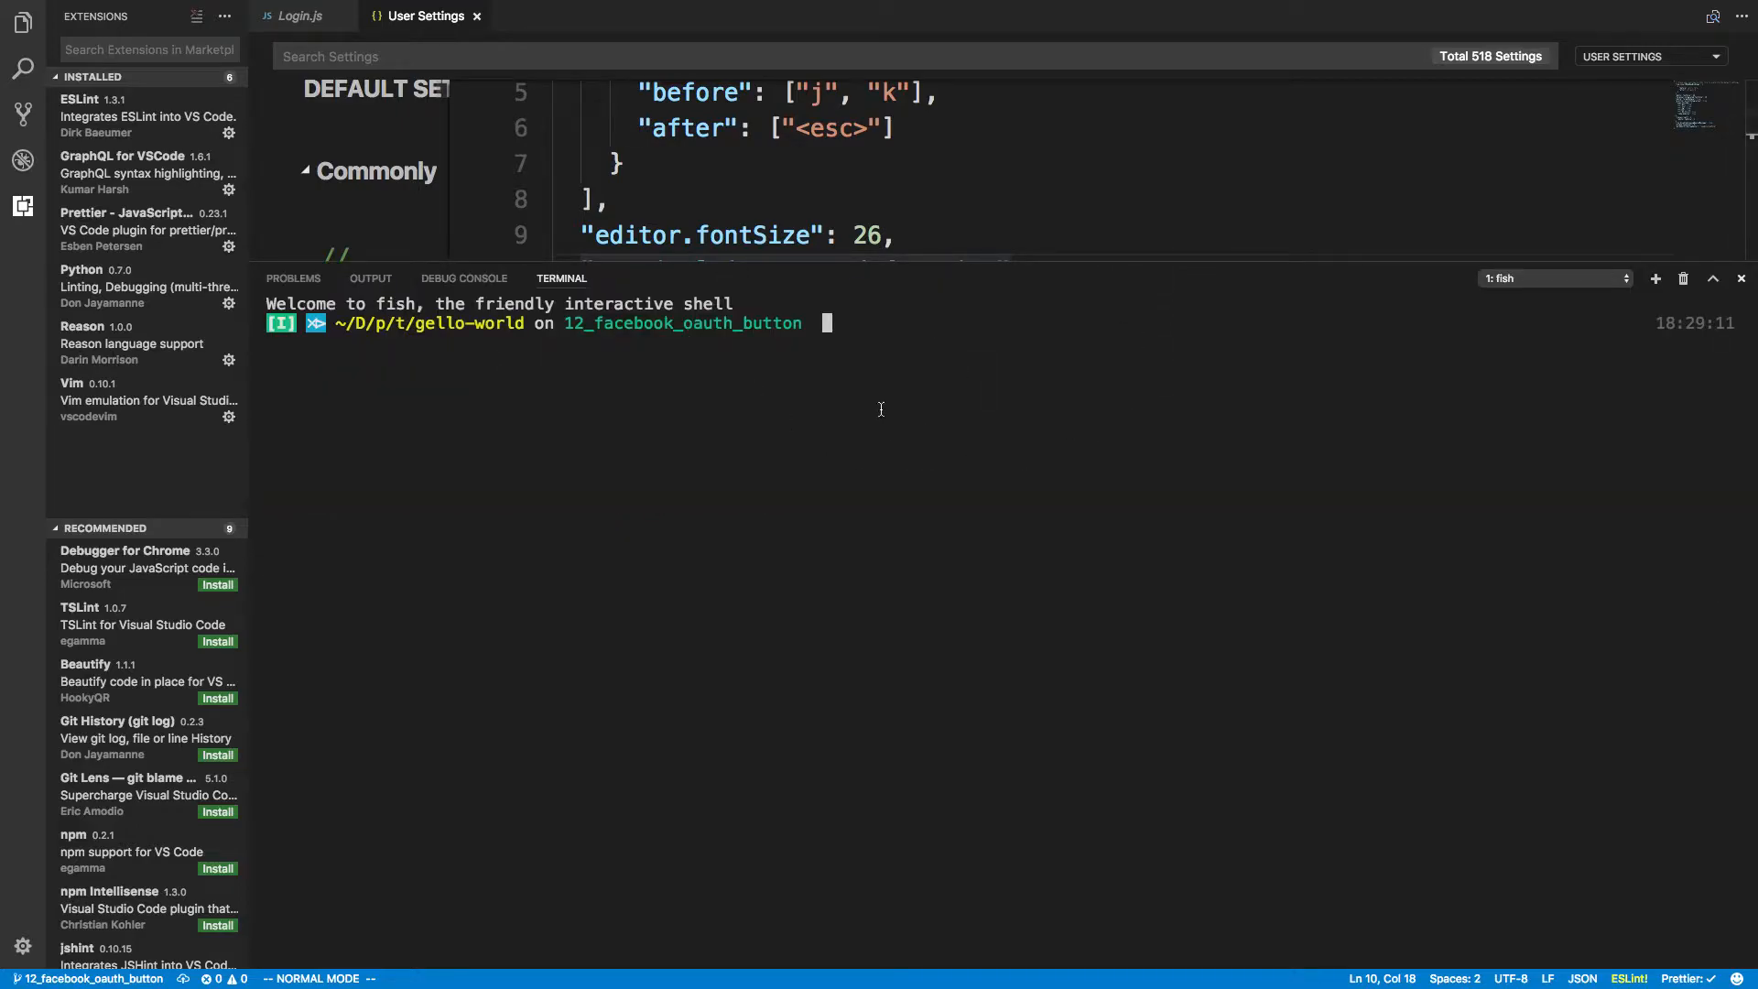
text(tmux kill-session)
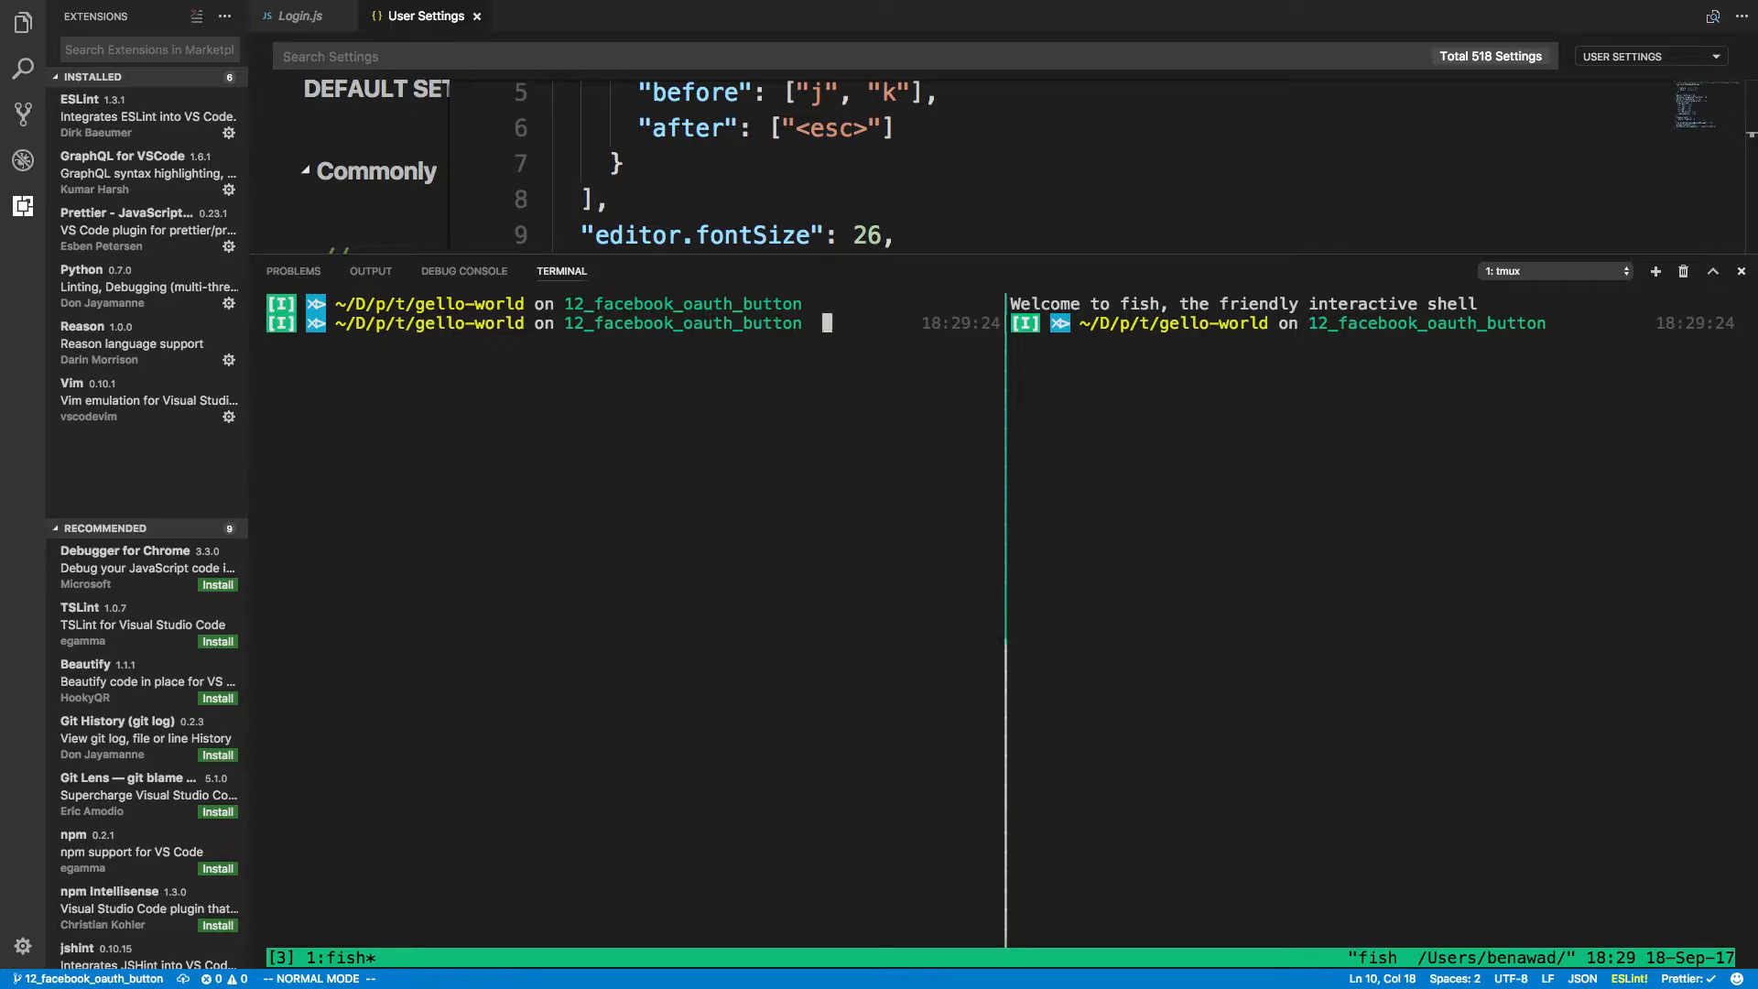
Step: Run ls in the left tmux pane to show README.md, package.json, public and src
text(ls)
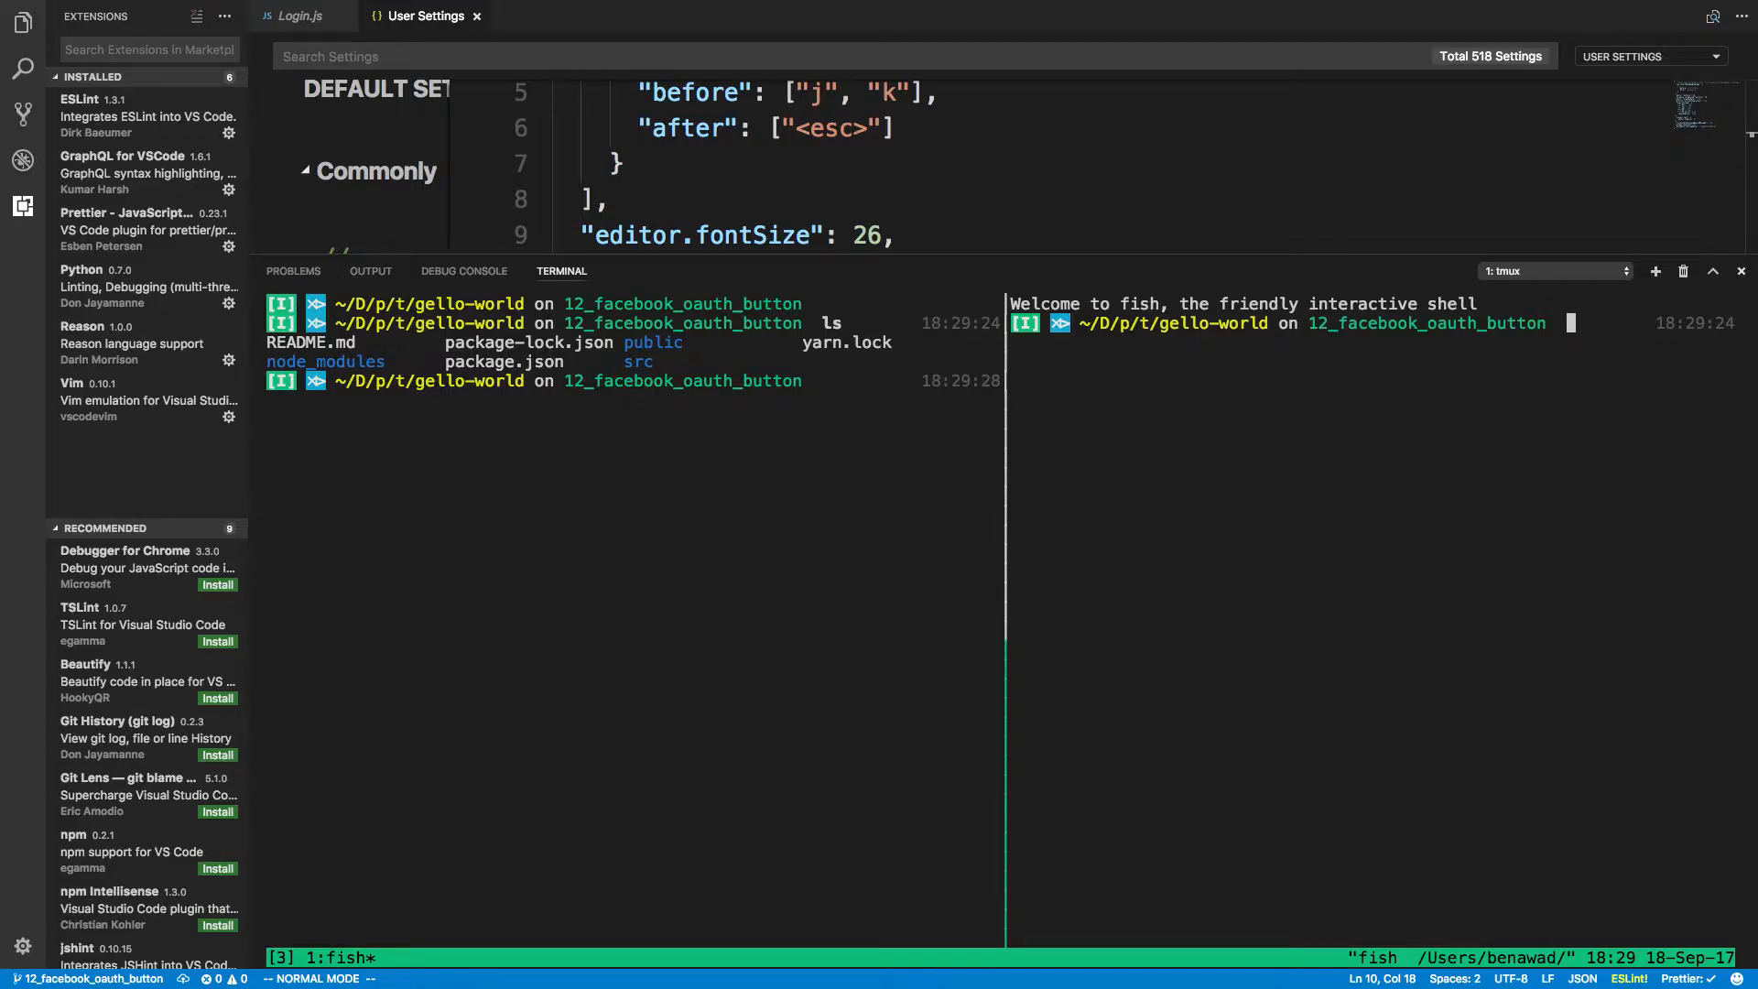
mouse_move(897, 424)
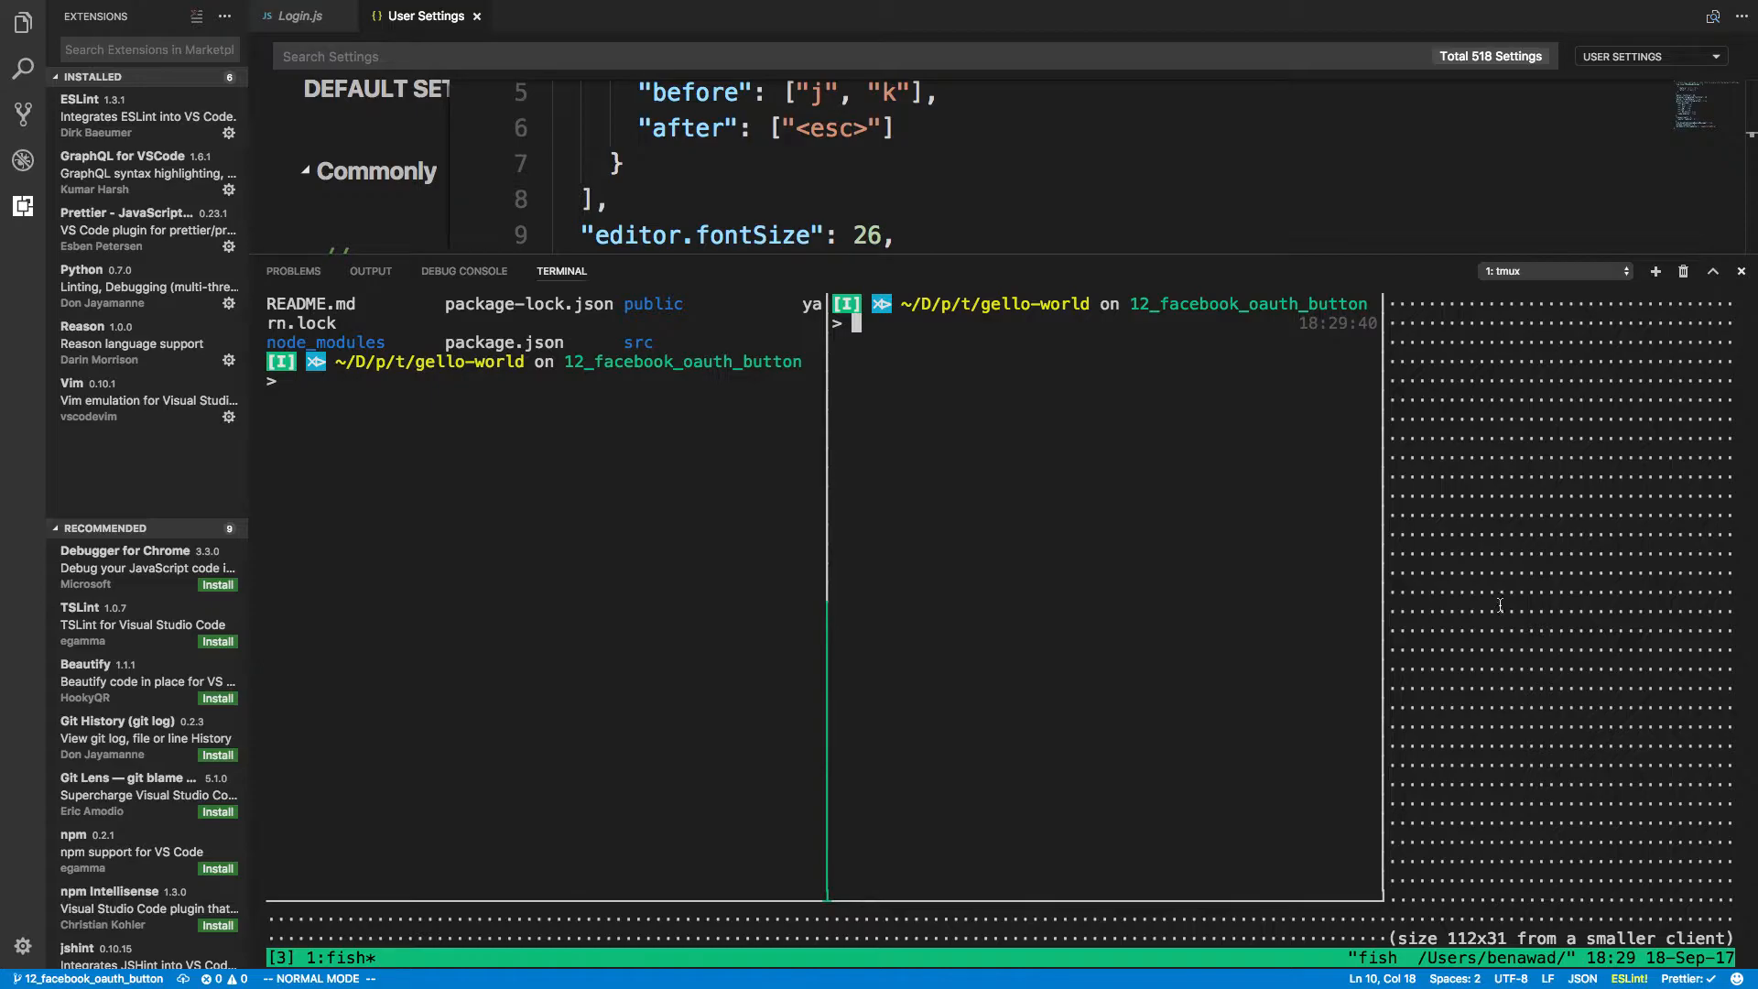
mouse_move(1609, 625)
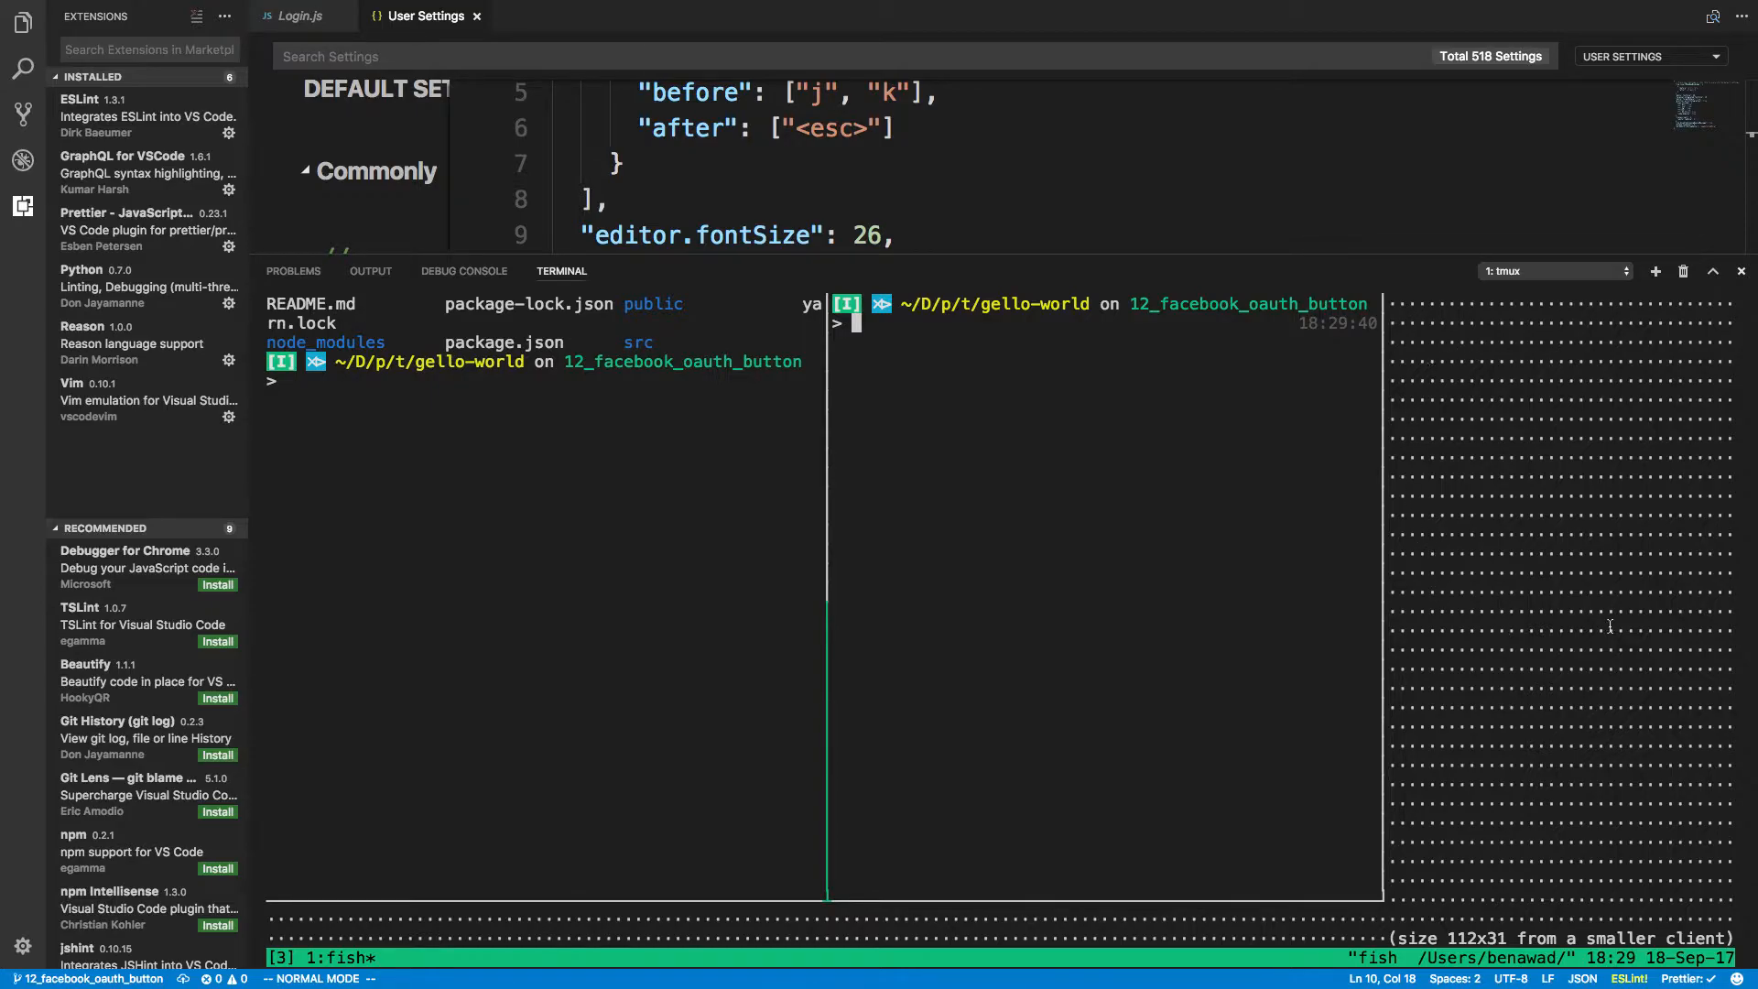
mouse_move(899, 420)
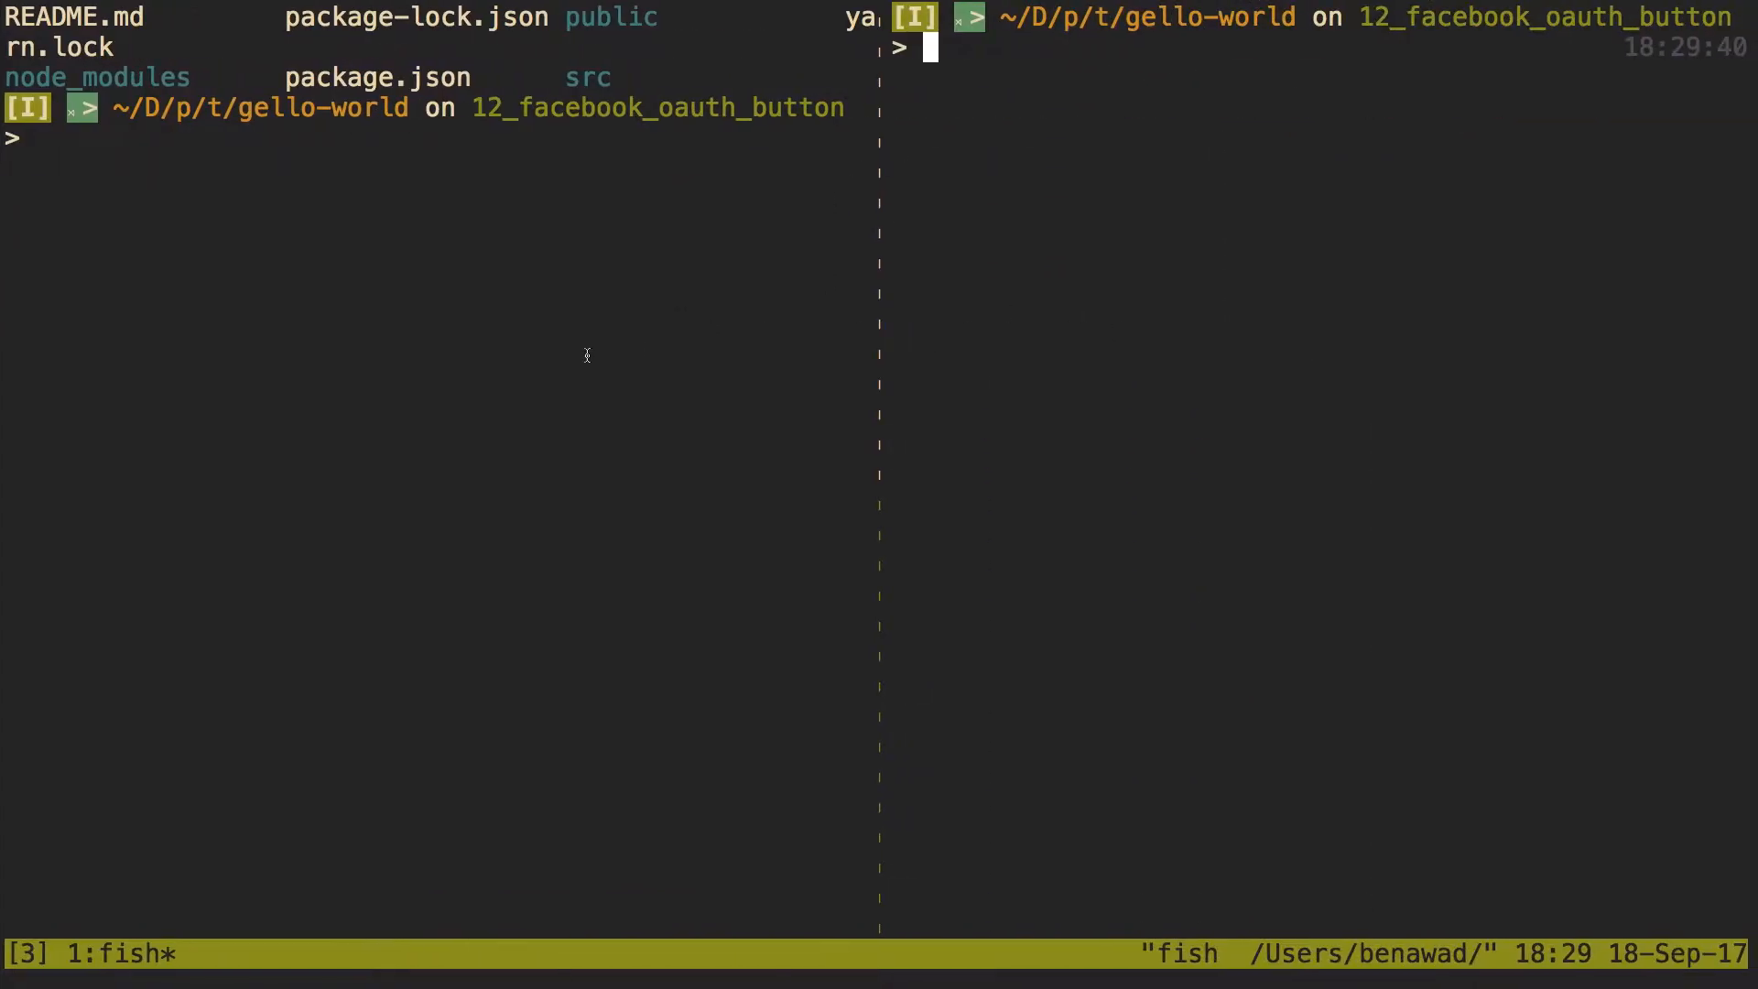
Step: Run tmux kill-session in iTerm2 to end the shared tmux session
text(tmux kill-session)
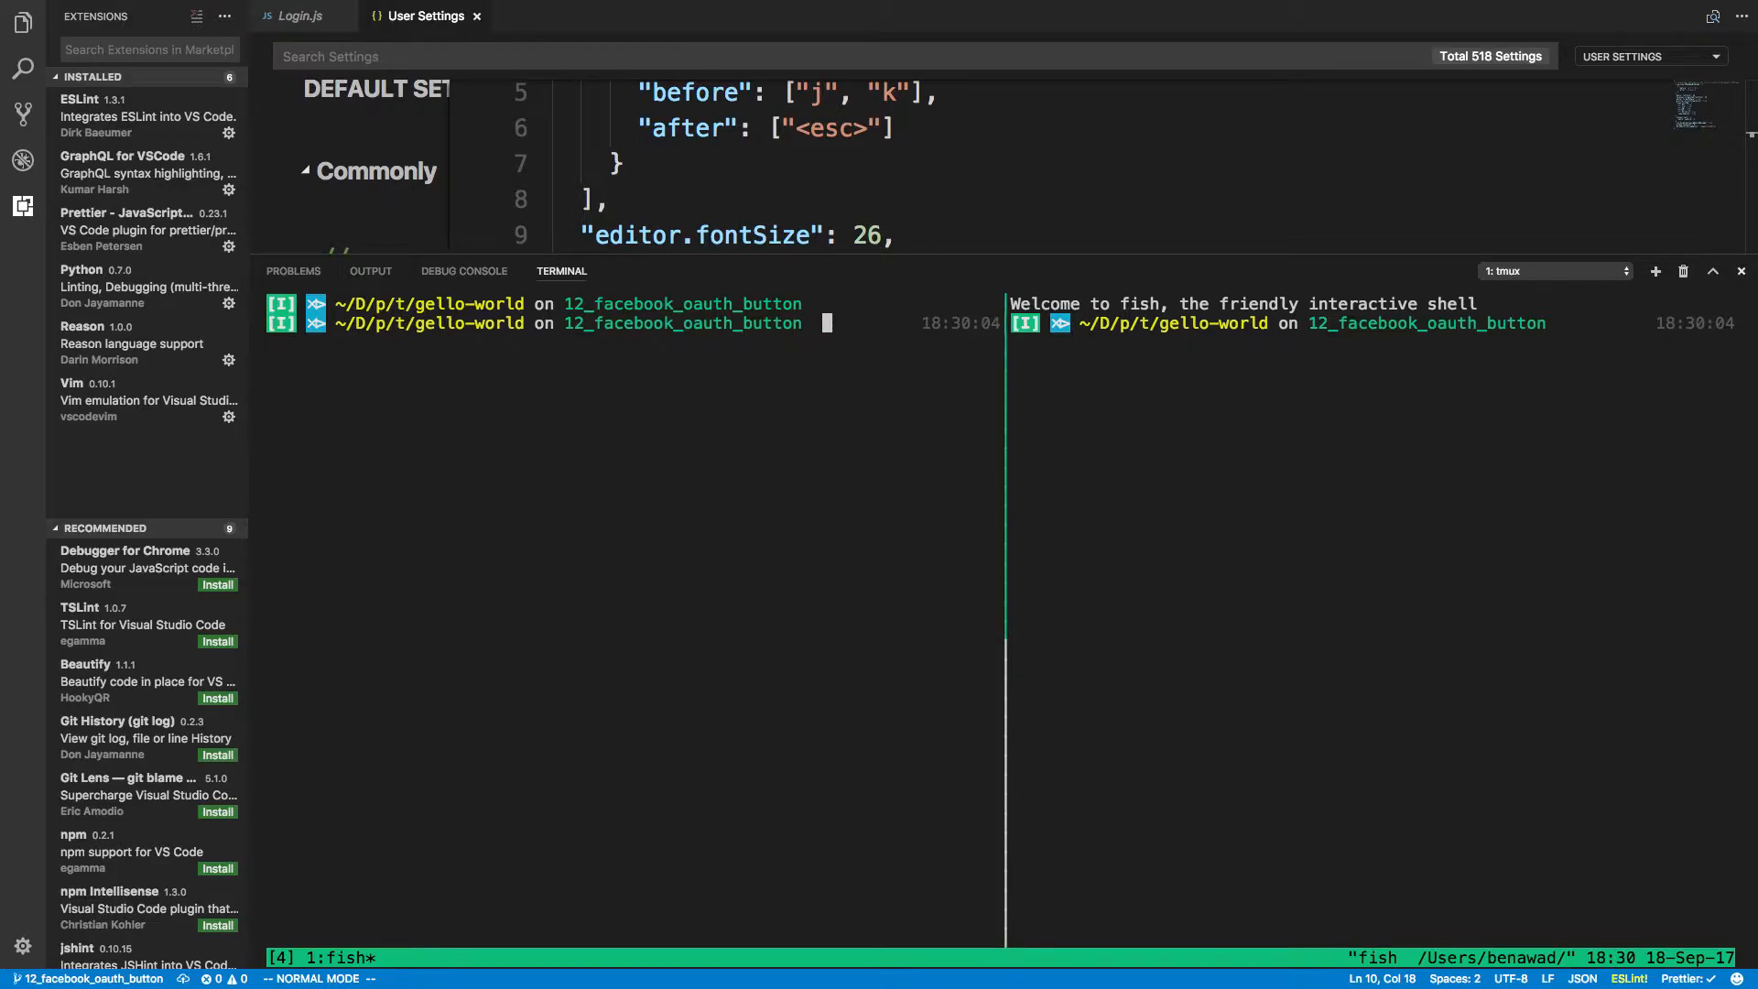
Step: Enter npm start in the terminal, then end the tmux session with tmux kill-session
text(npm start)
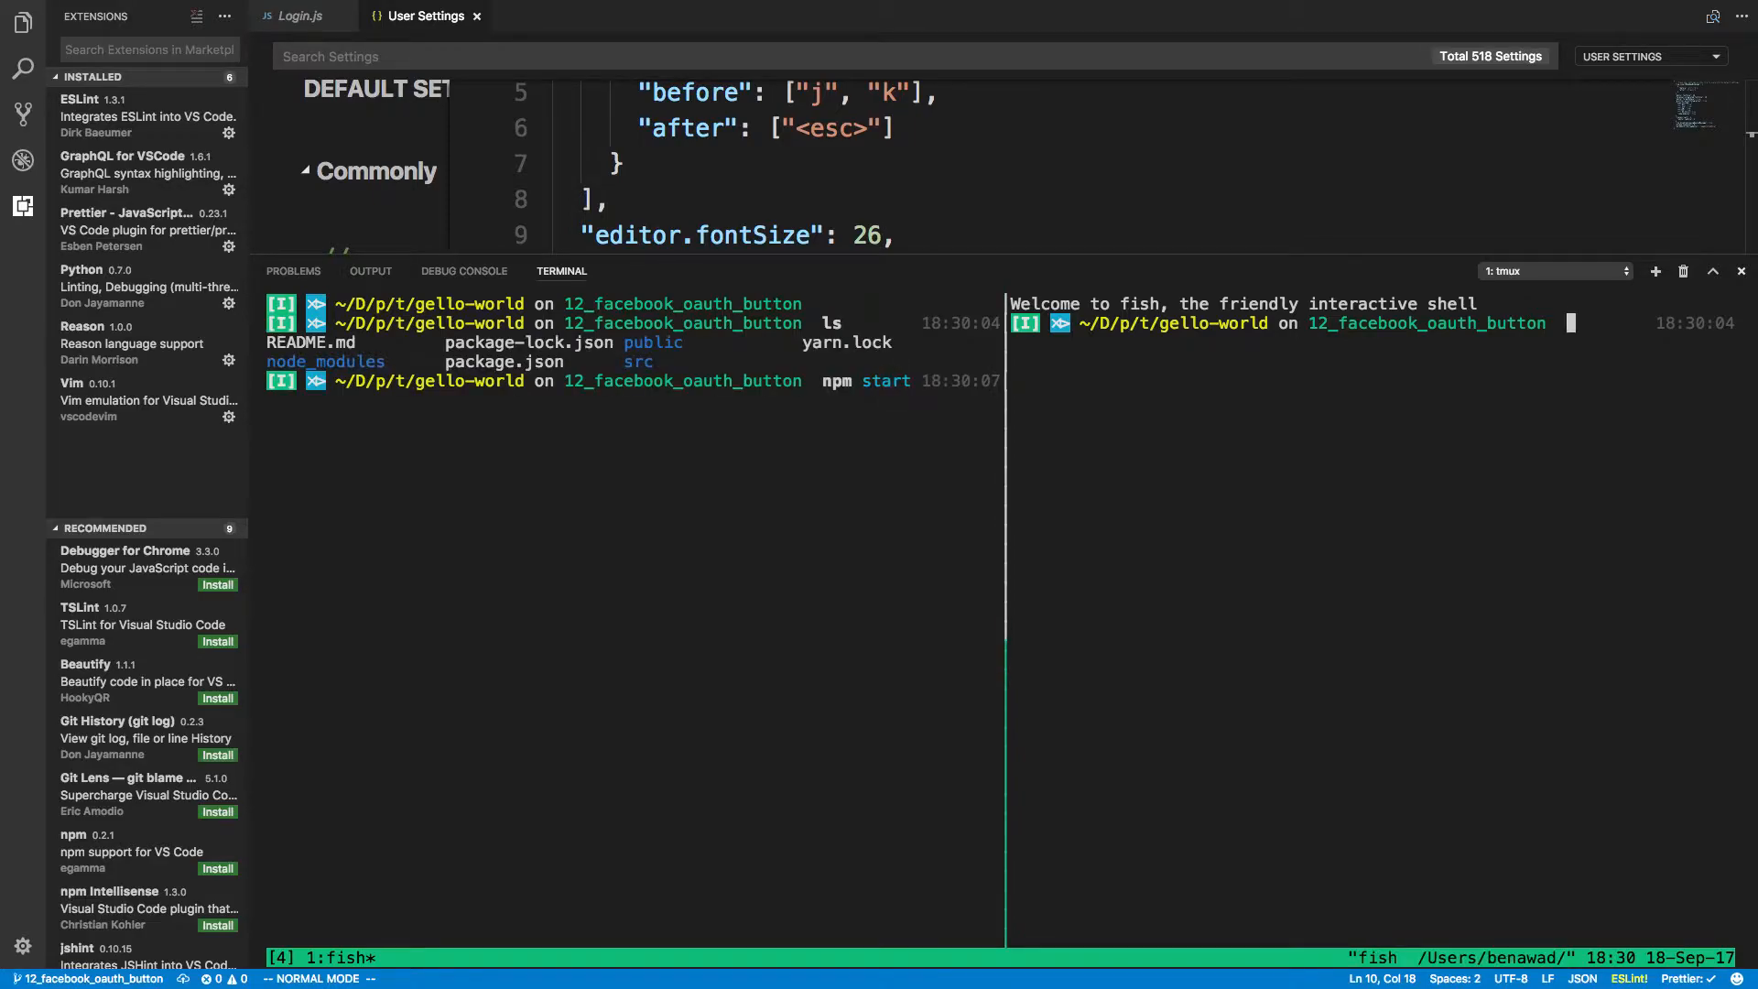
text(0)
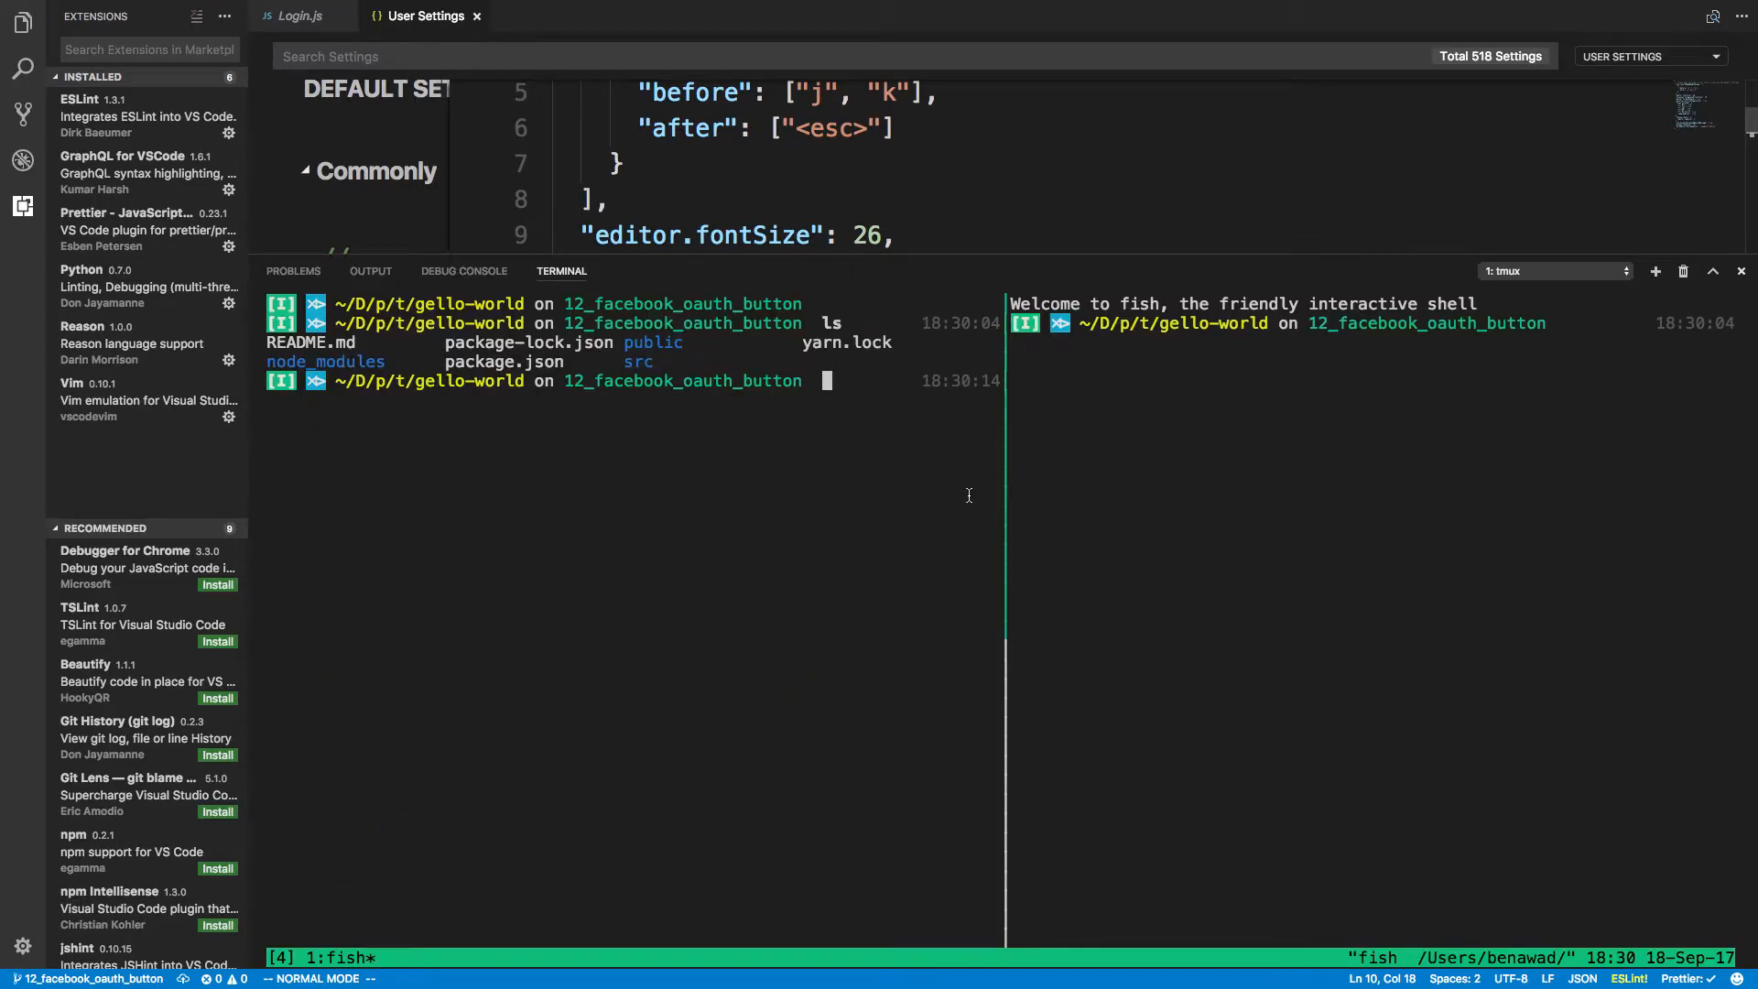
text(tmux k)
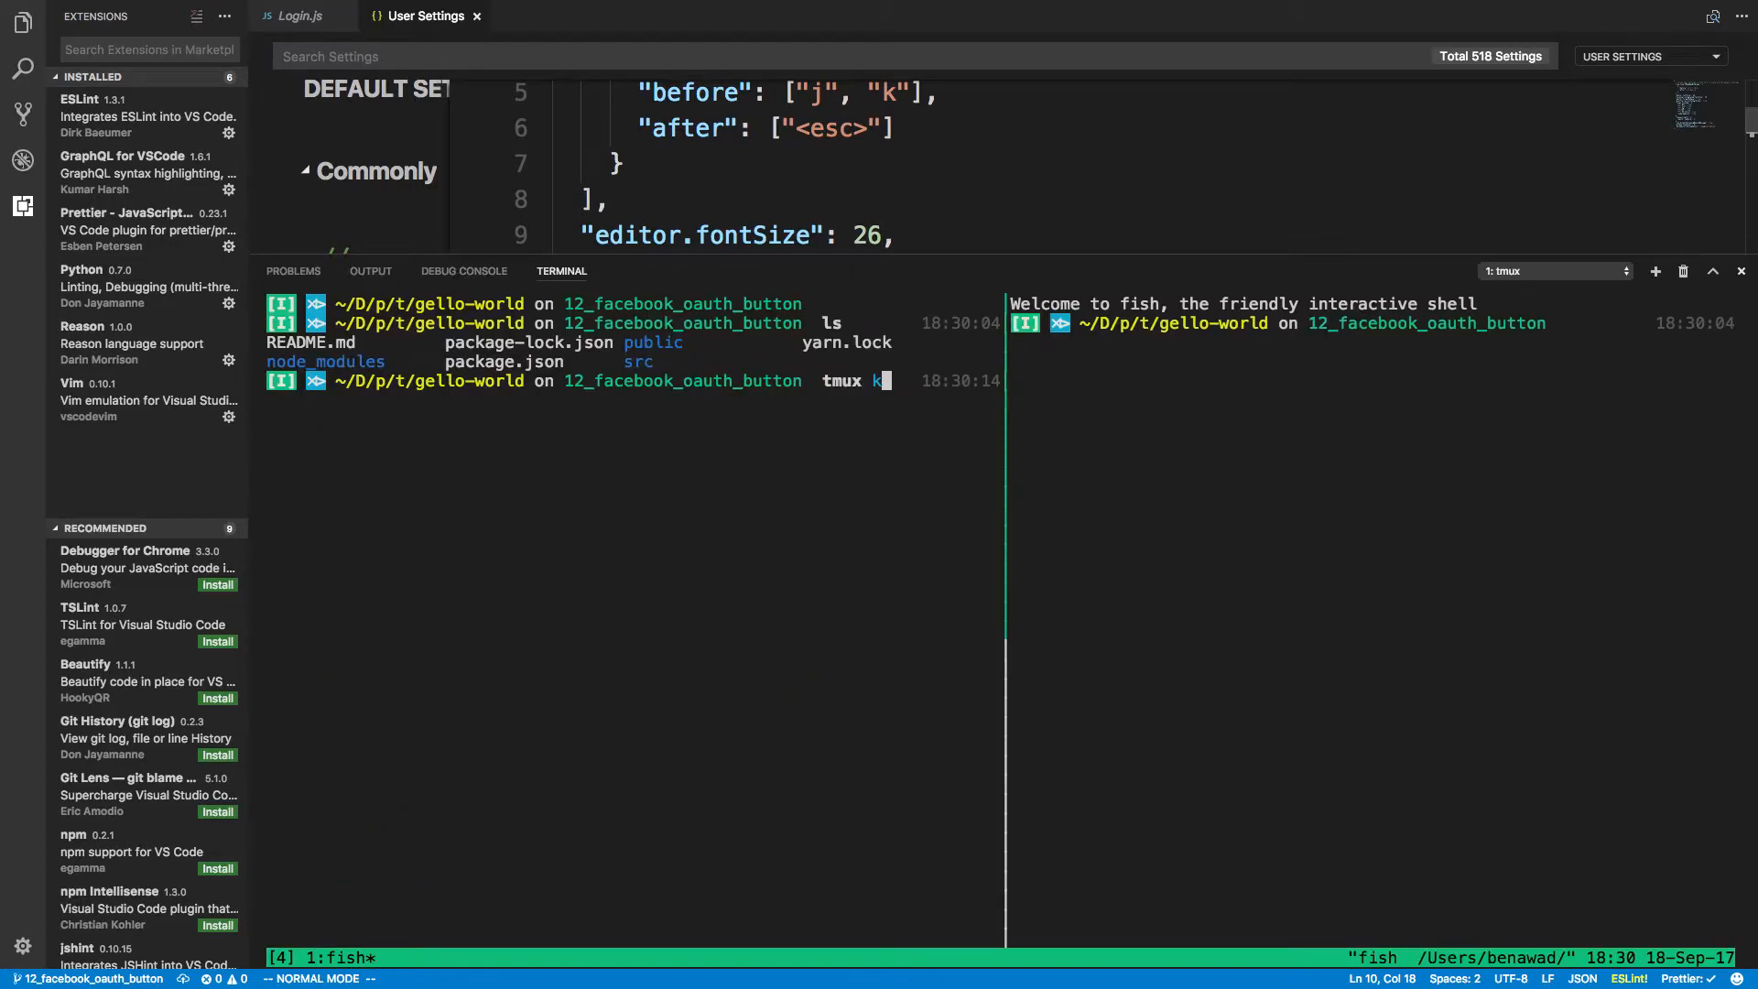
text(ill-session)
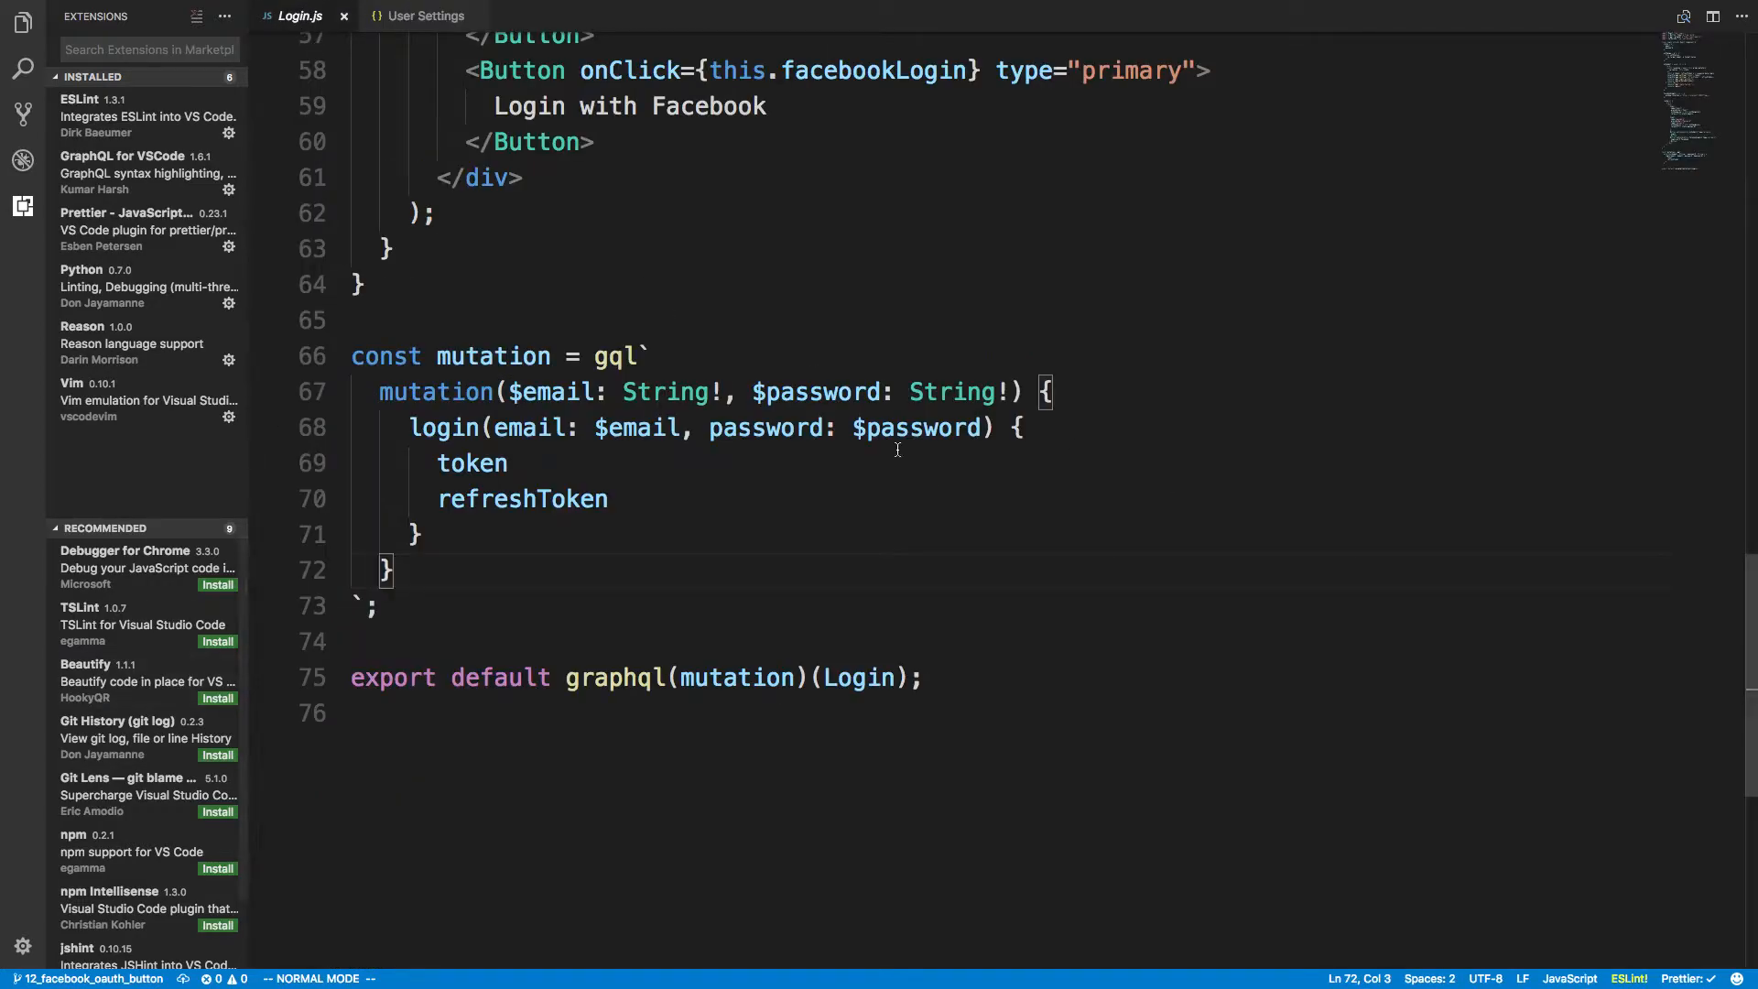
Step: Return to the User Settings file and add "editor.fontSize": 26 to the JSON
click(424, 15)
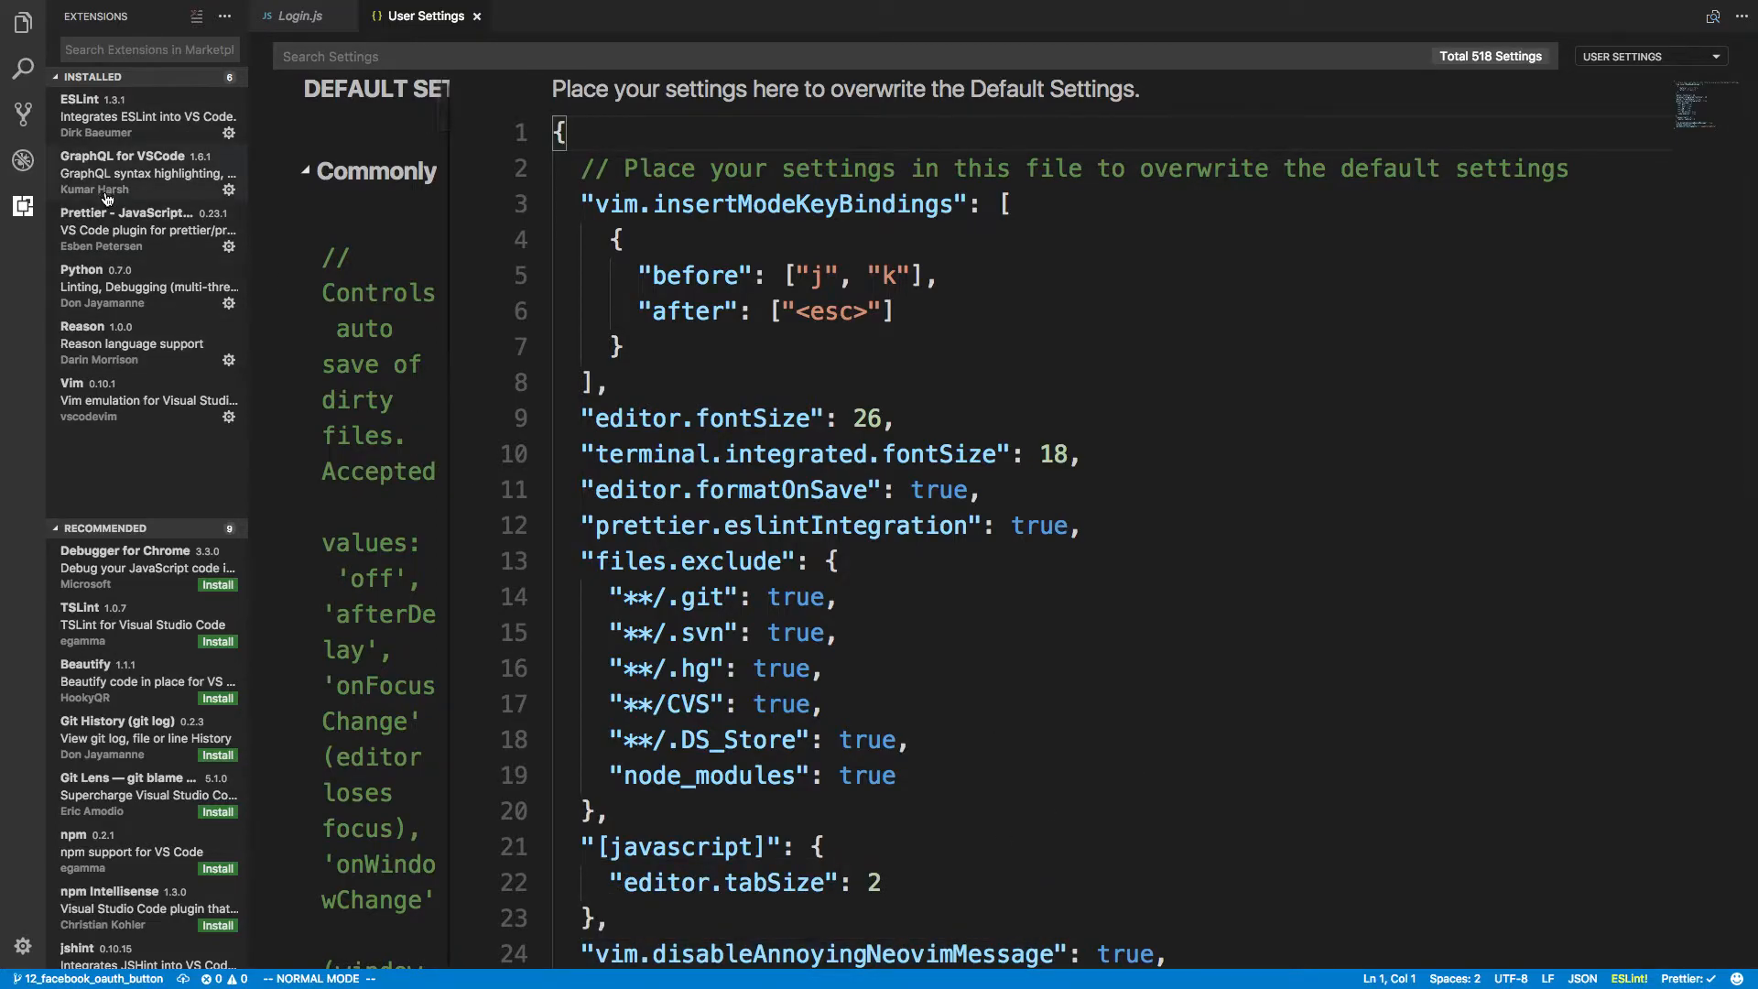
mouse_move(780, 525)
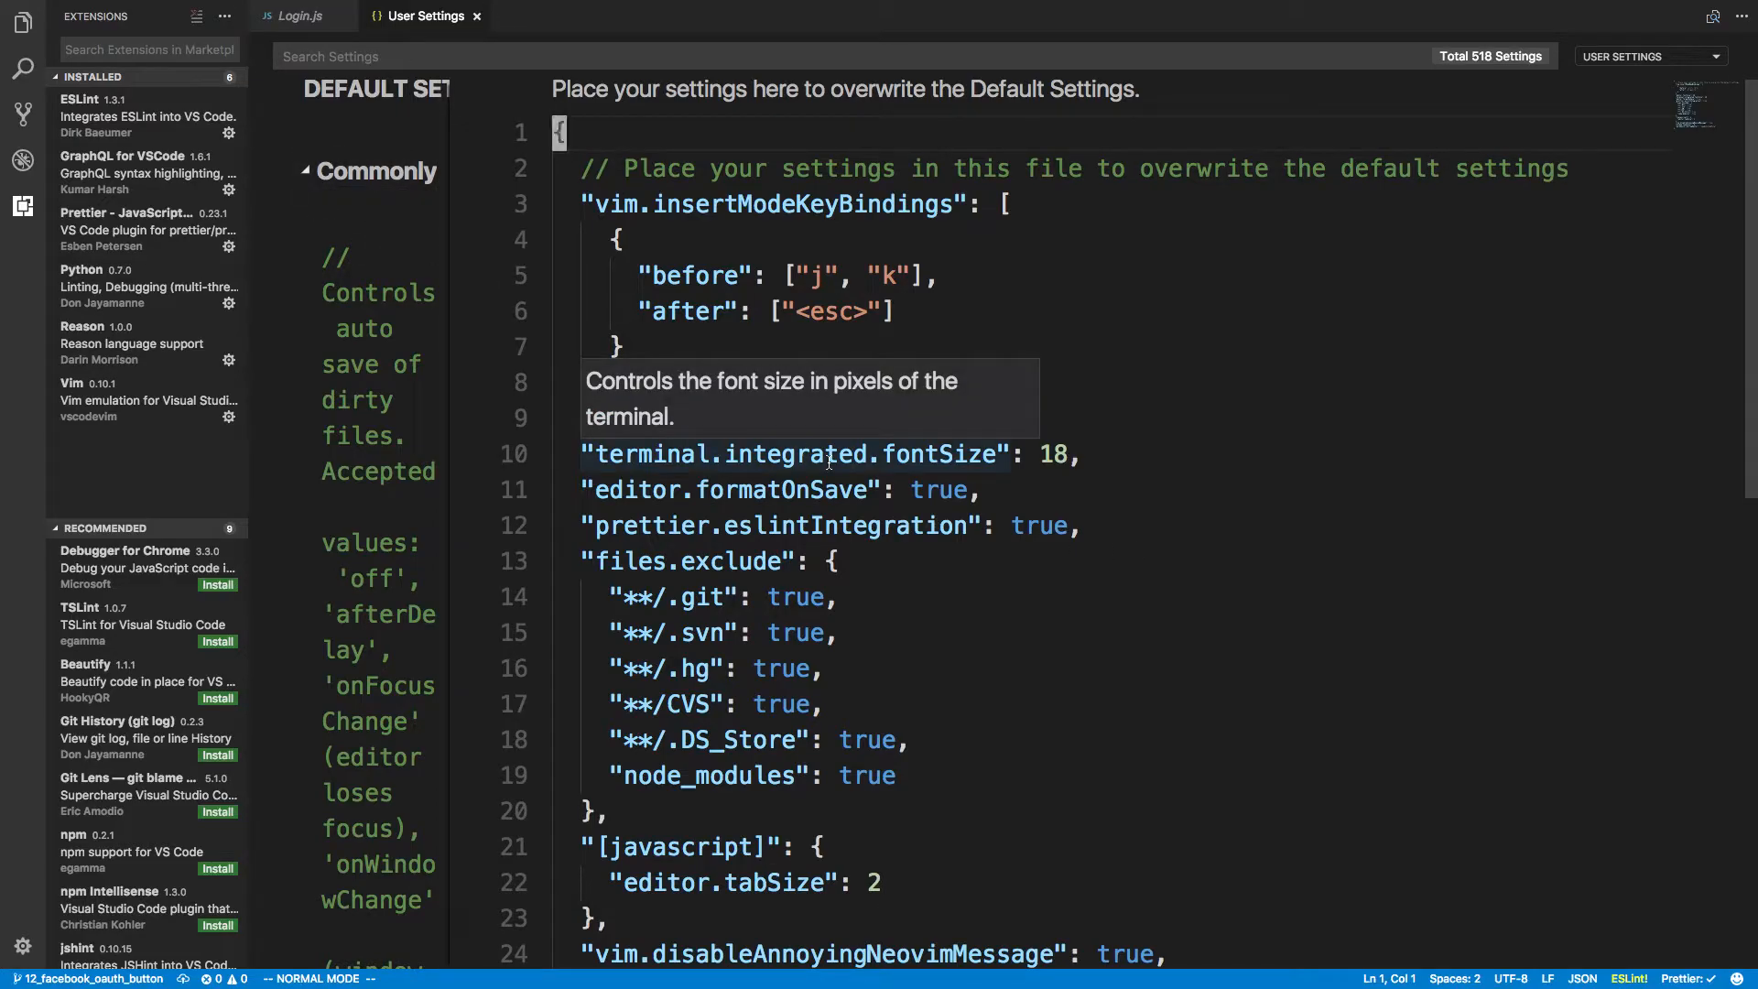
text("editor.fontSize": 26,)
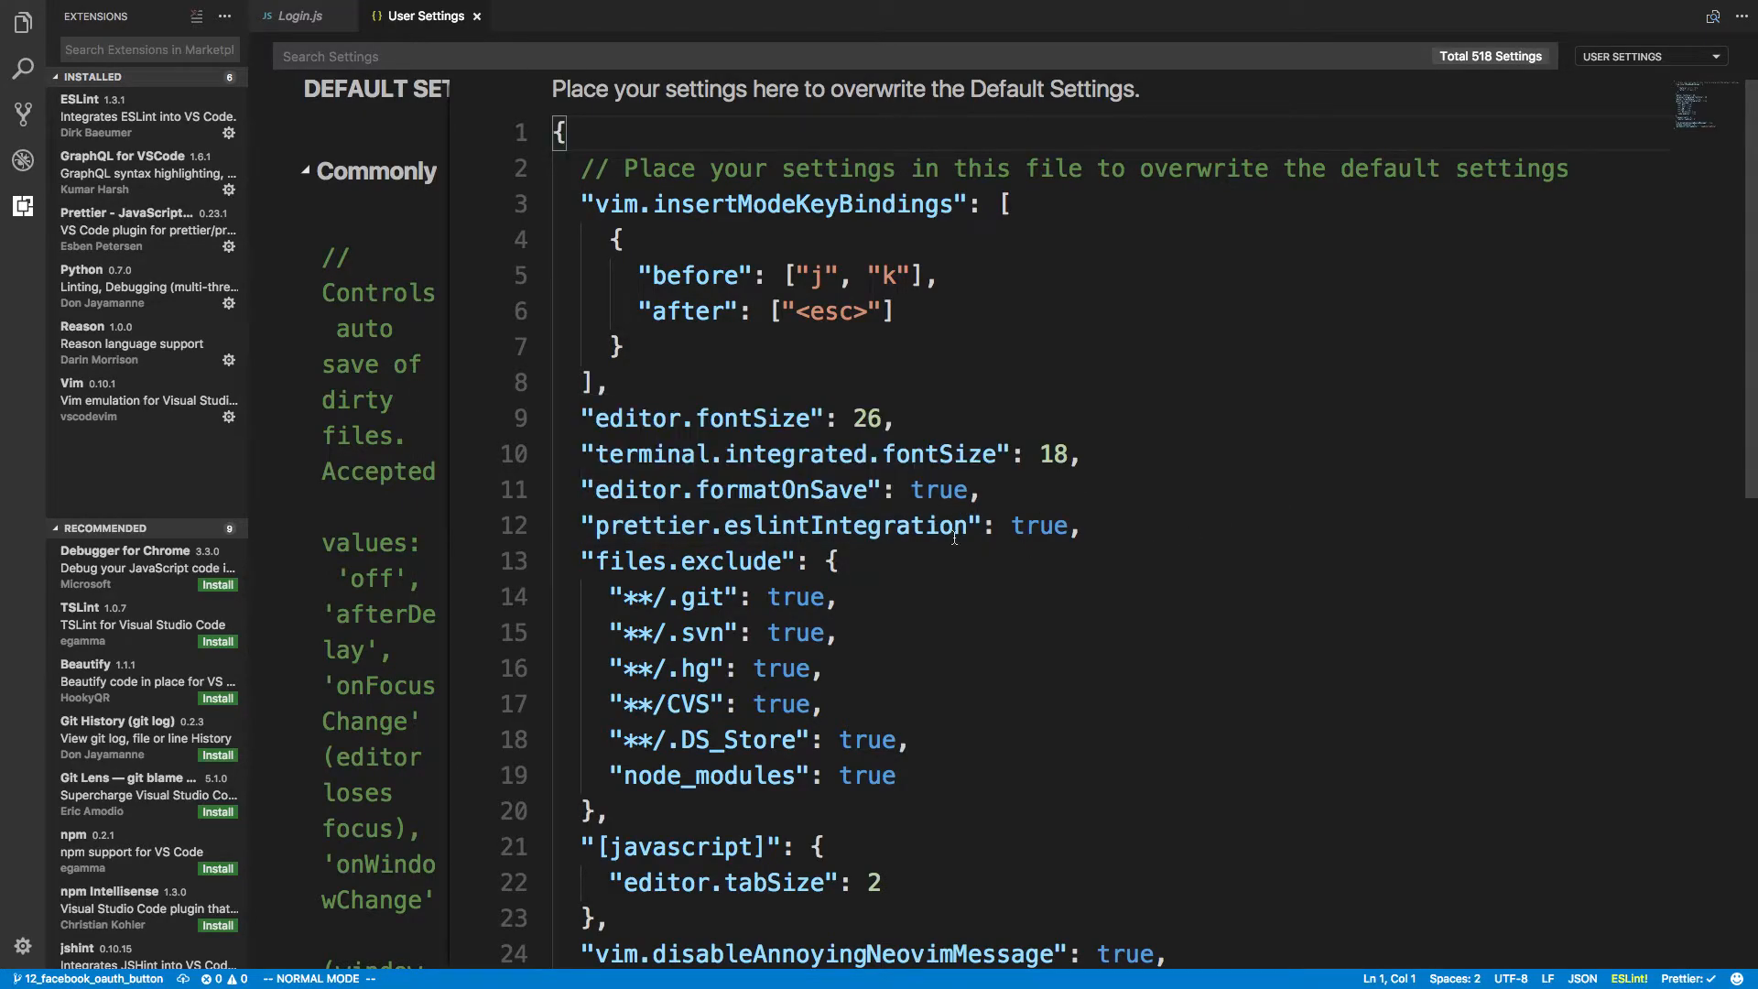
mouse_move(469, 528)
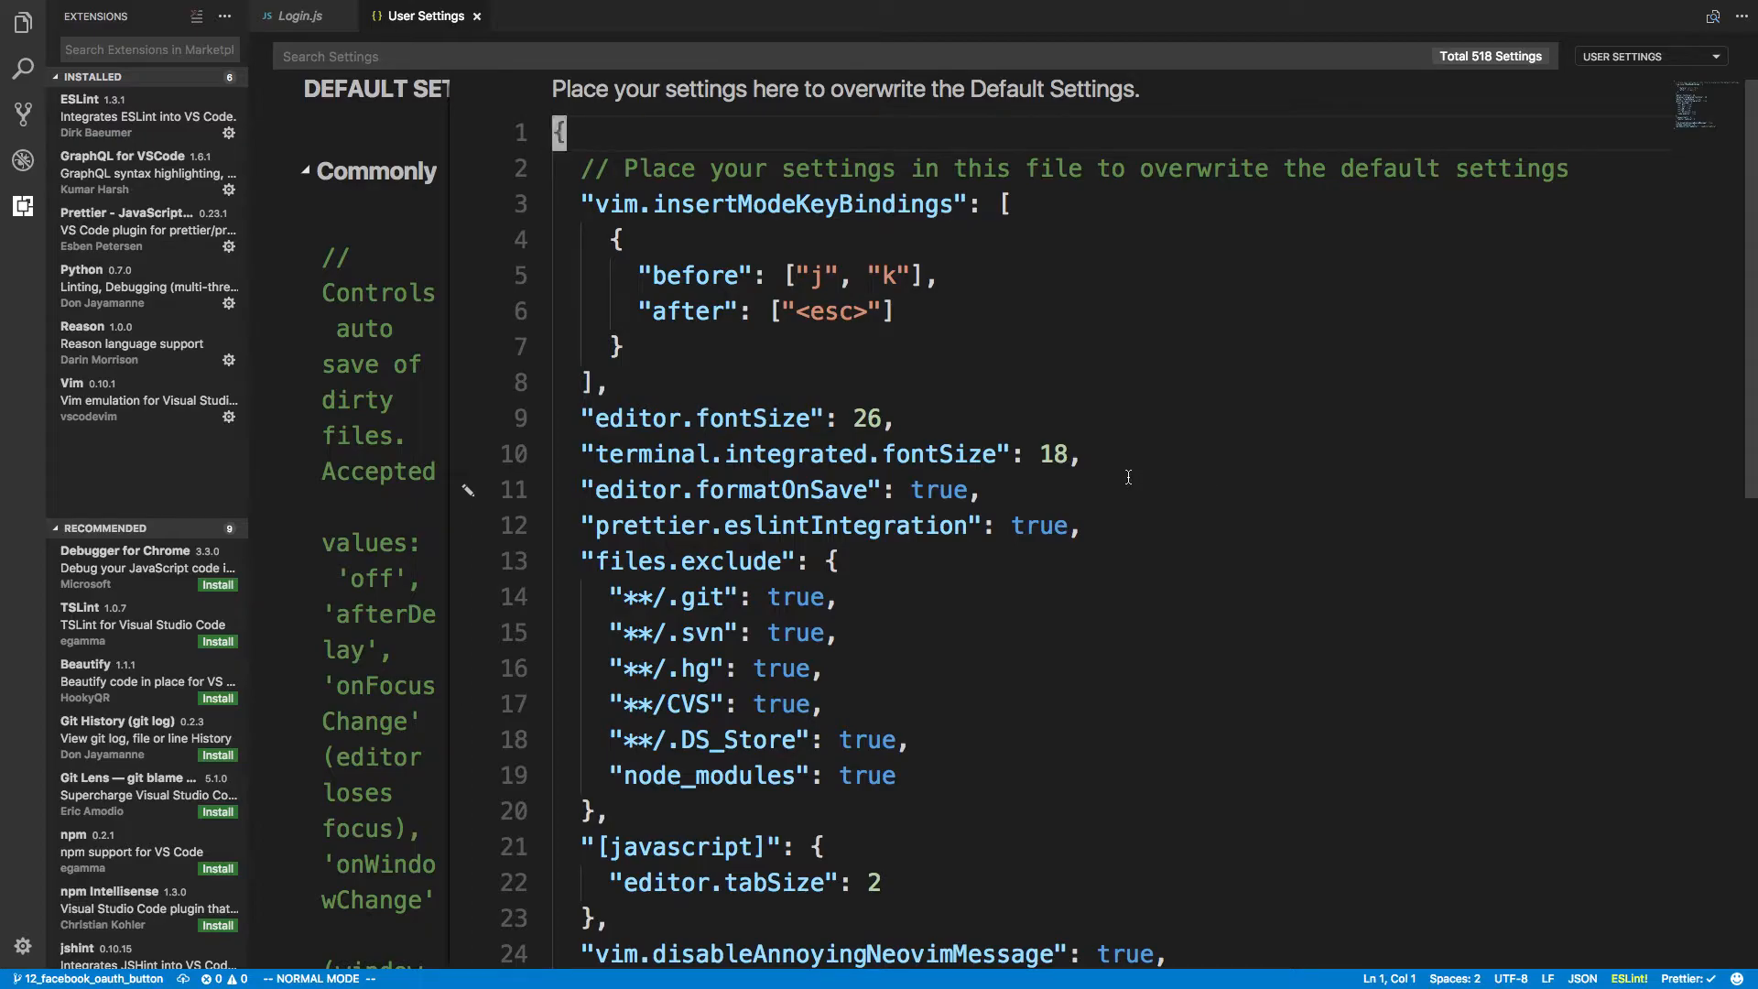
mouse_move(289, 185)
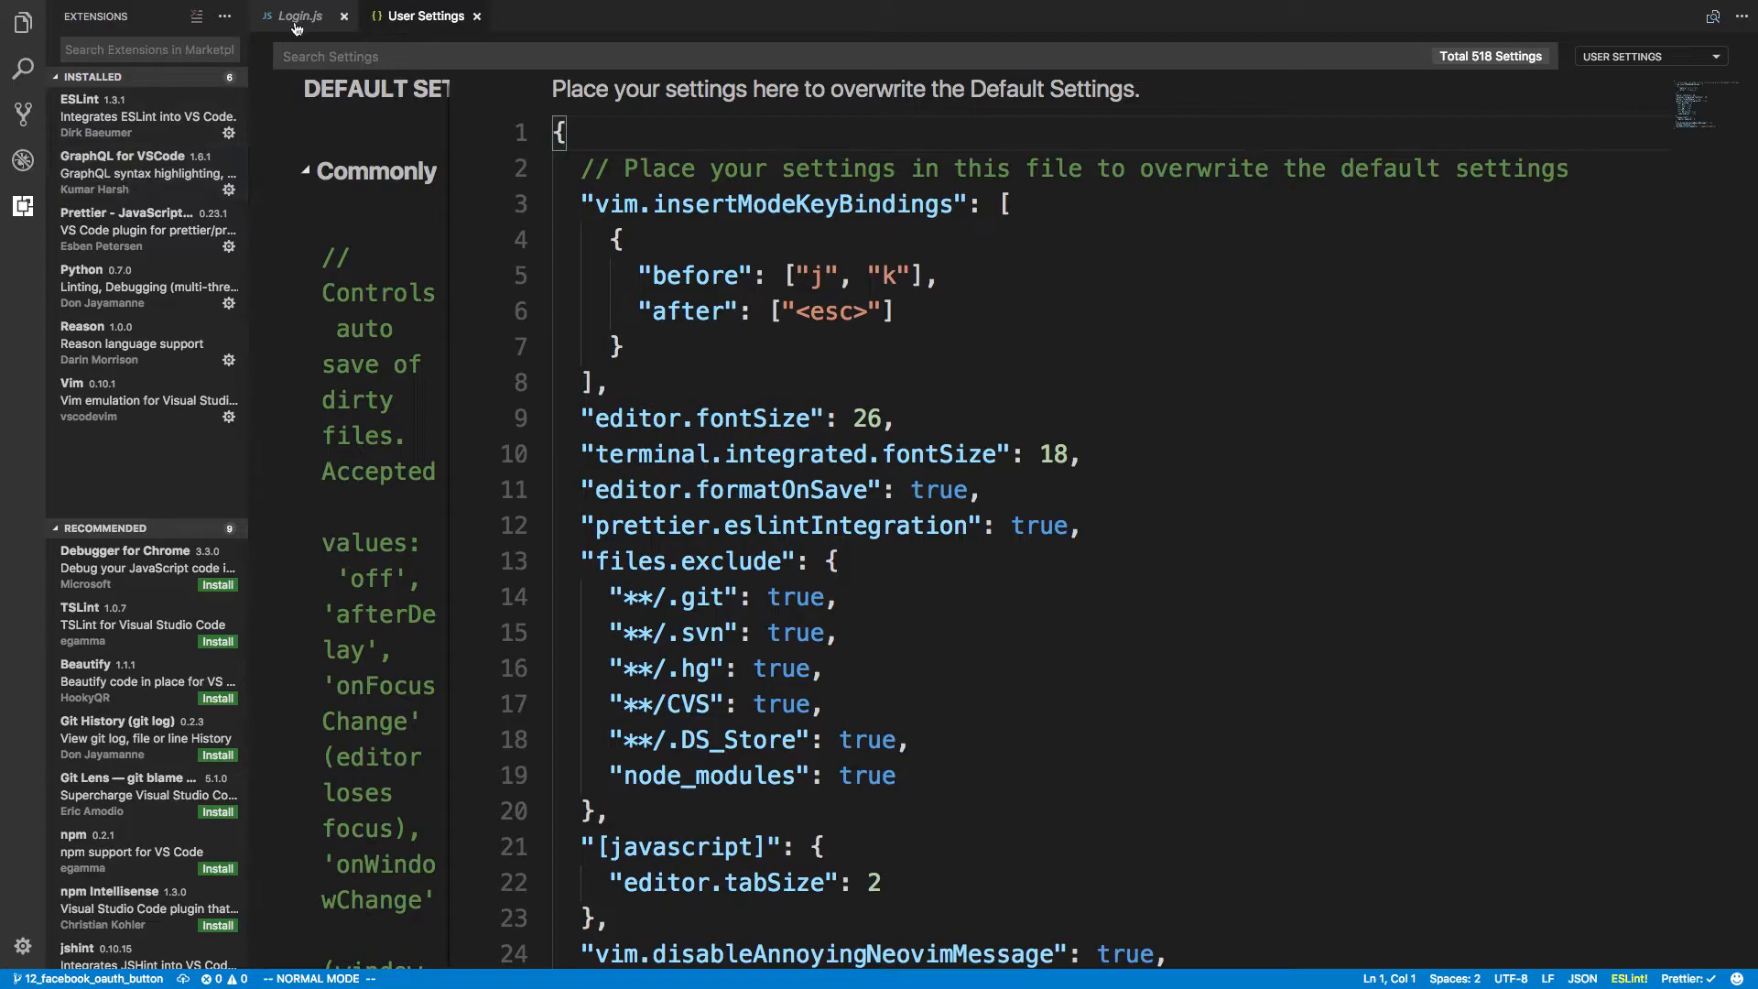
Step: Make the password type String! in Login.js's mutation, then open GraphQL for VSCode's details
click(296, 16)
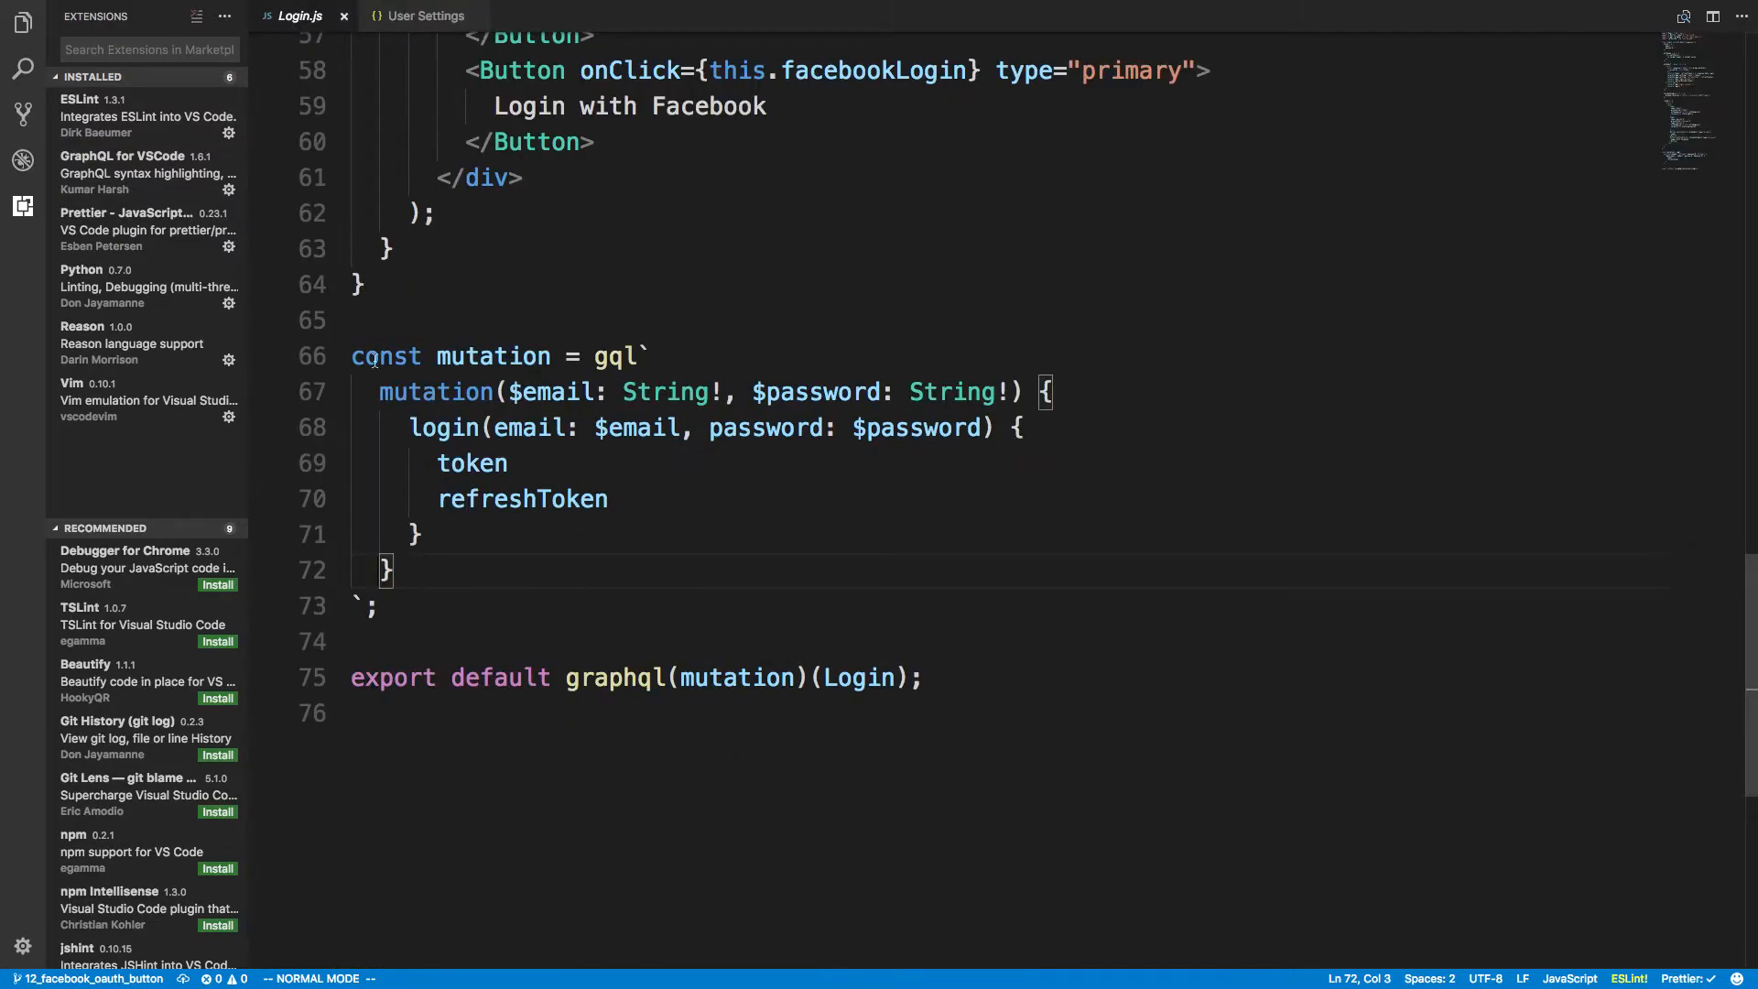
click(500, 391)
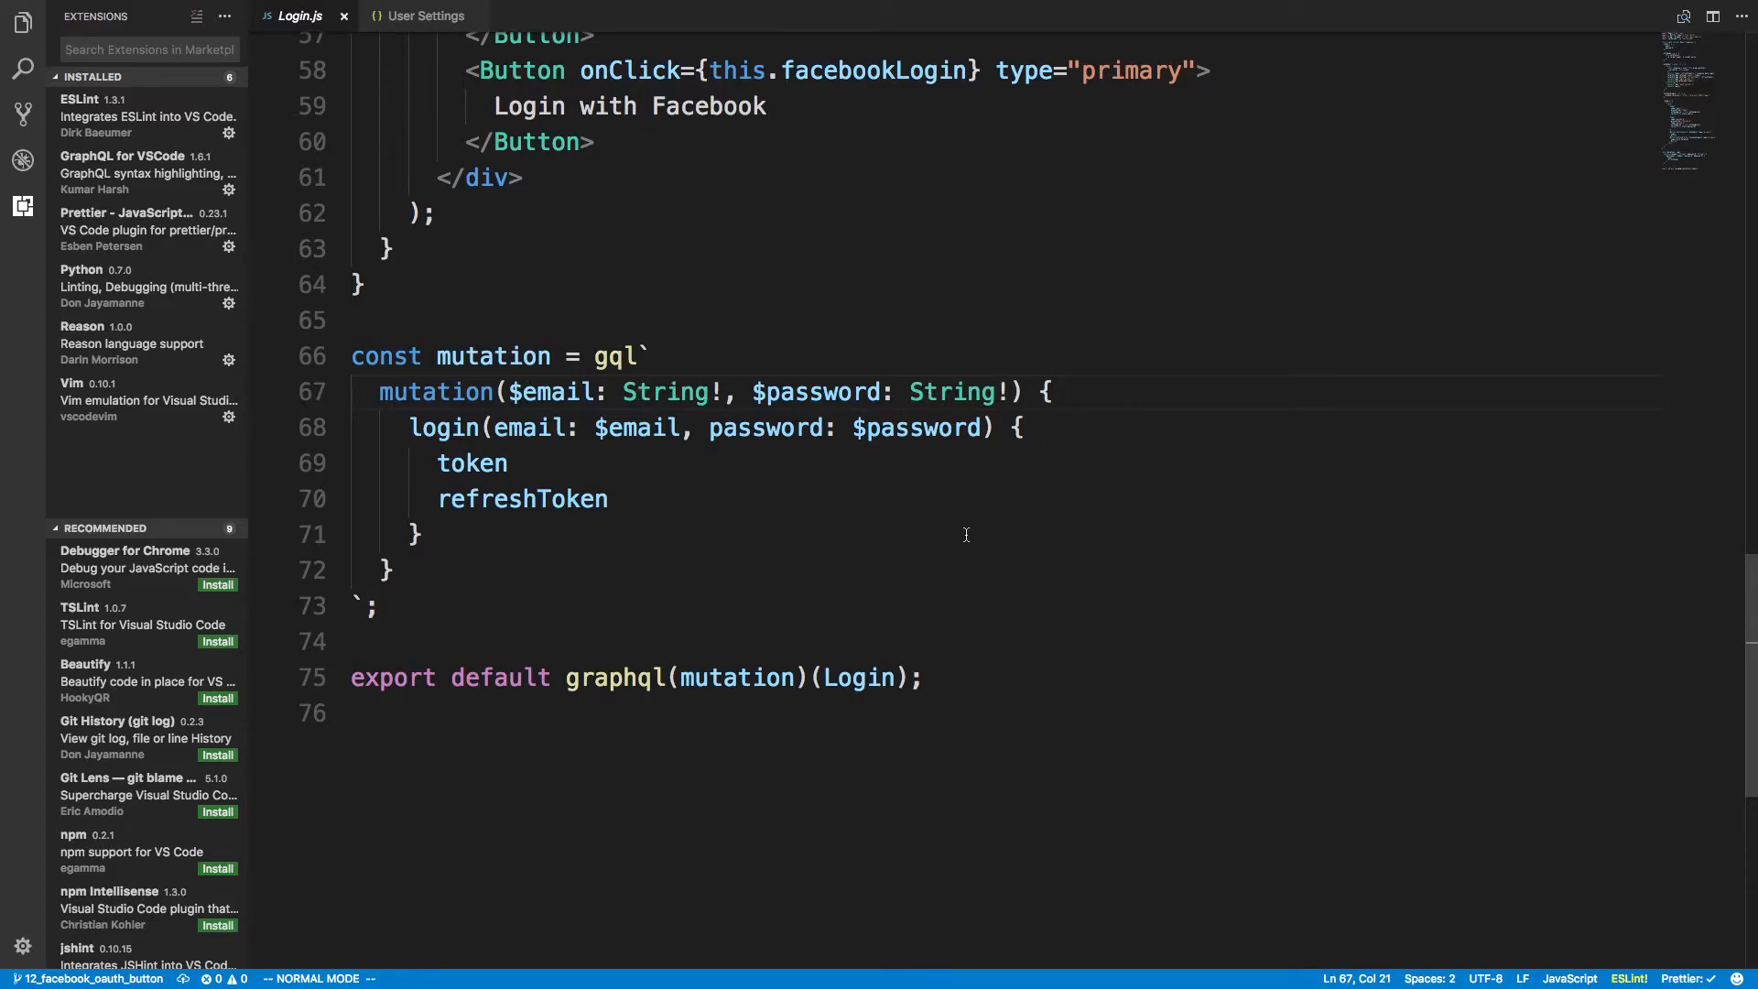
click(989, 391)
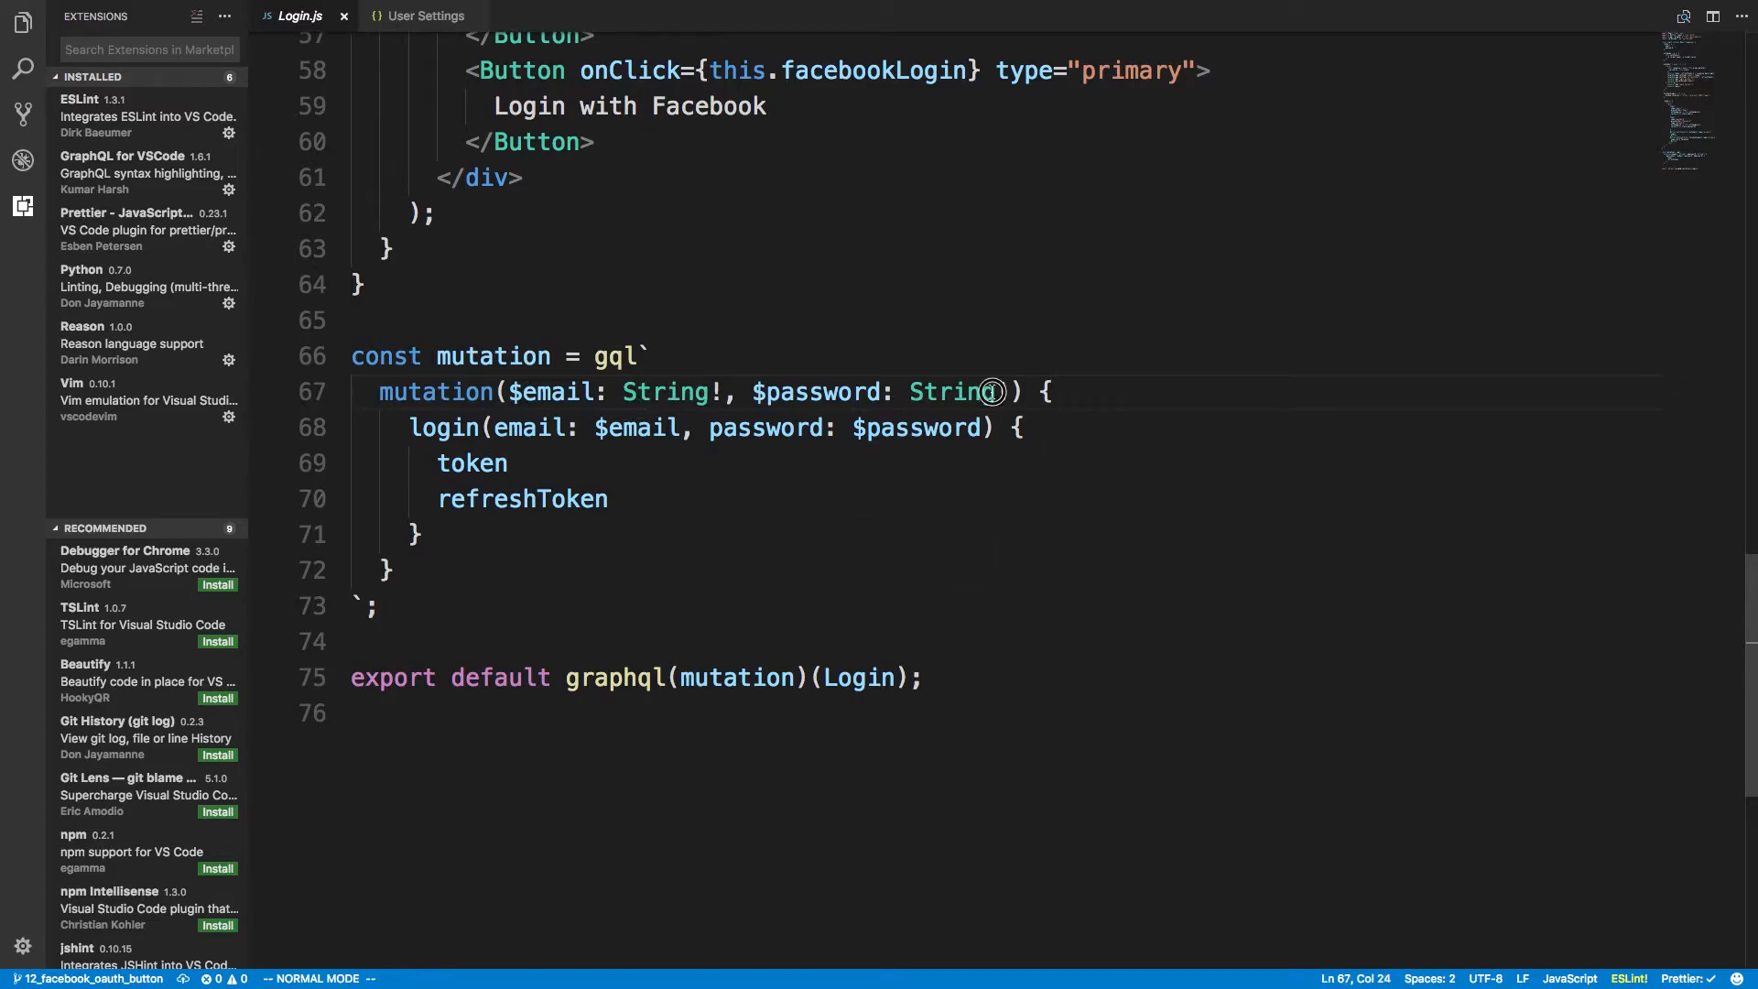
text(!)
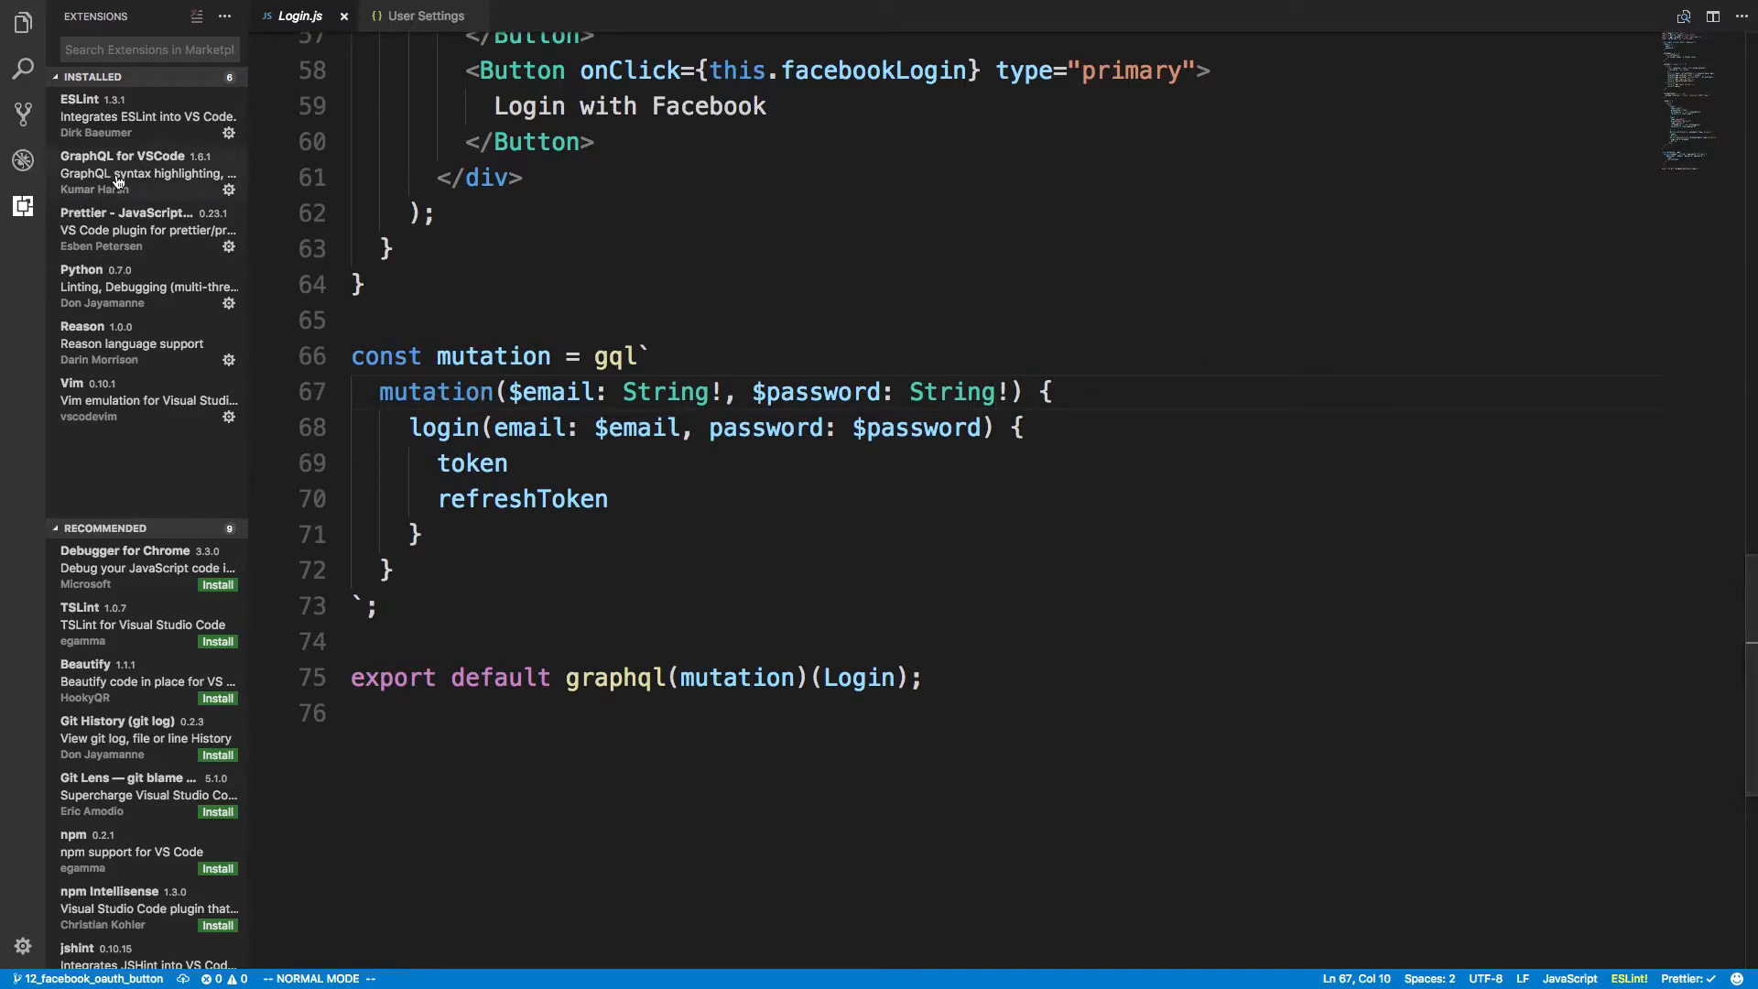
click(123, 173)
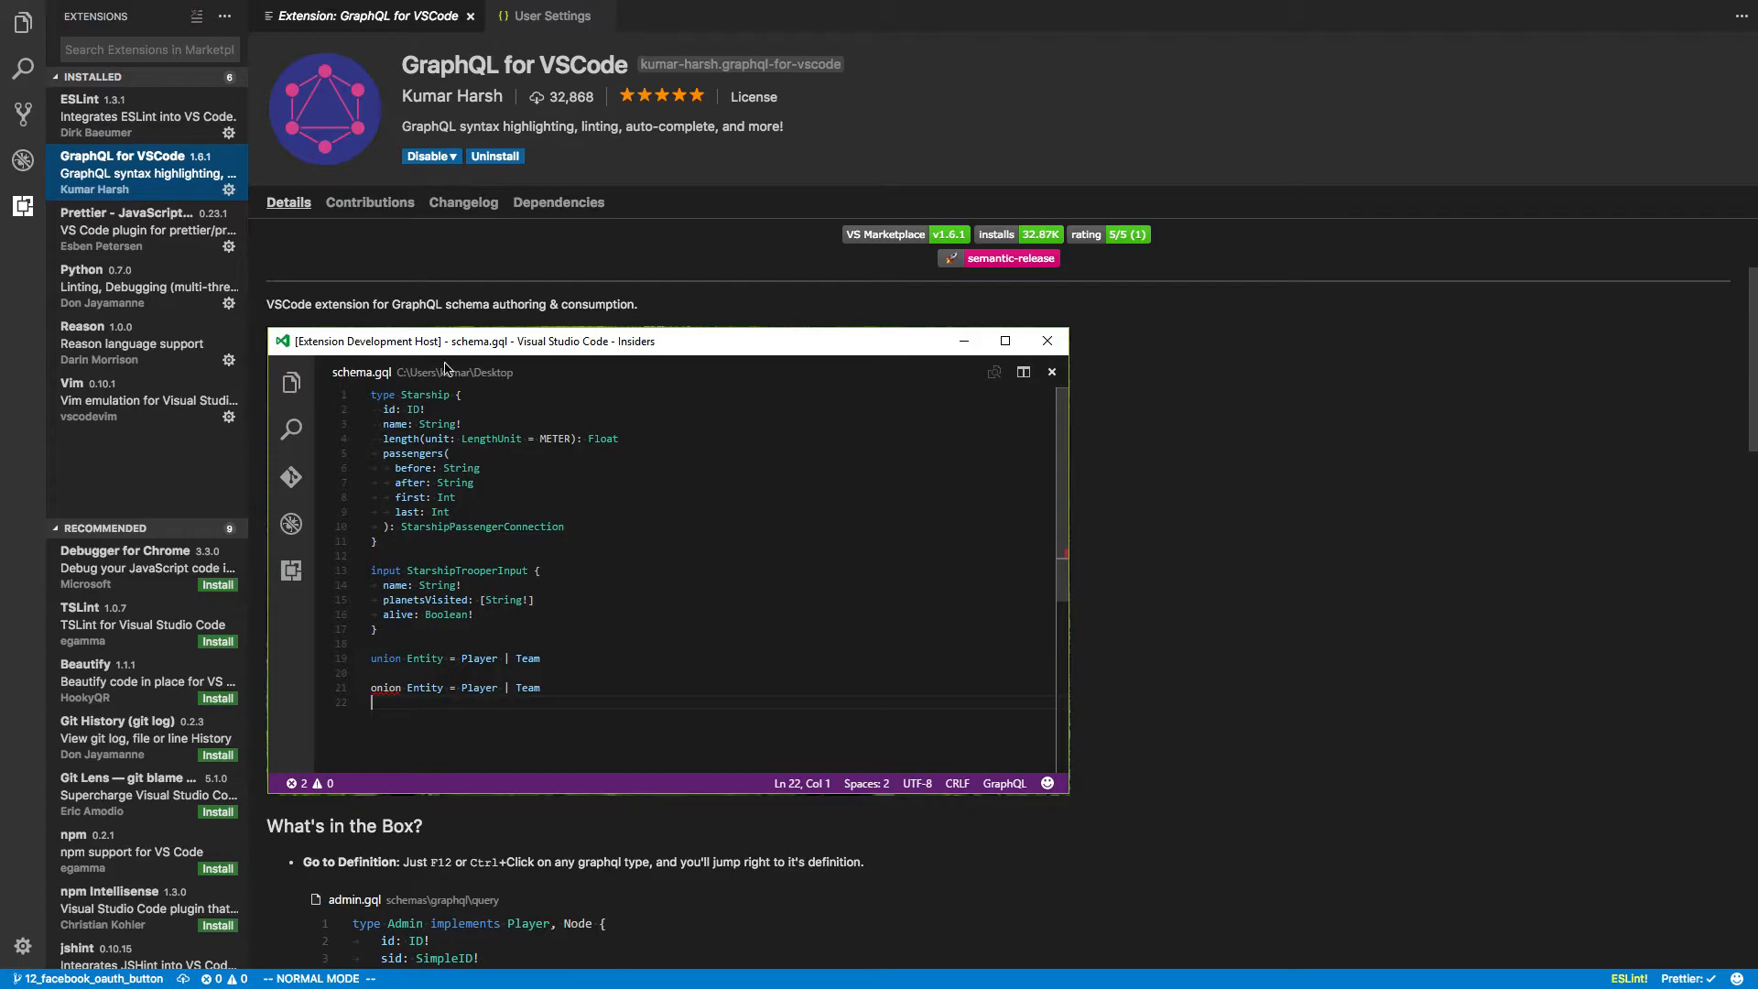
Step: Browse the Reason, Vim and ESLint extension pages, then return to User Settings
click(131, 343)
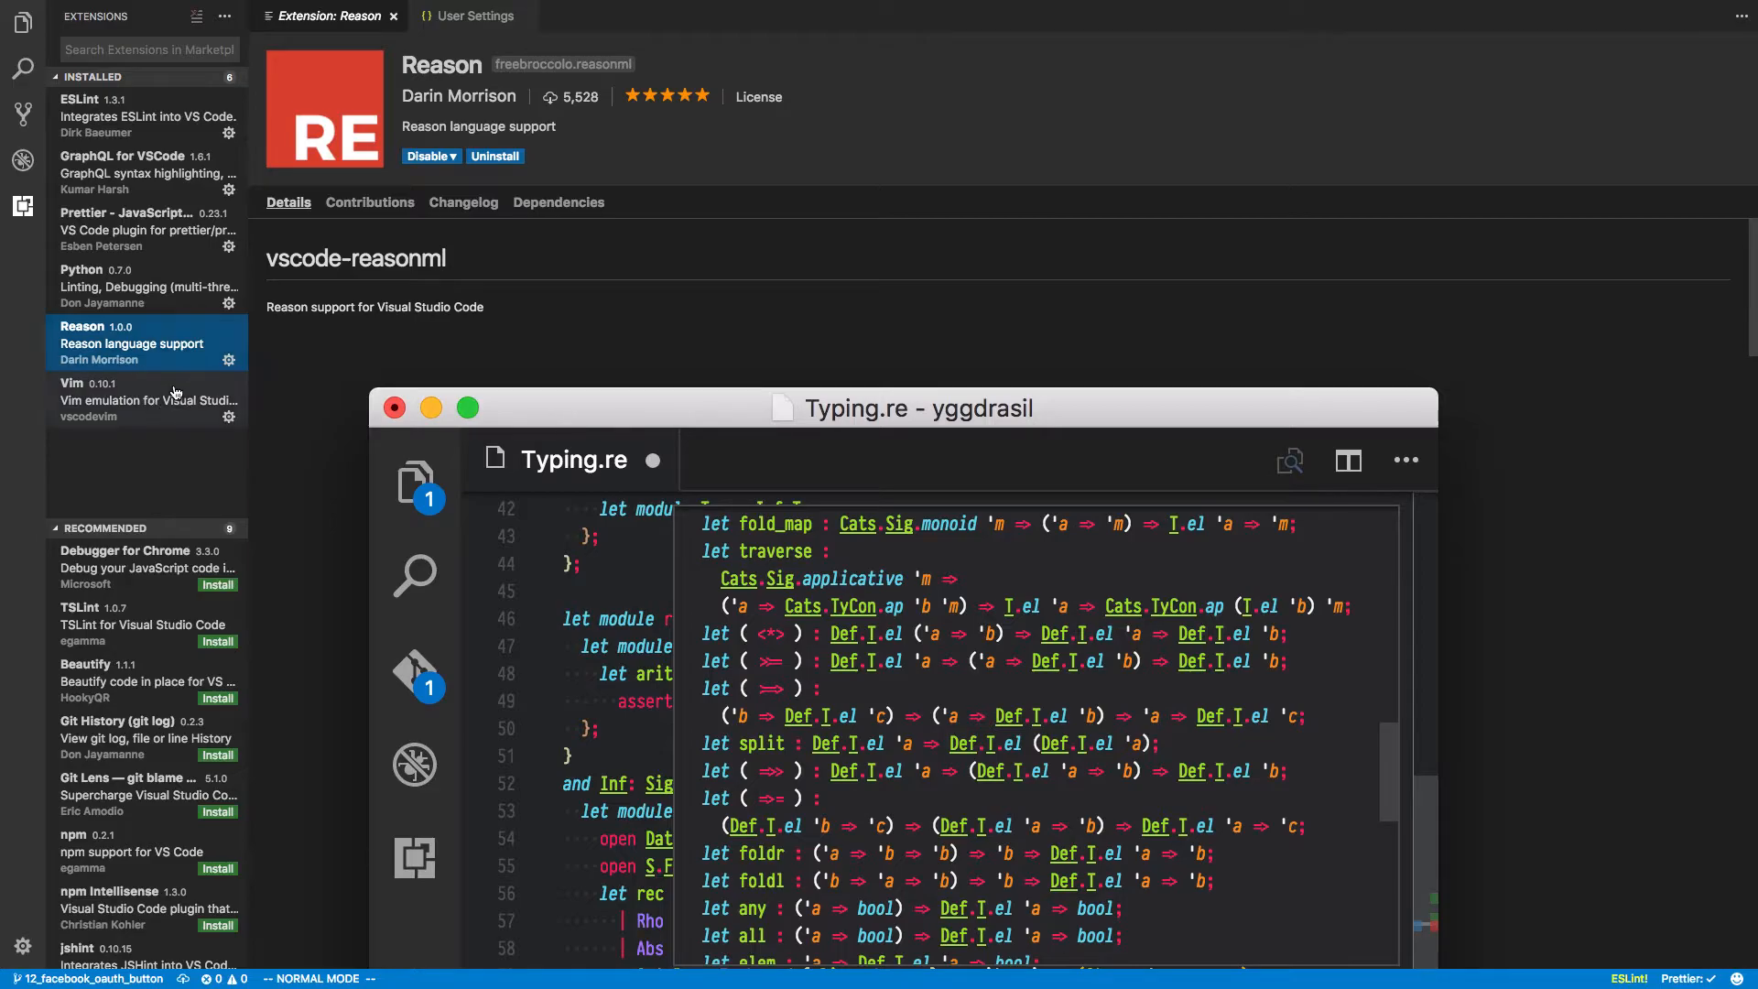
click(145, 400)
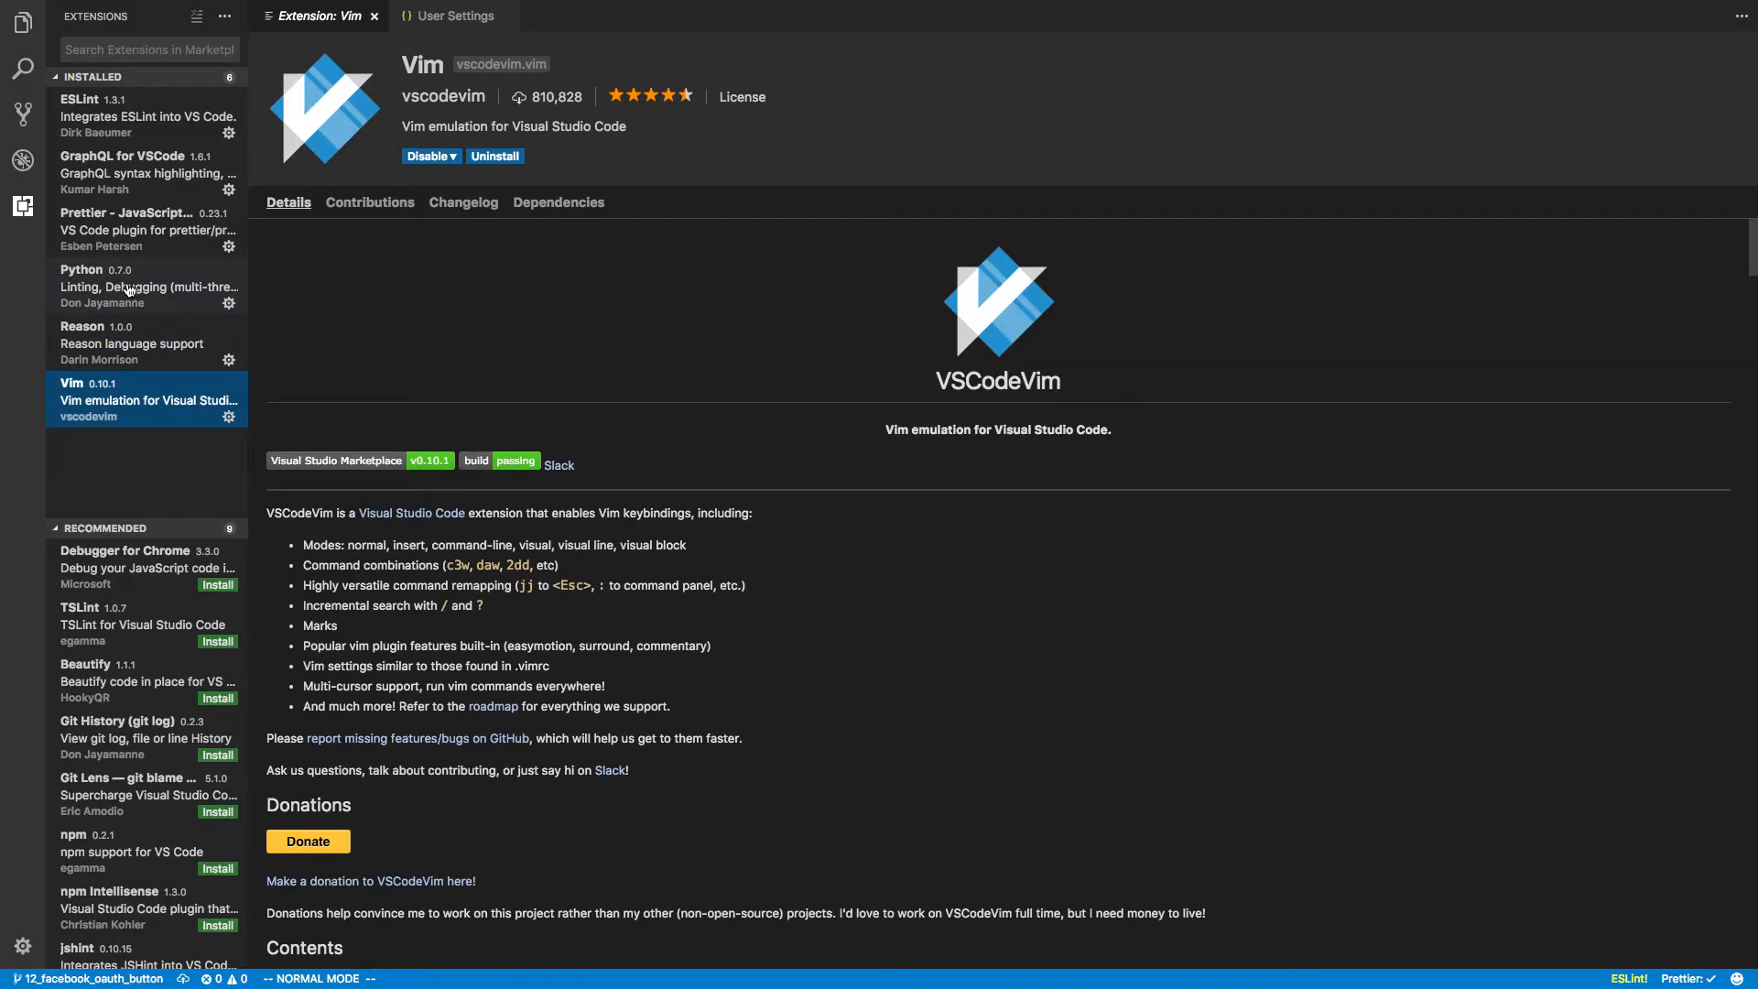
mouse_move(140, 277)
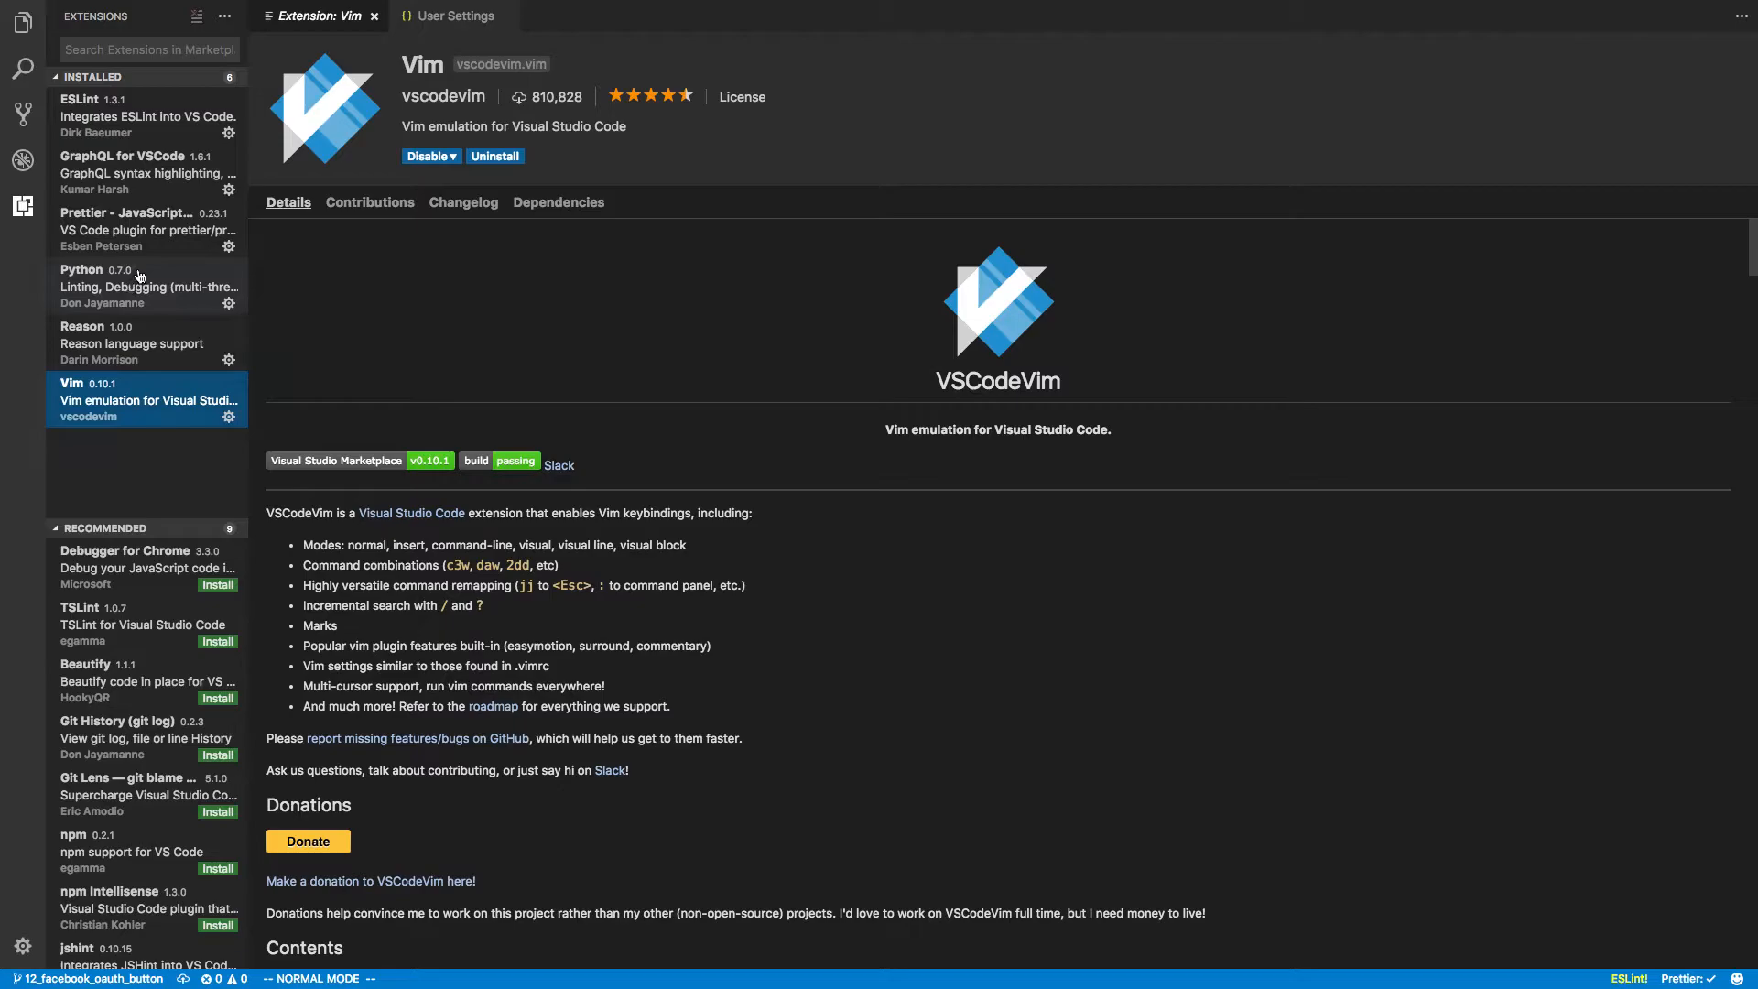
click(147, 286)
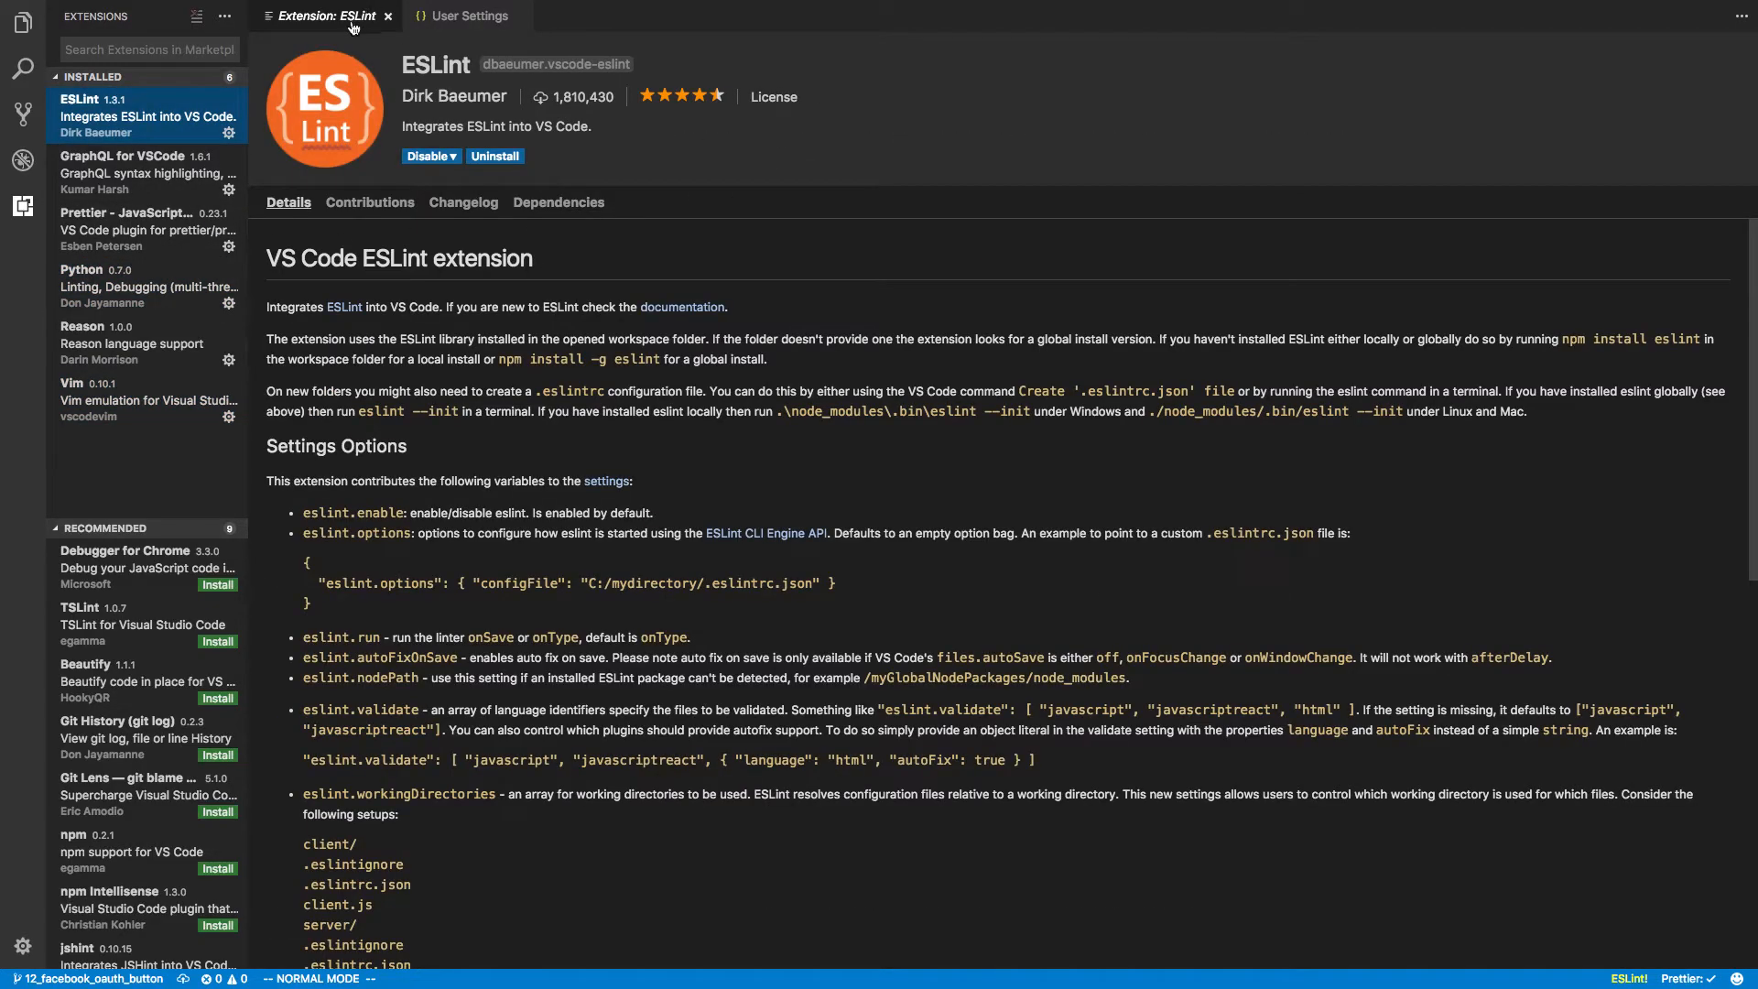
click(469, 16)
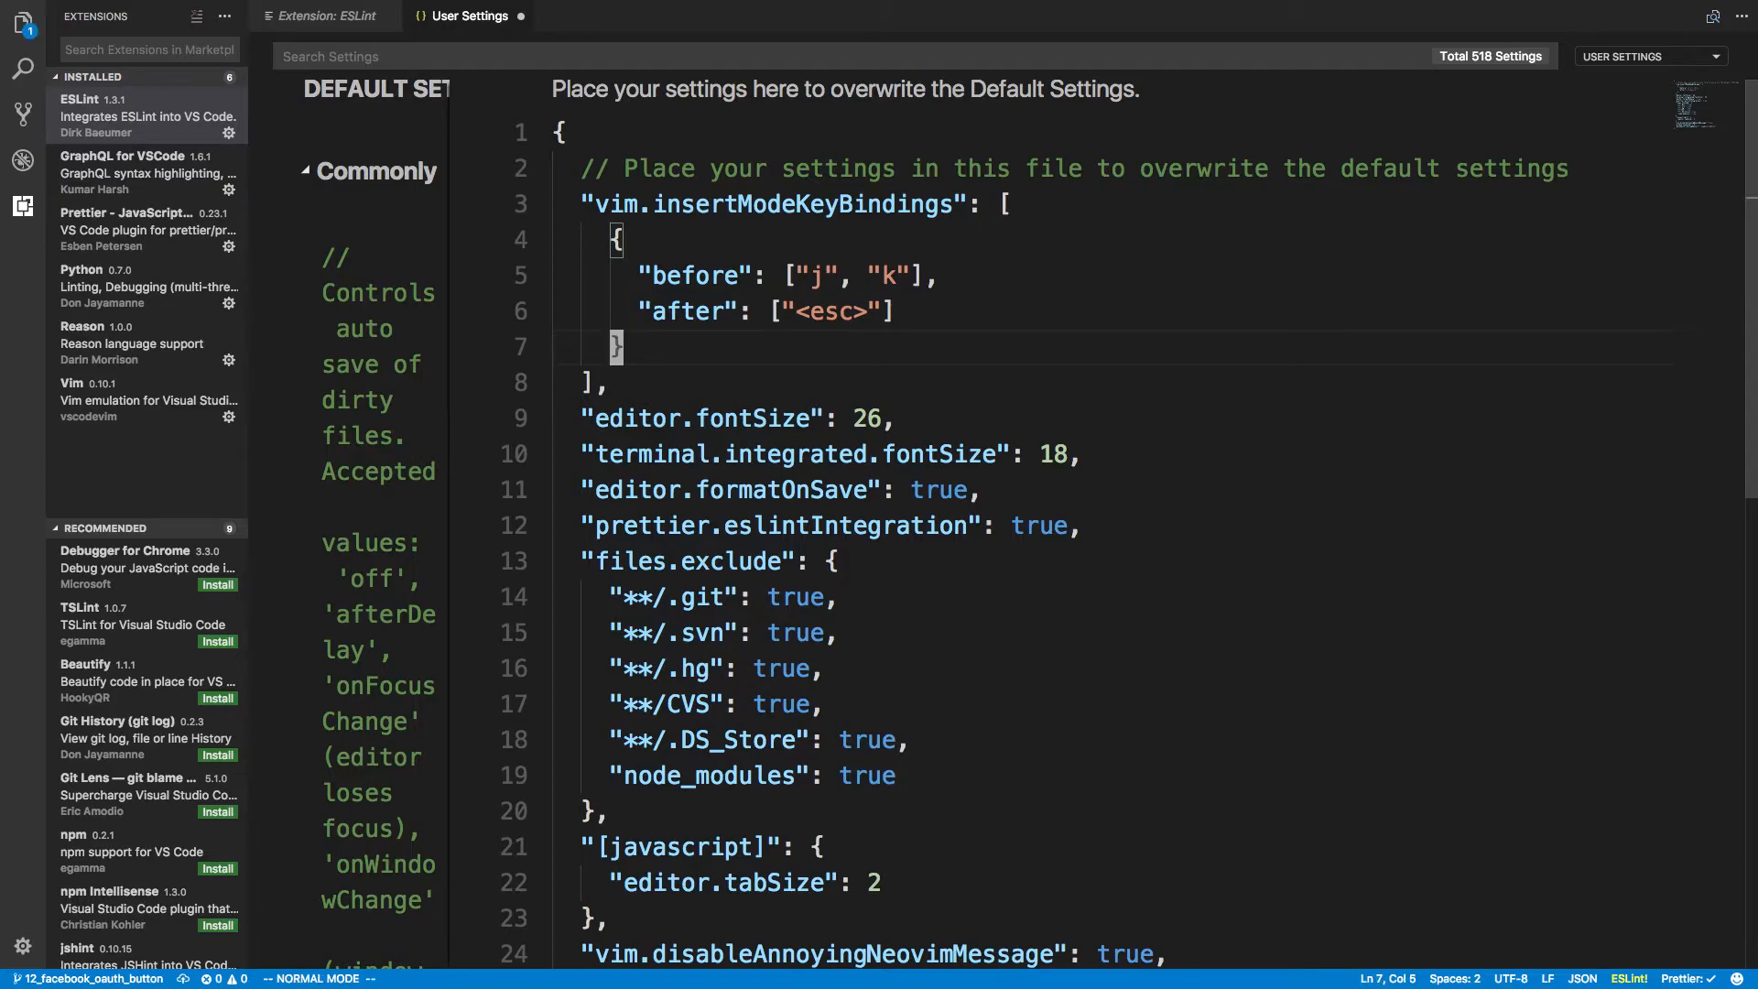
click(685, 204)
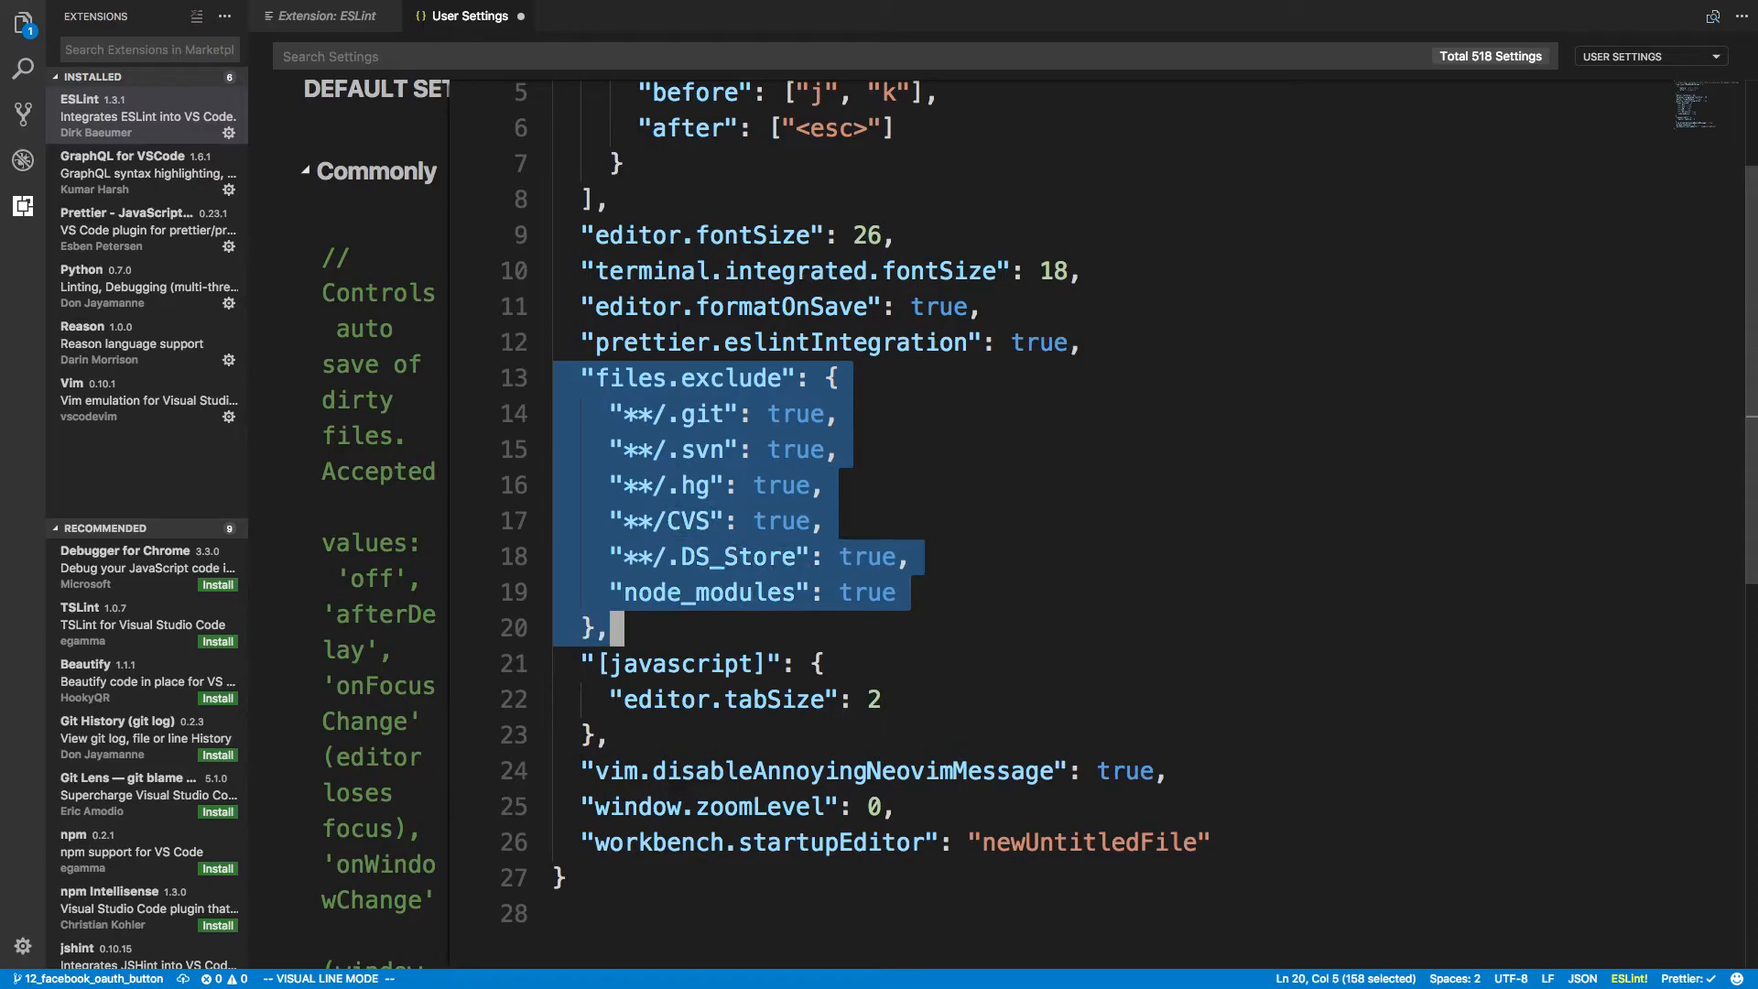
key(Escape)
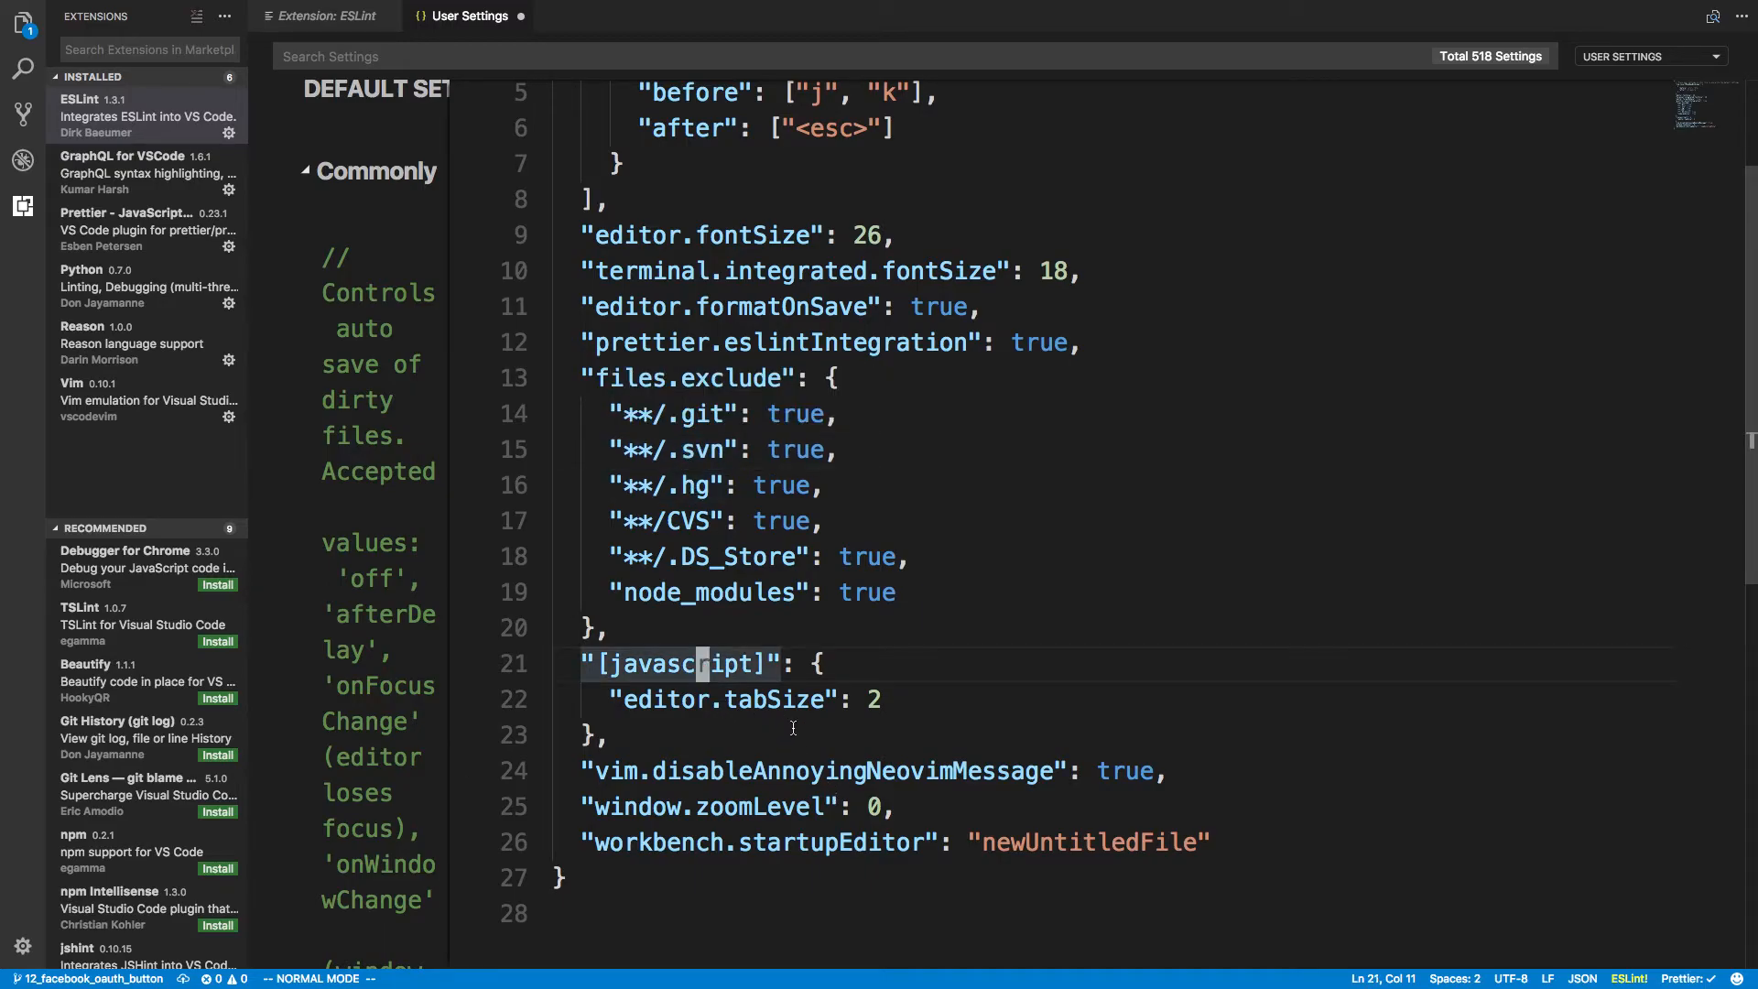
double_click(678, 663)
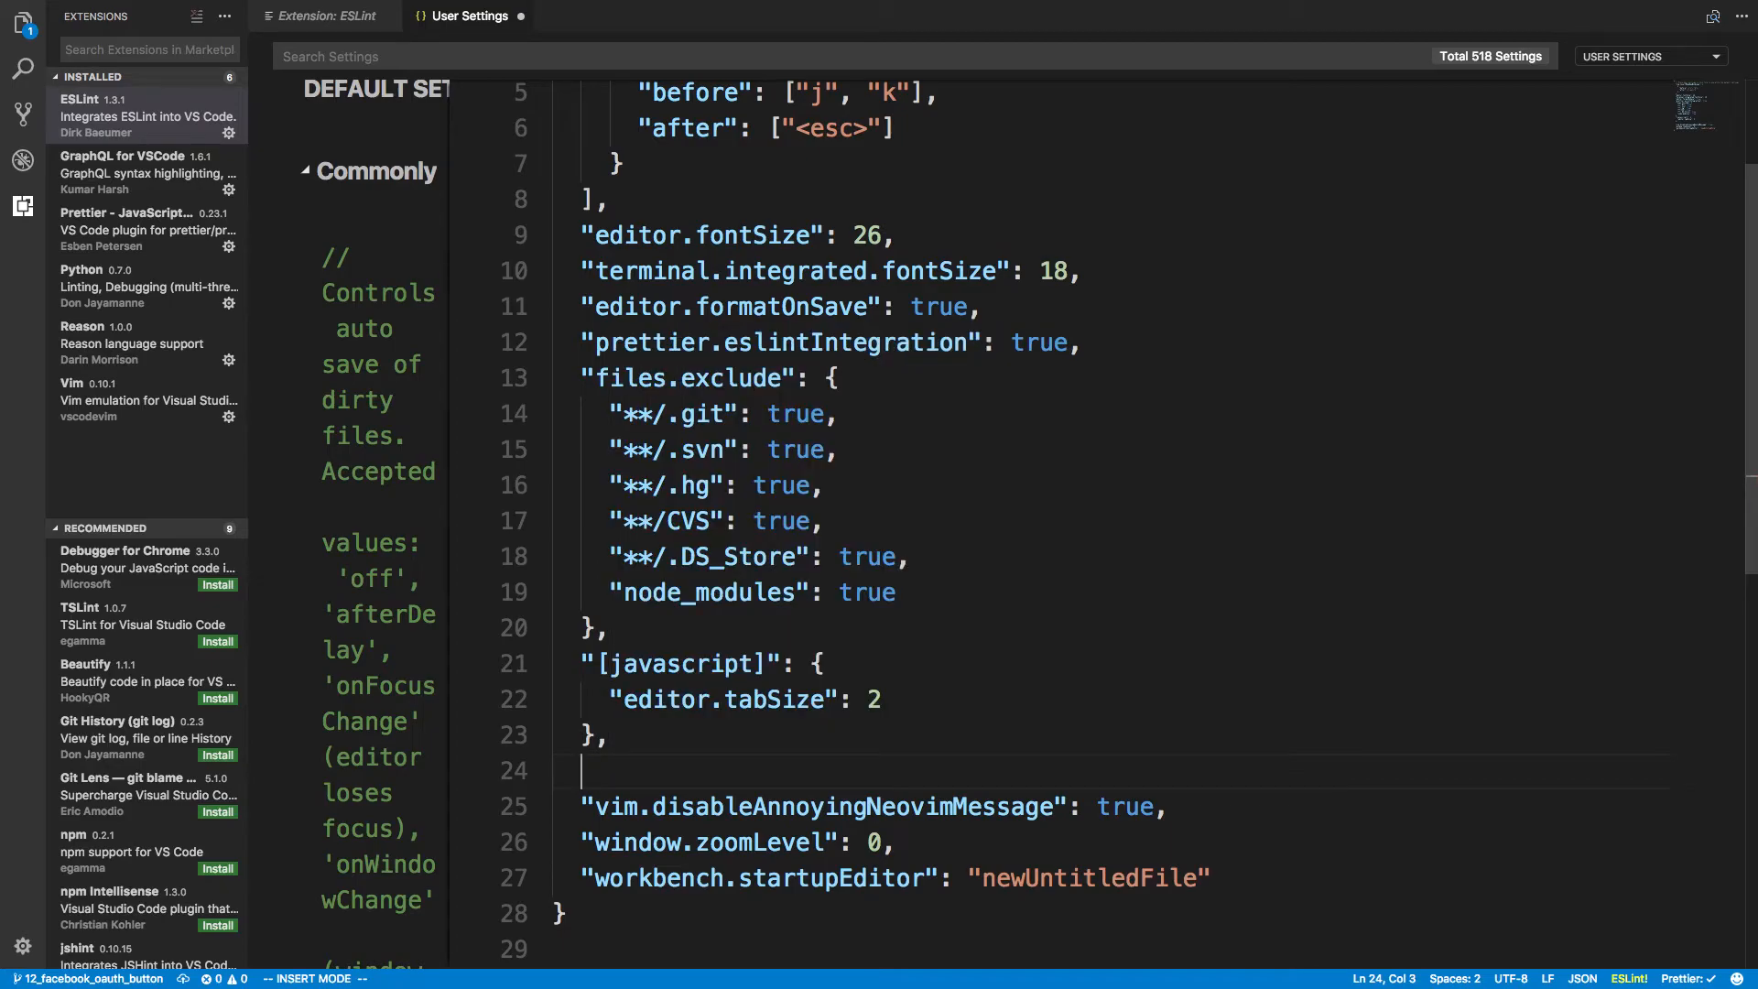
click(880, 774)
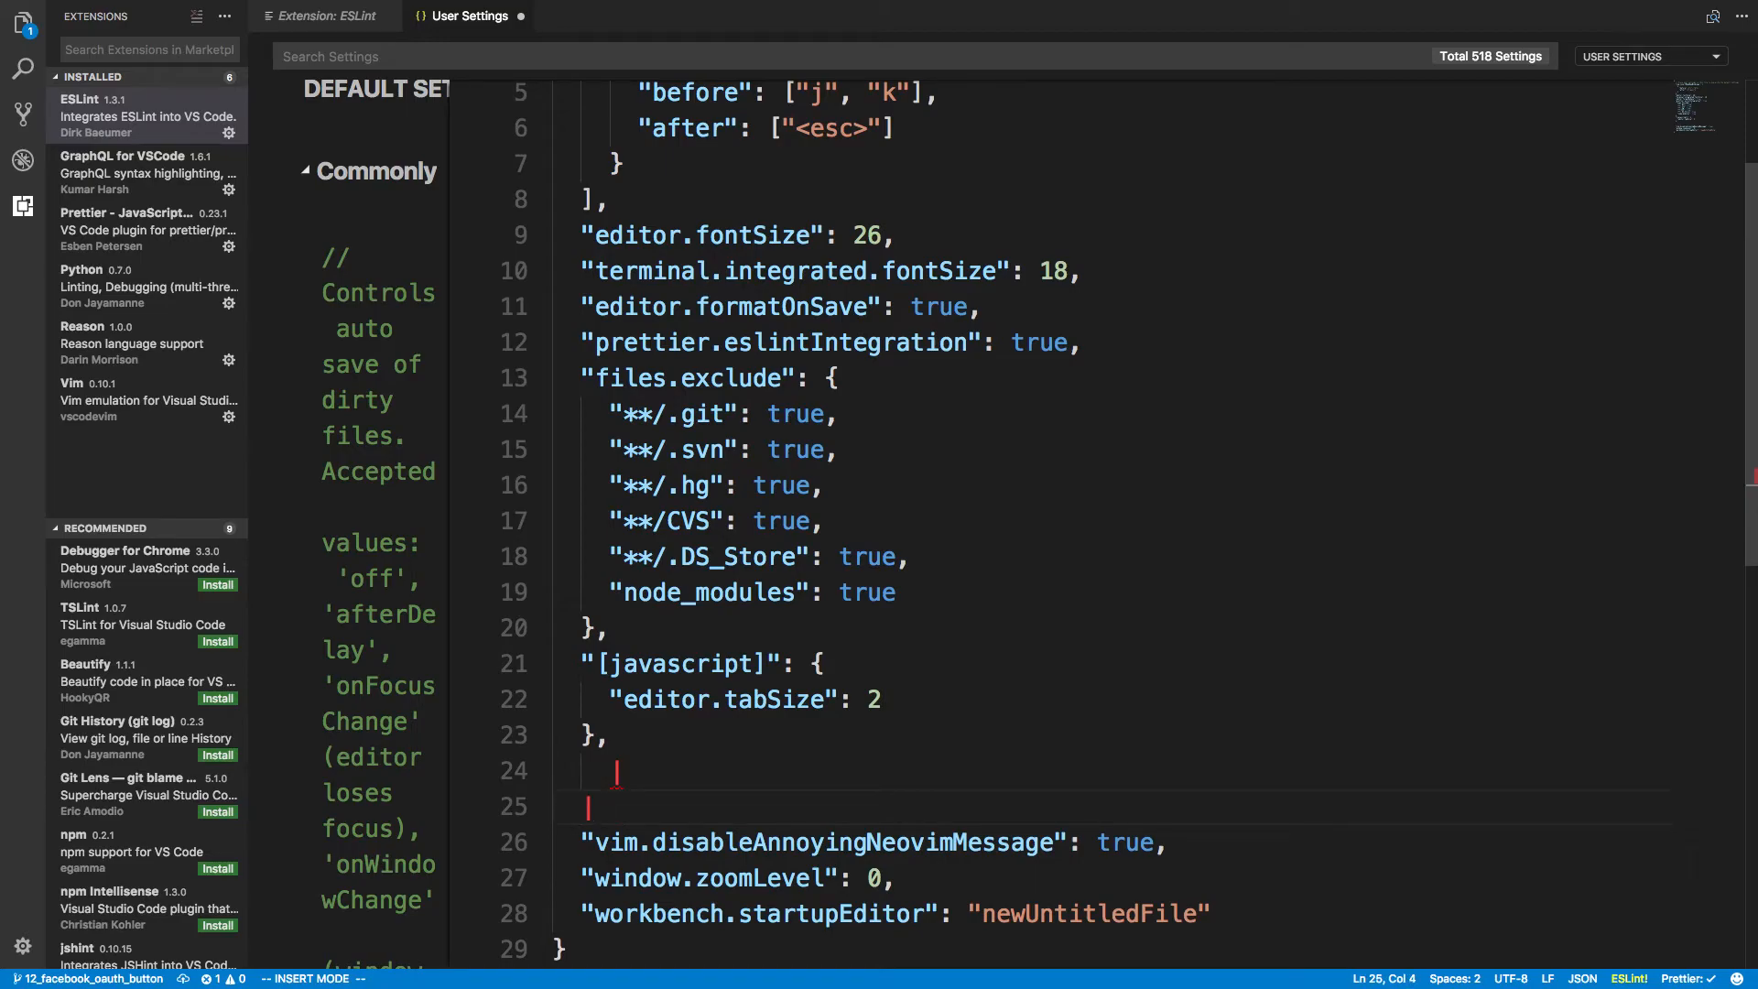
key(Escape)
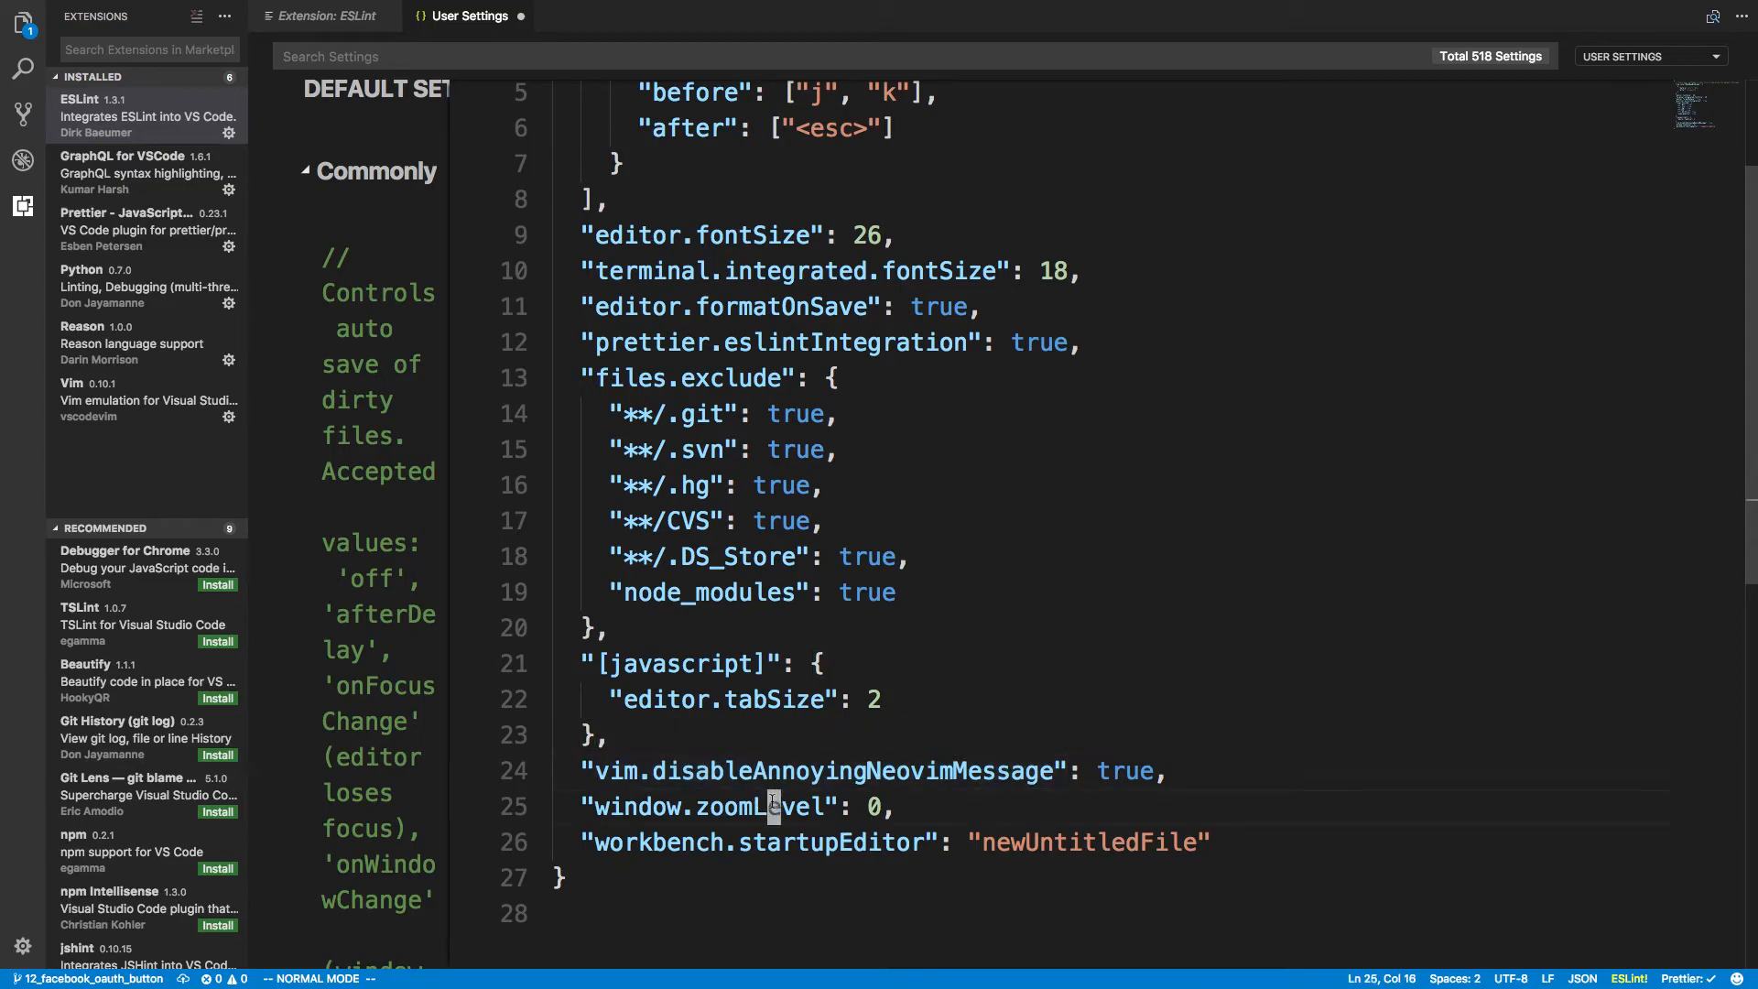
double_click(758, 843)
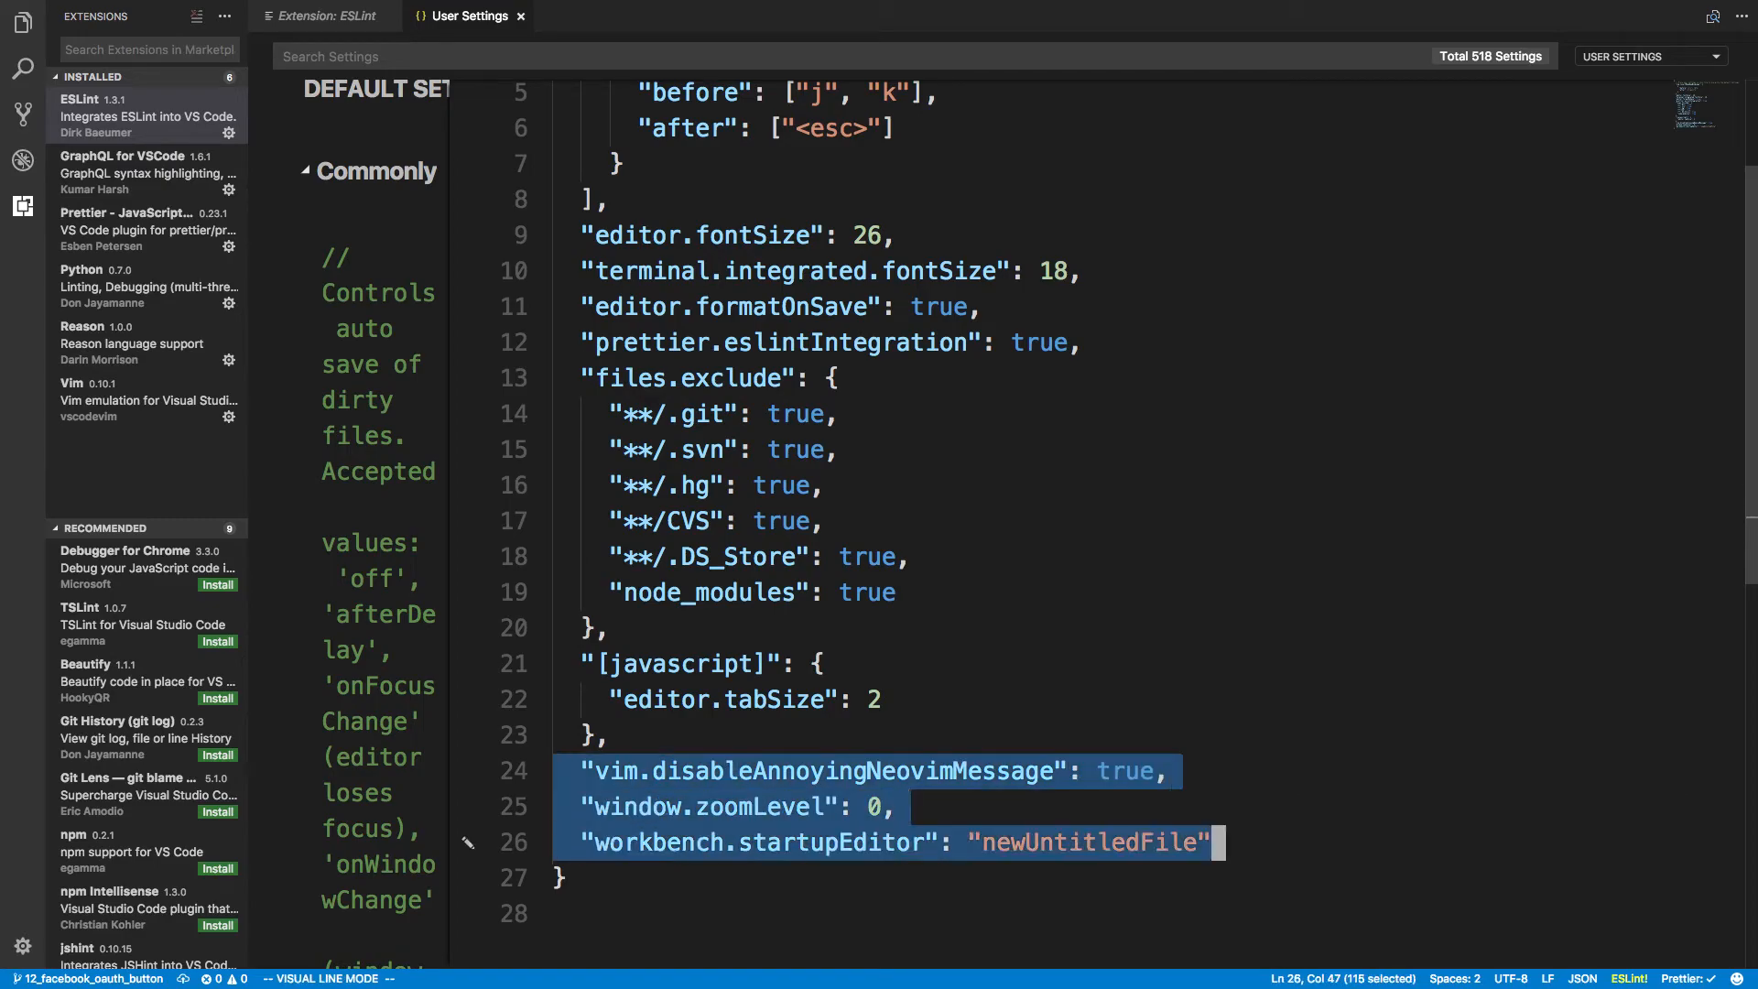
key(Escape)
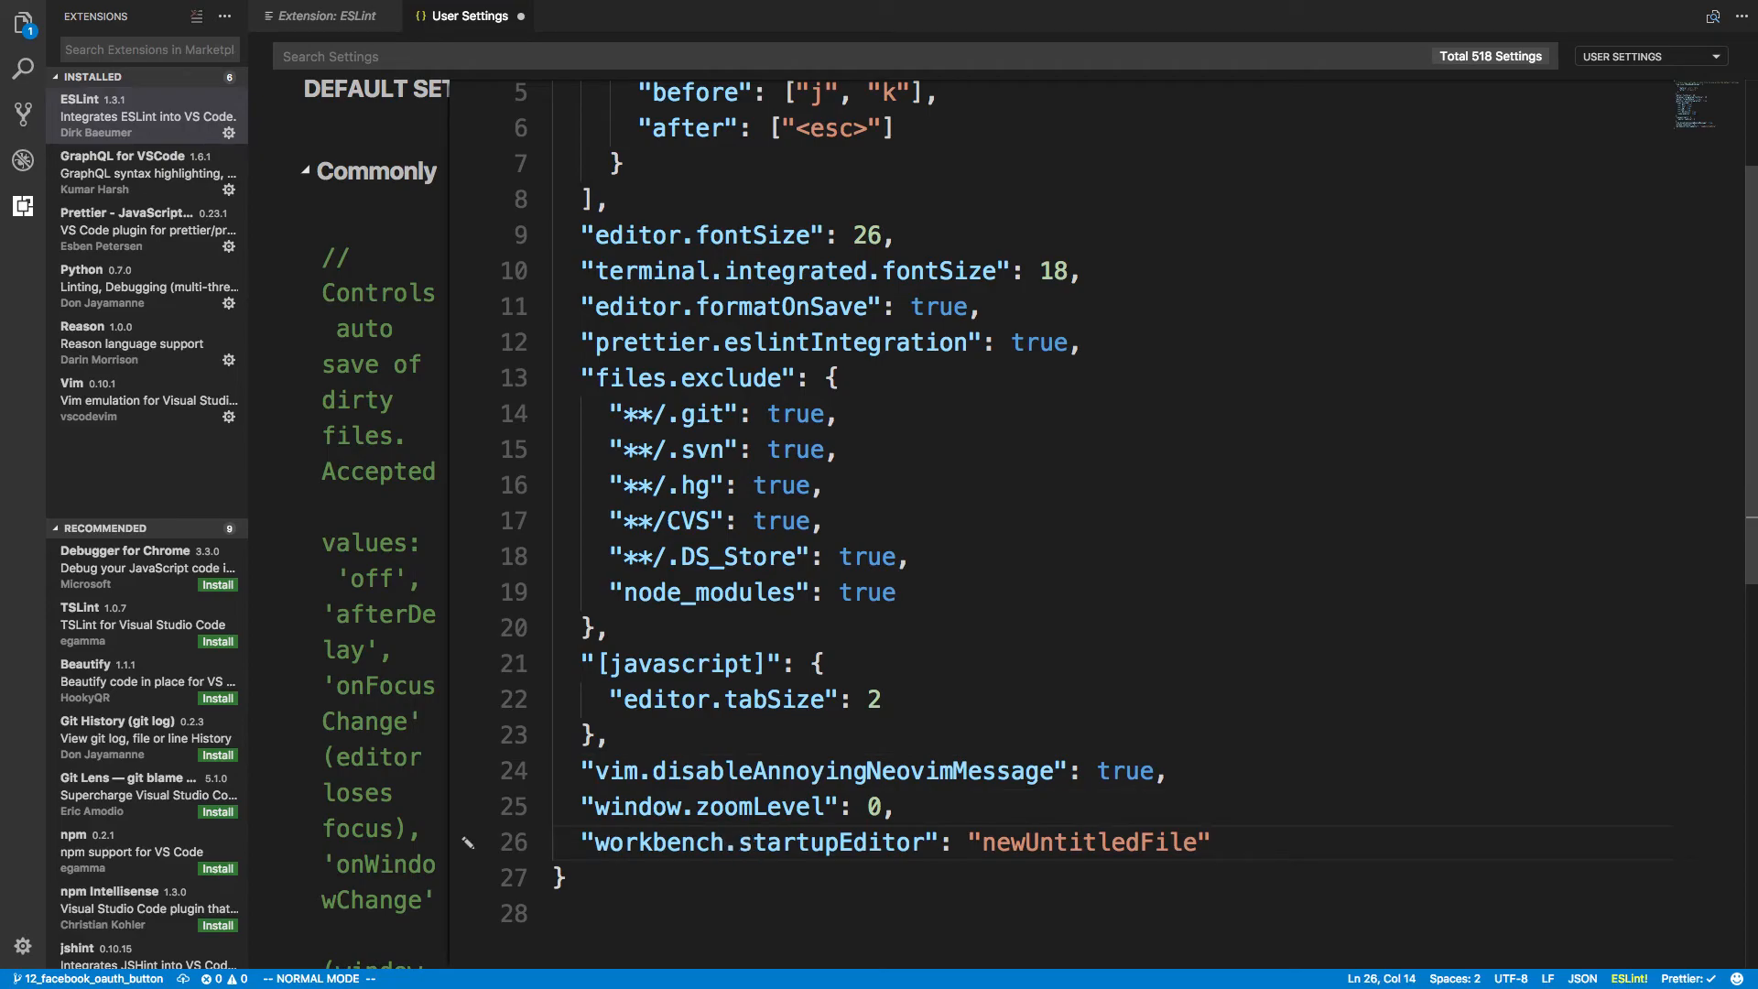
drag(984, 842, 1189, 842)
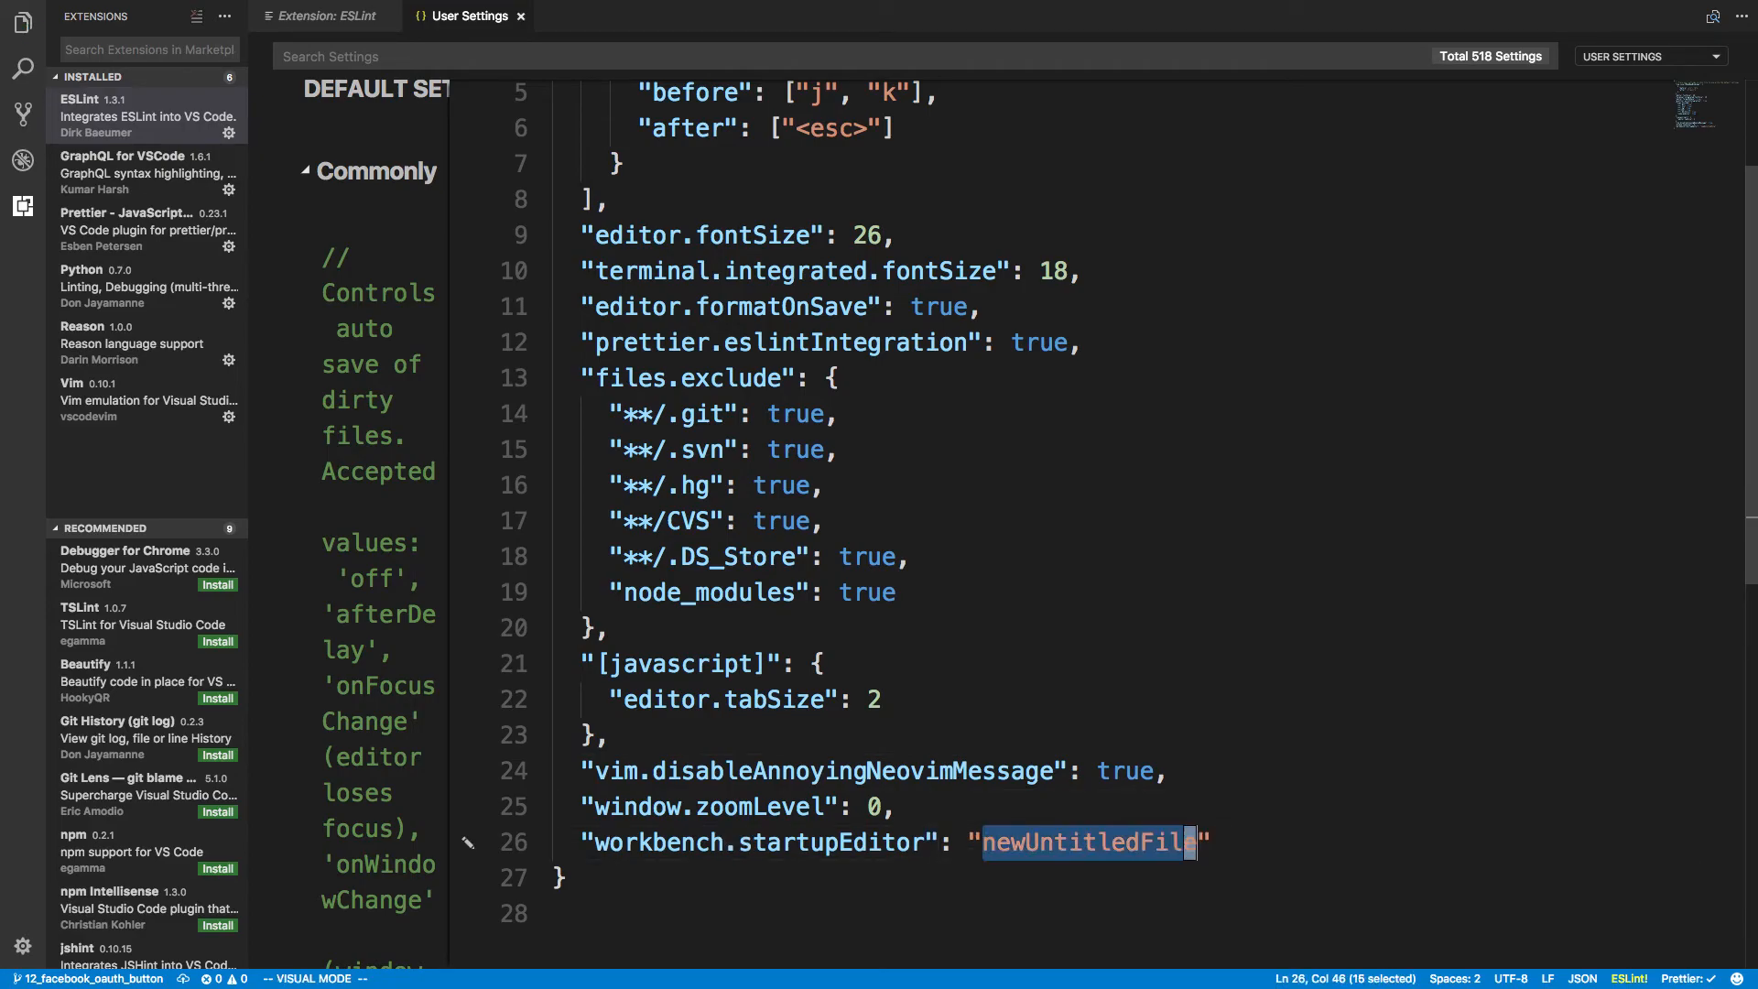
key(Escape)
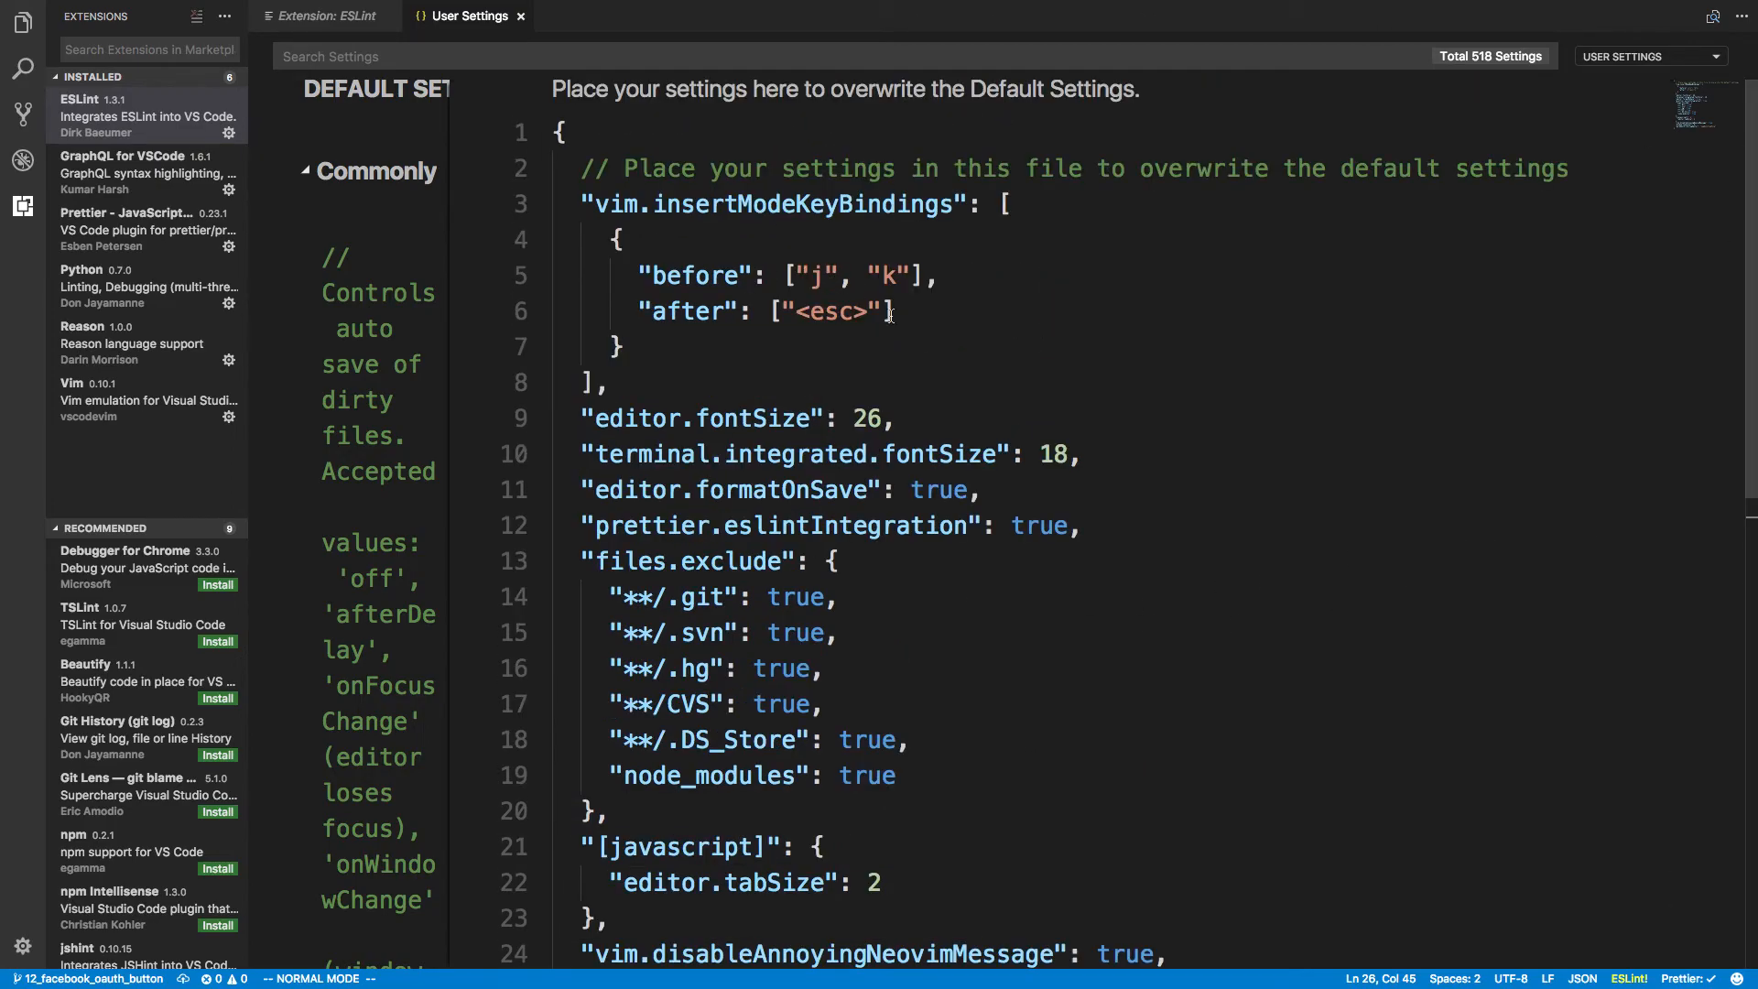
scroll(down, 3)
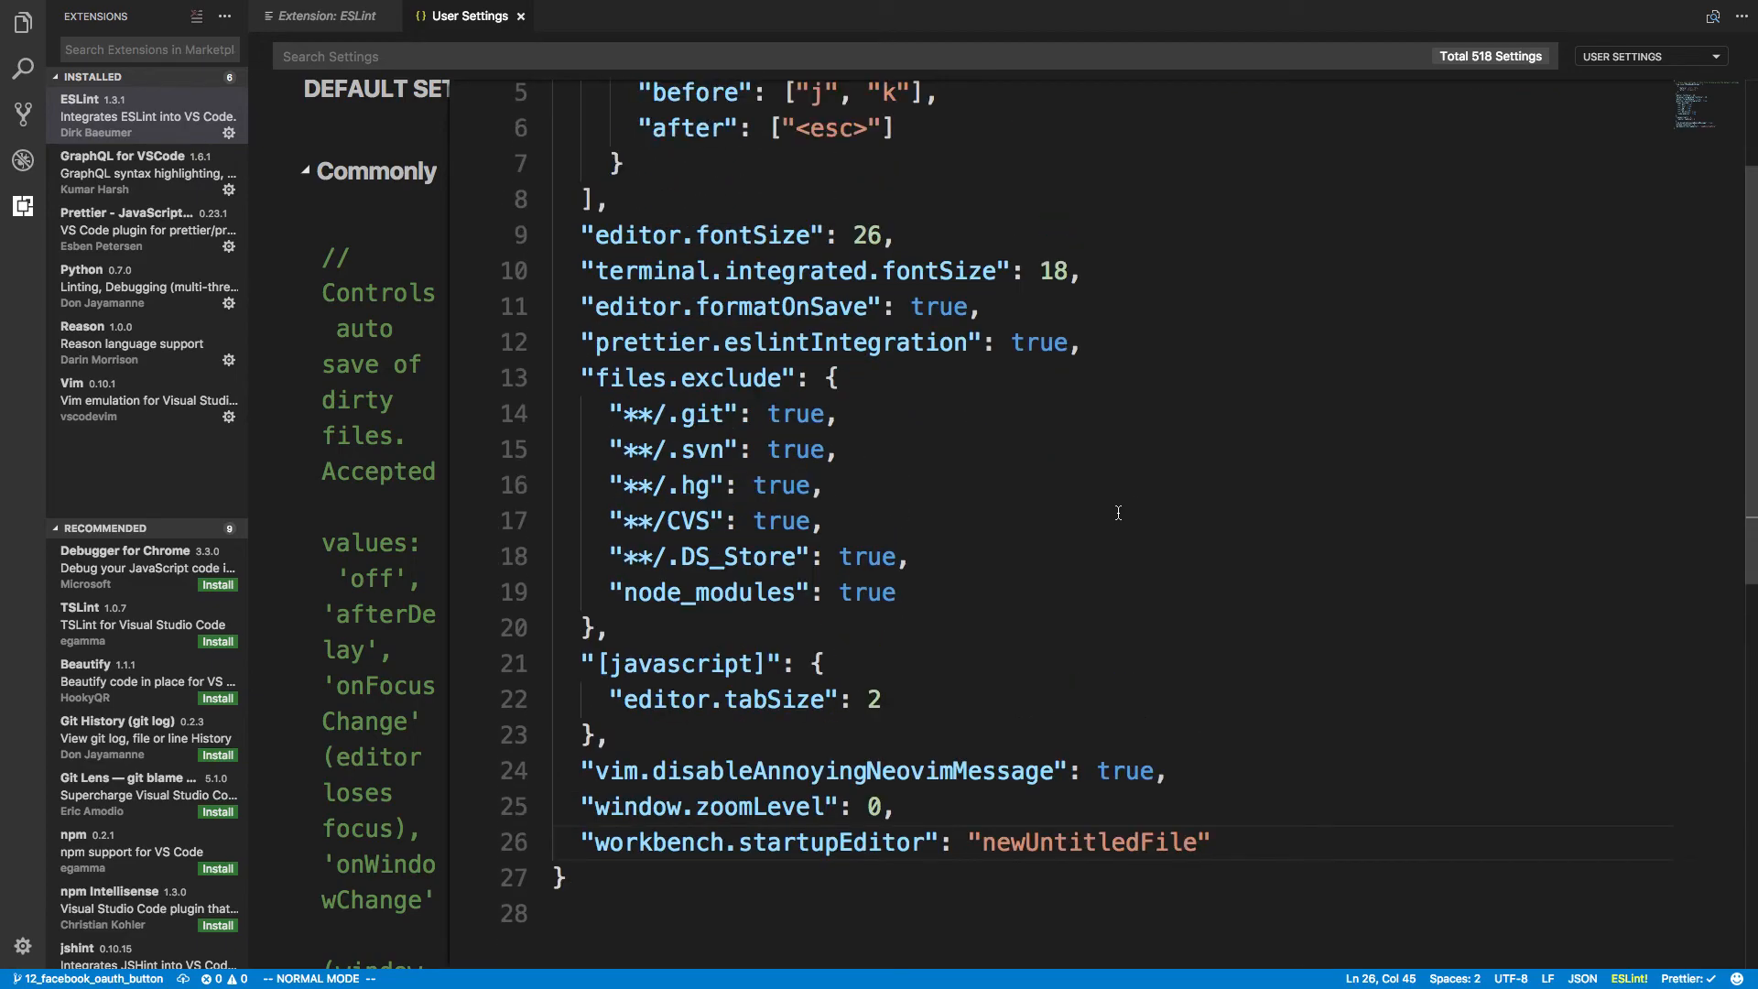
mouse_move(441, 587)
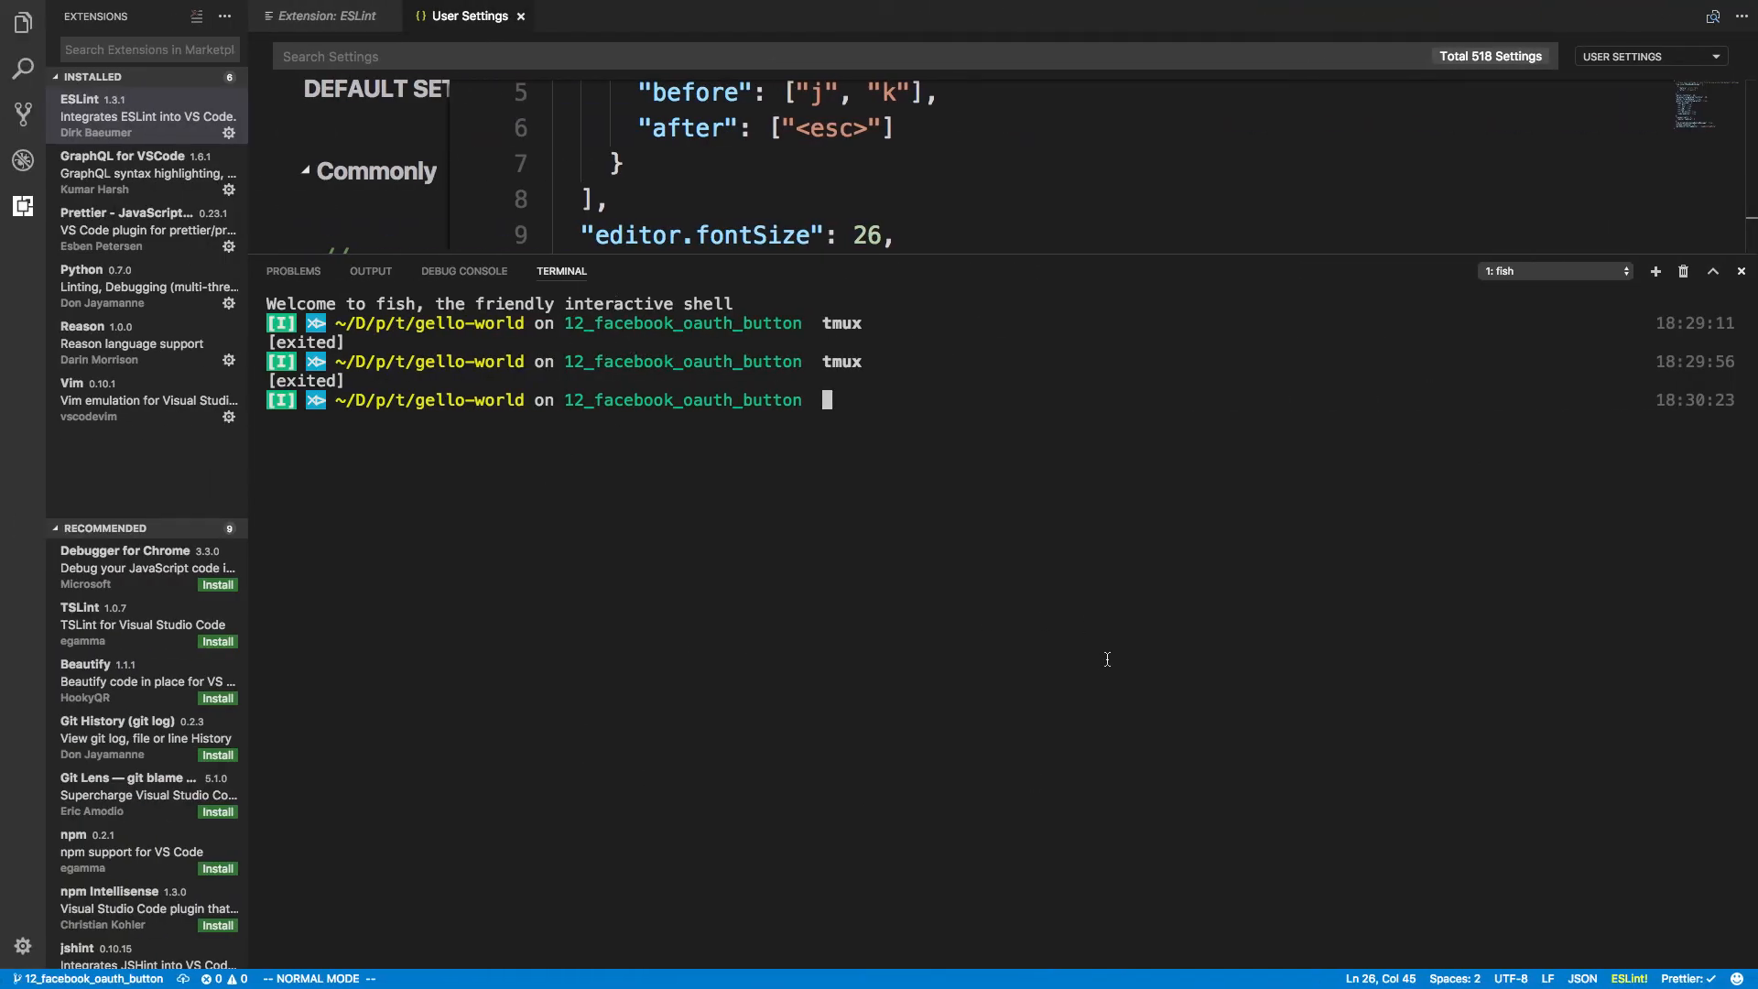
mouse_move(1329, 498)
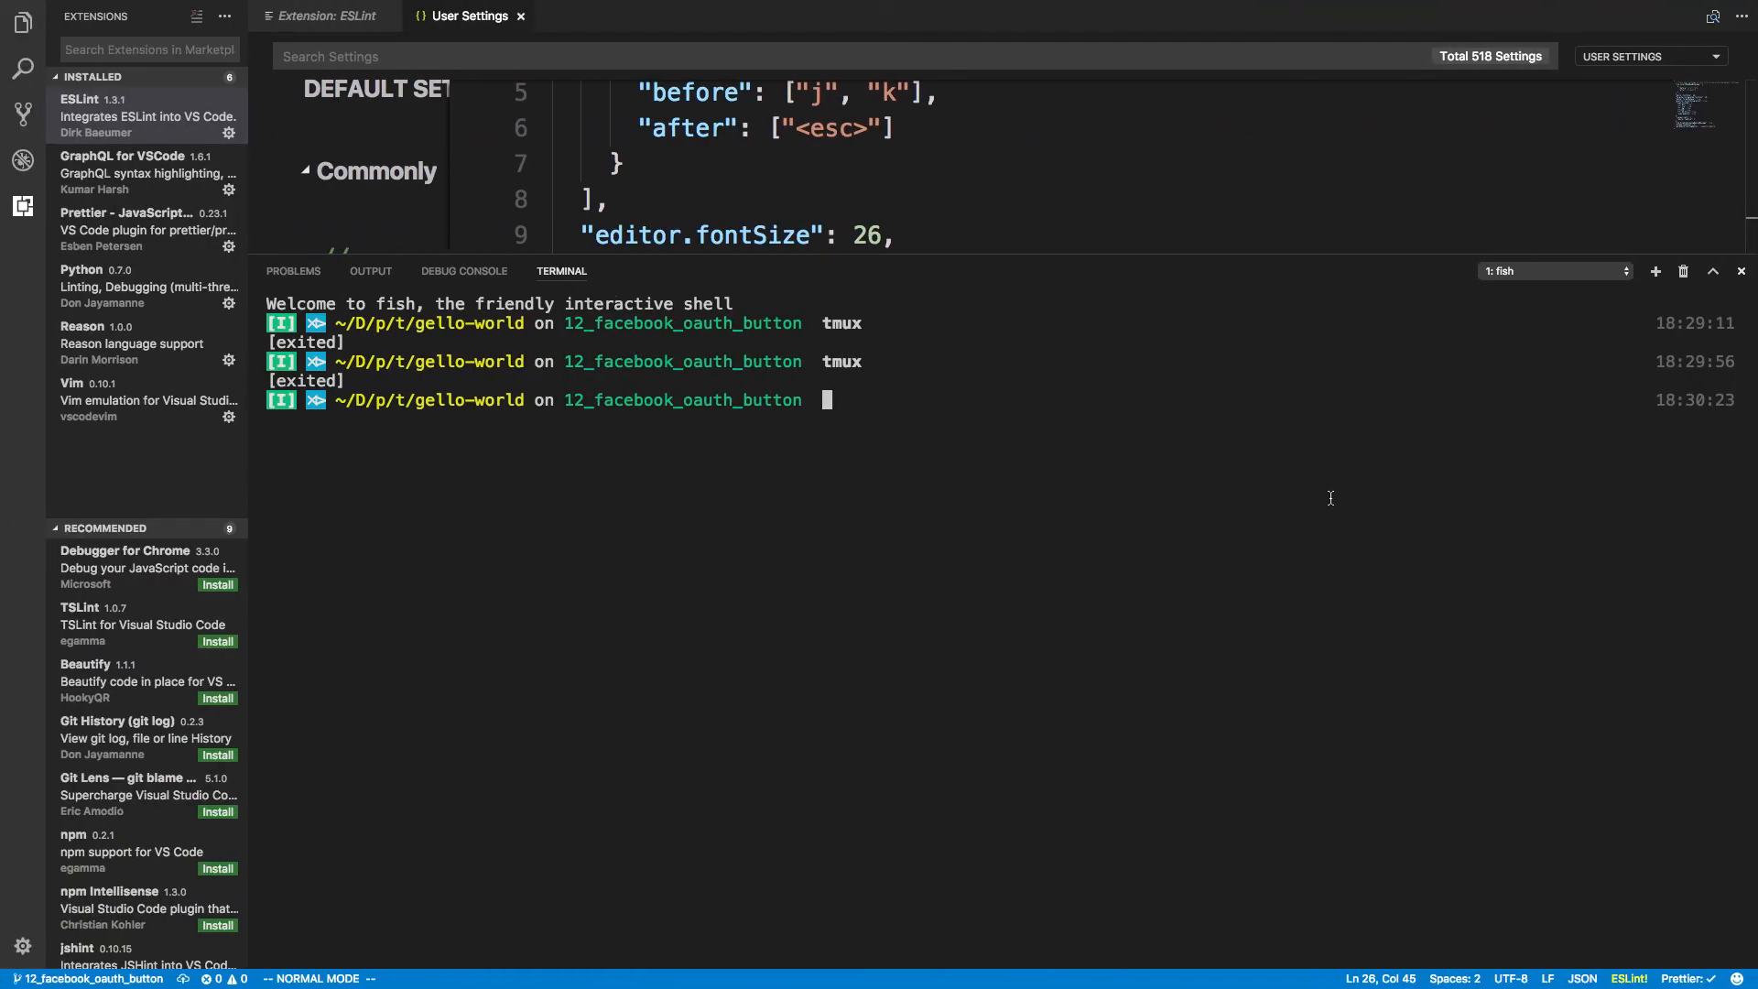